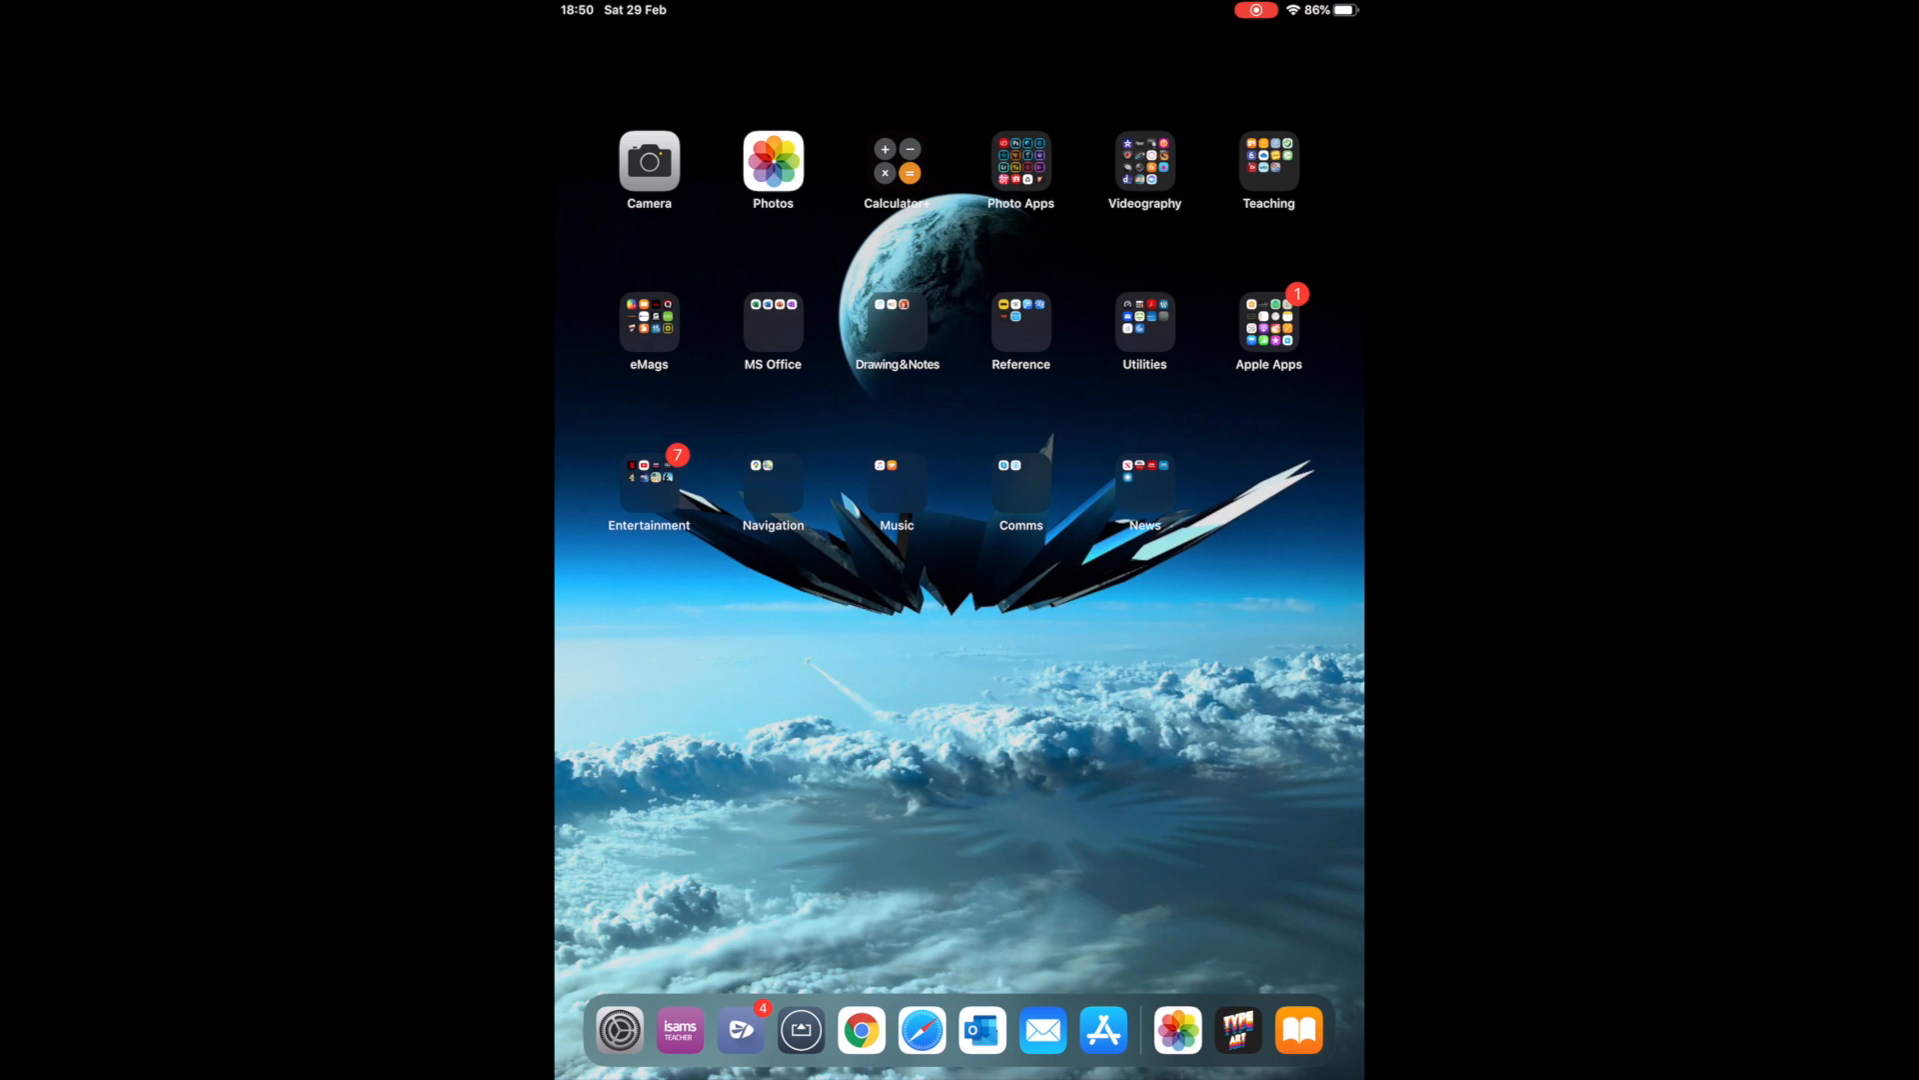
Launch the Type Art app from the Home Screen's eMags folder
{"action": "left_click", "coordinate": [649, 323]}
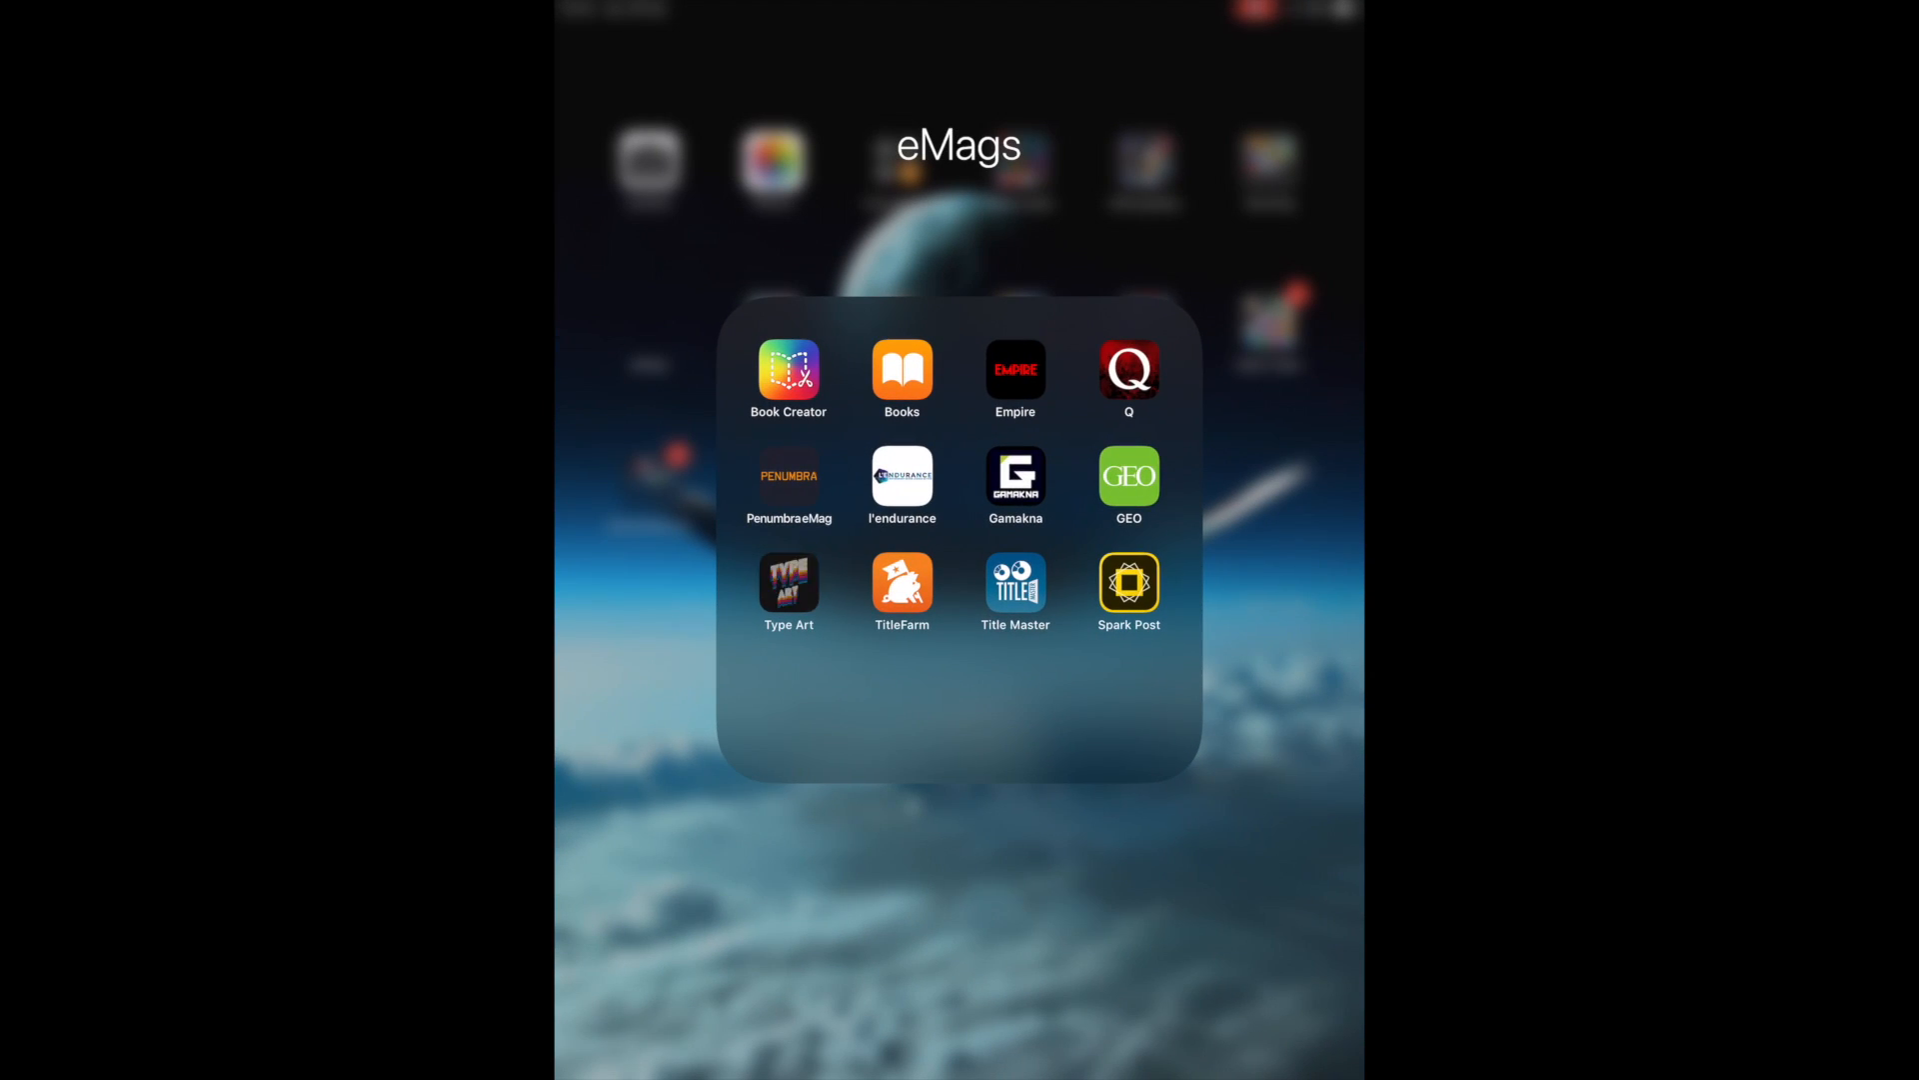
{"action": "left_click", "coordinate": [1015, 582]}
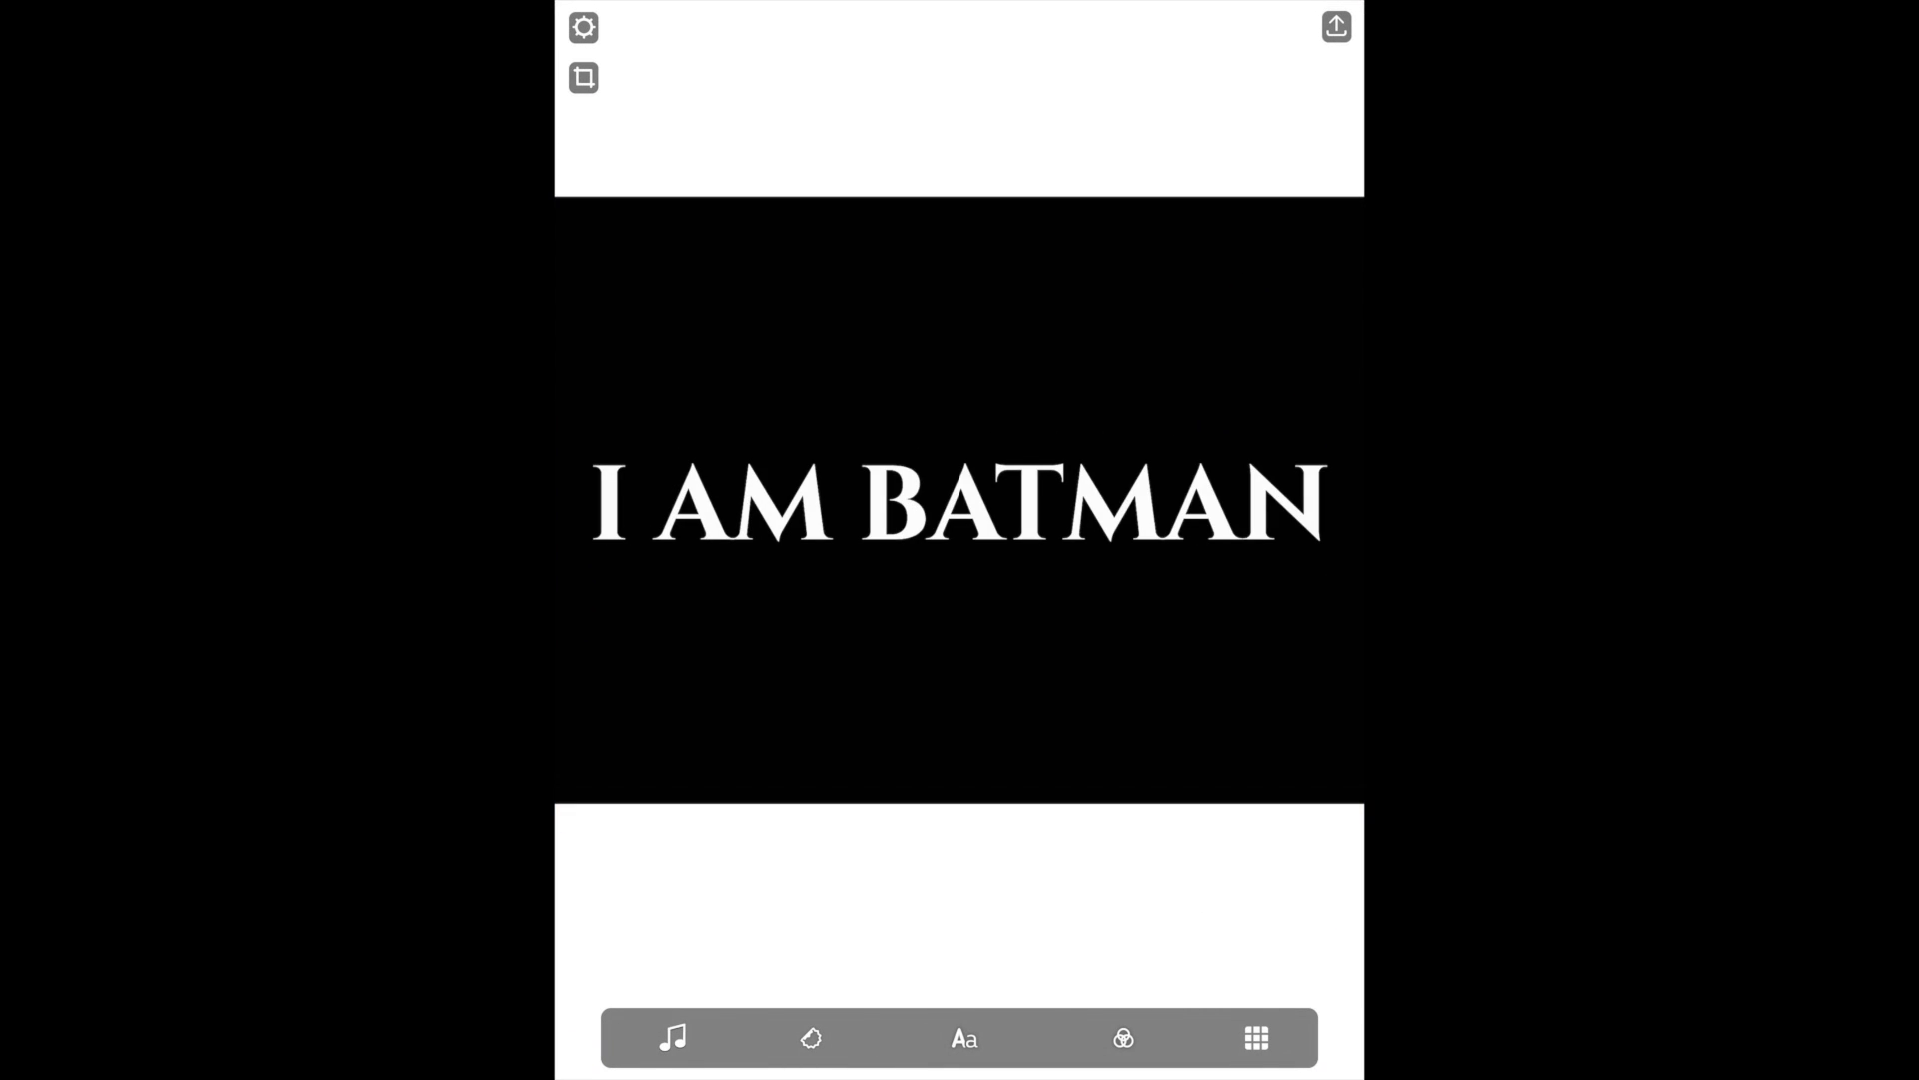
Start over in Type Art with a plain black clip from the library as background
{"action": "left_click", "coordinate": [582, 26]}
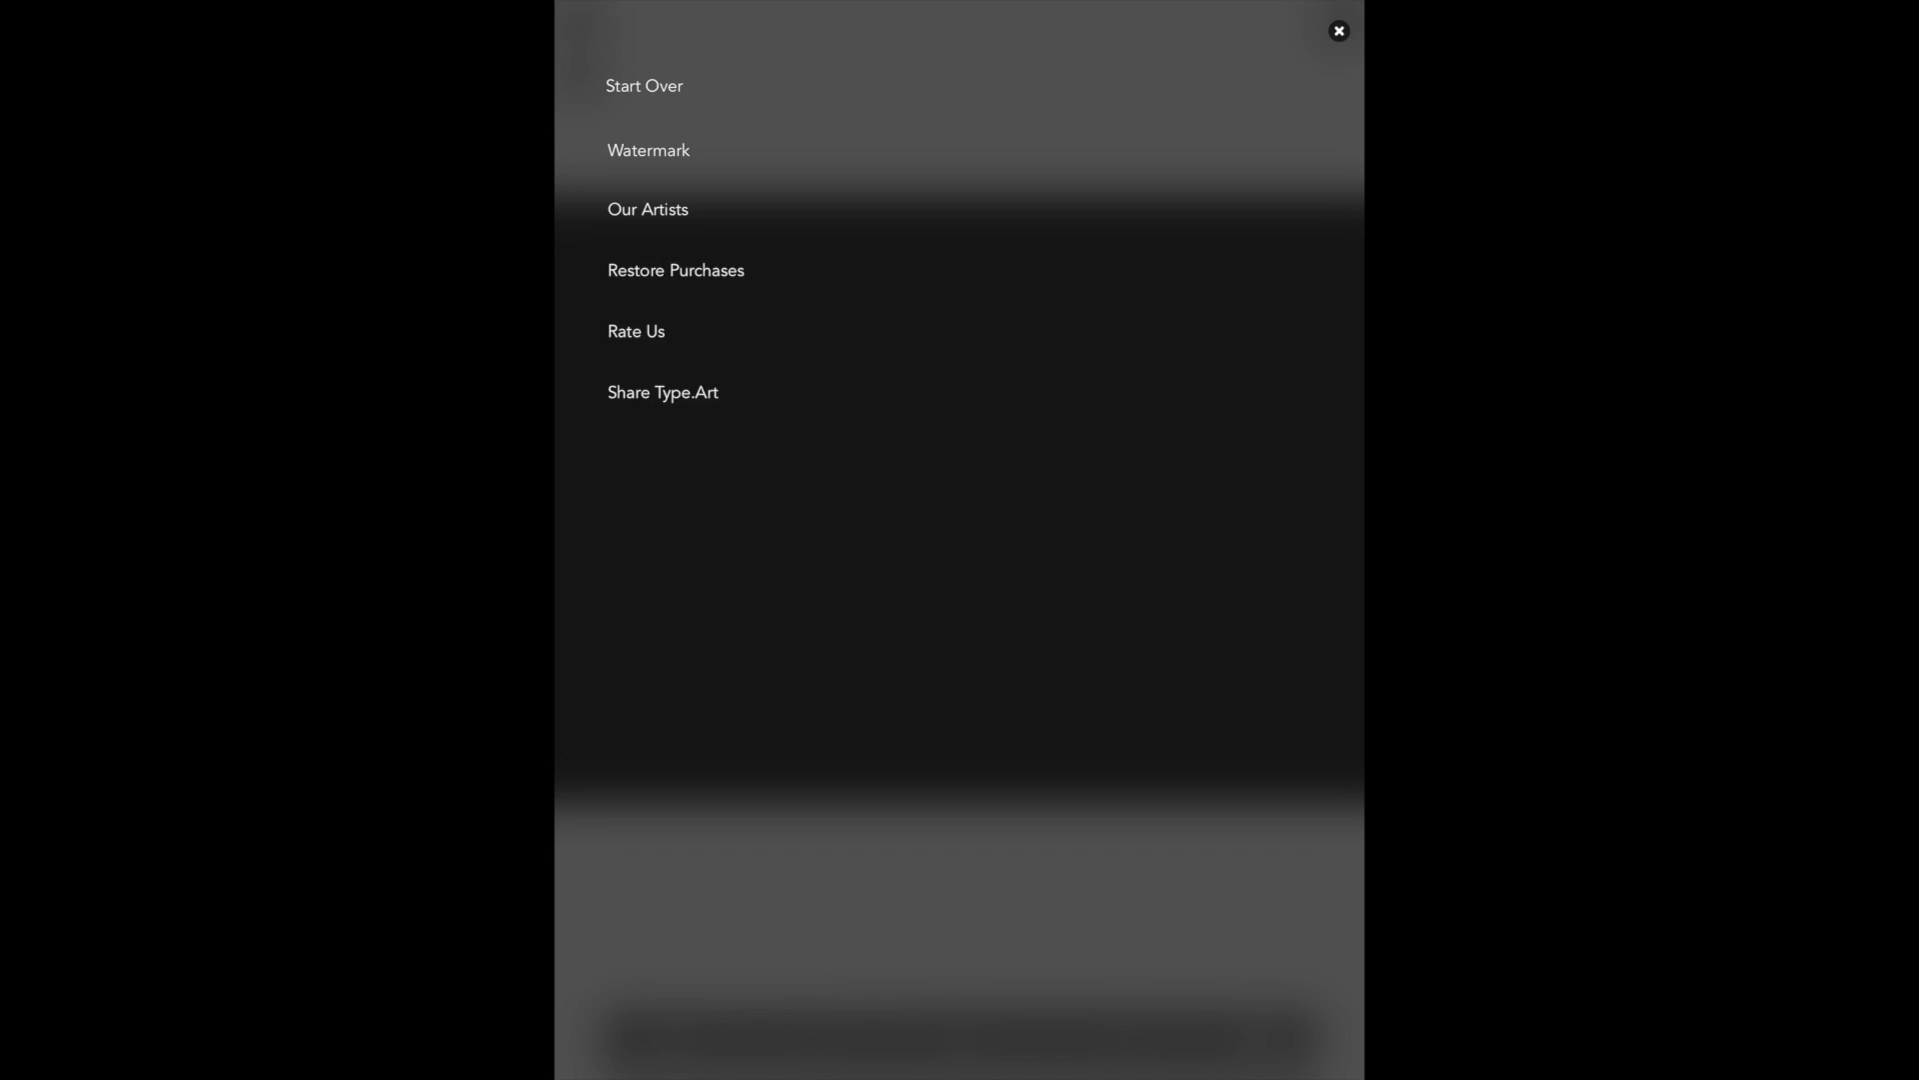
{"action": "left_click", "coordinate": [1337, 31]}
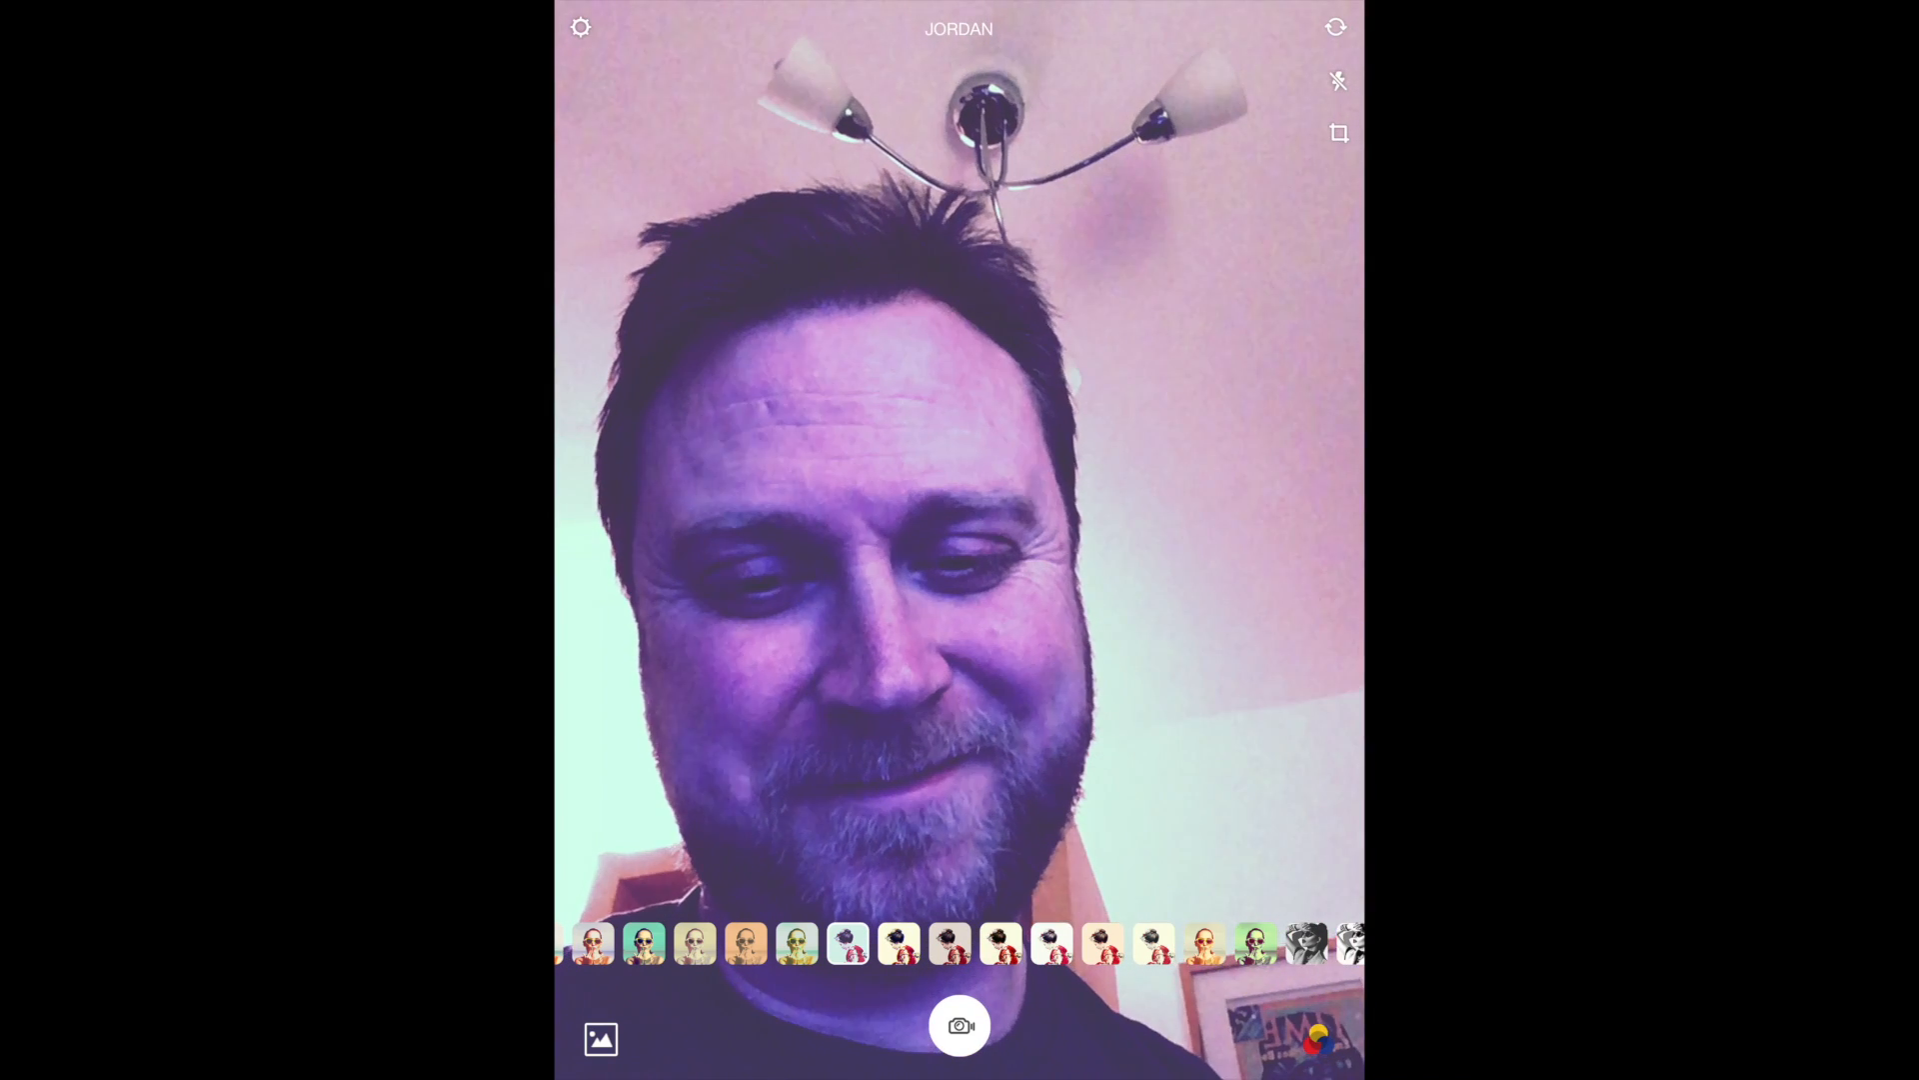
{"action": "left_click", "coordinate": [602, 1037]}
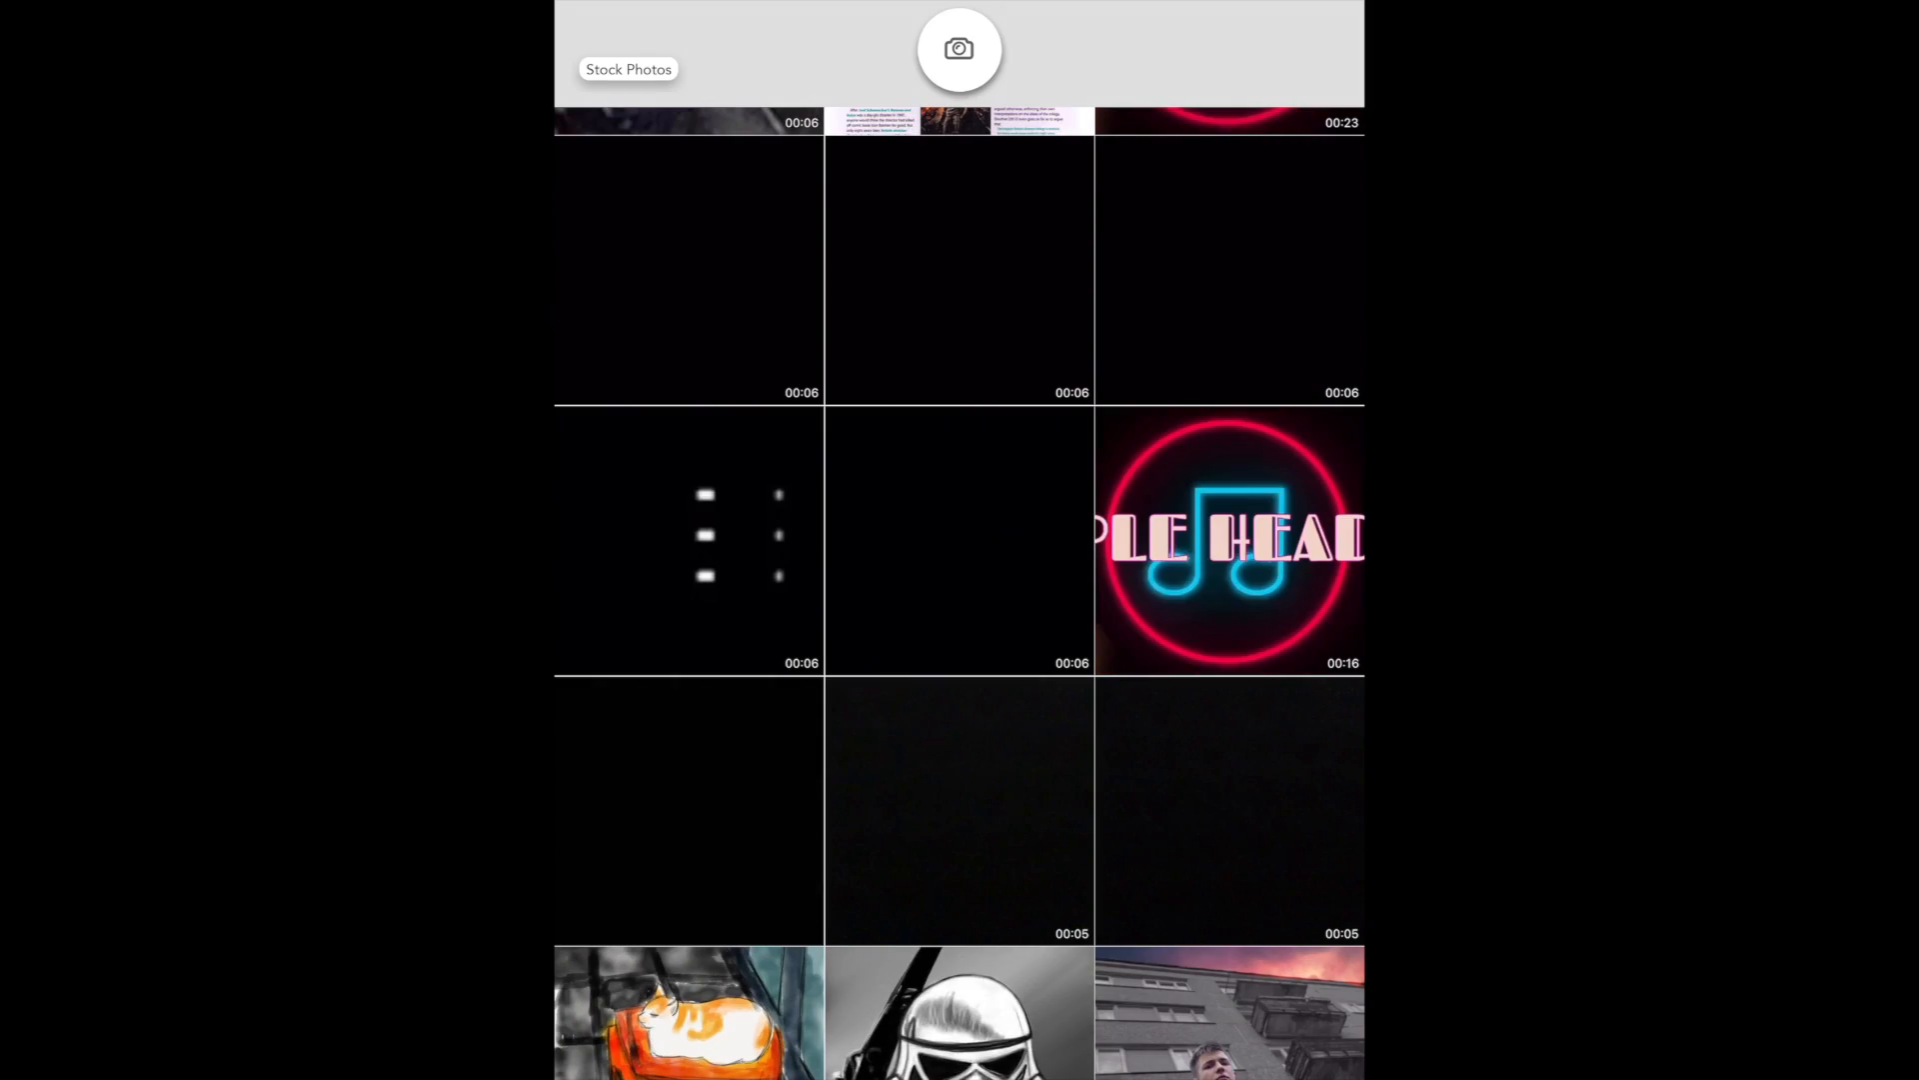
{"action": "left_click", "coordinate": [688, 819]}
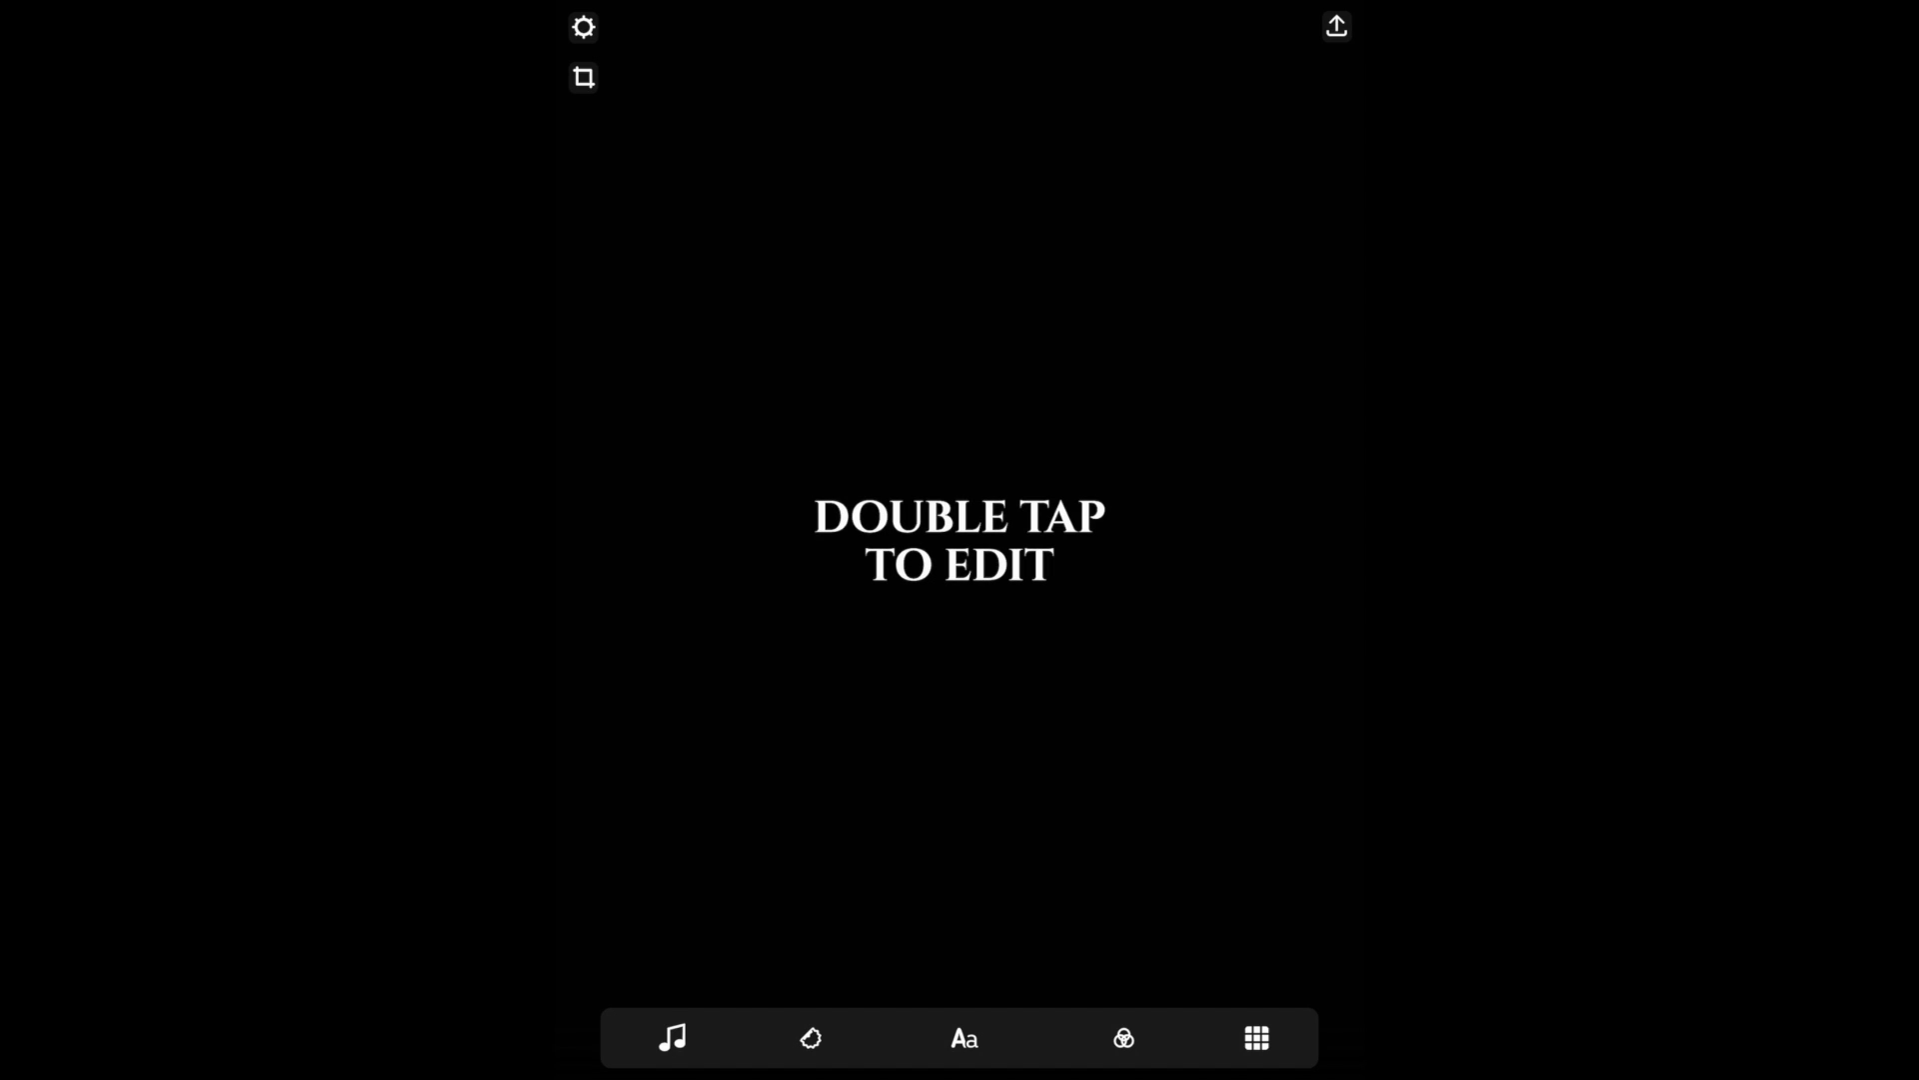
Retype the placeholder as 'I AM BATMAN', trying blue, pink and dark red, ending in white
{"action": "double_click", "coordinate": [957, 542]}
{"action": "type", "text": "I AM BATMAN"}
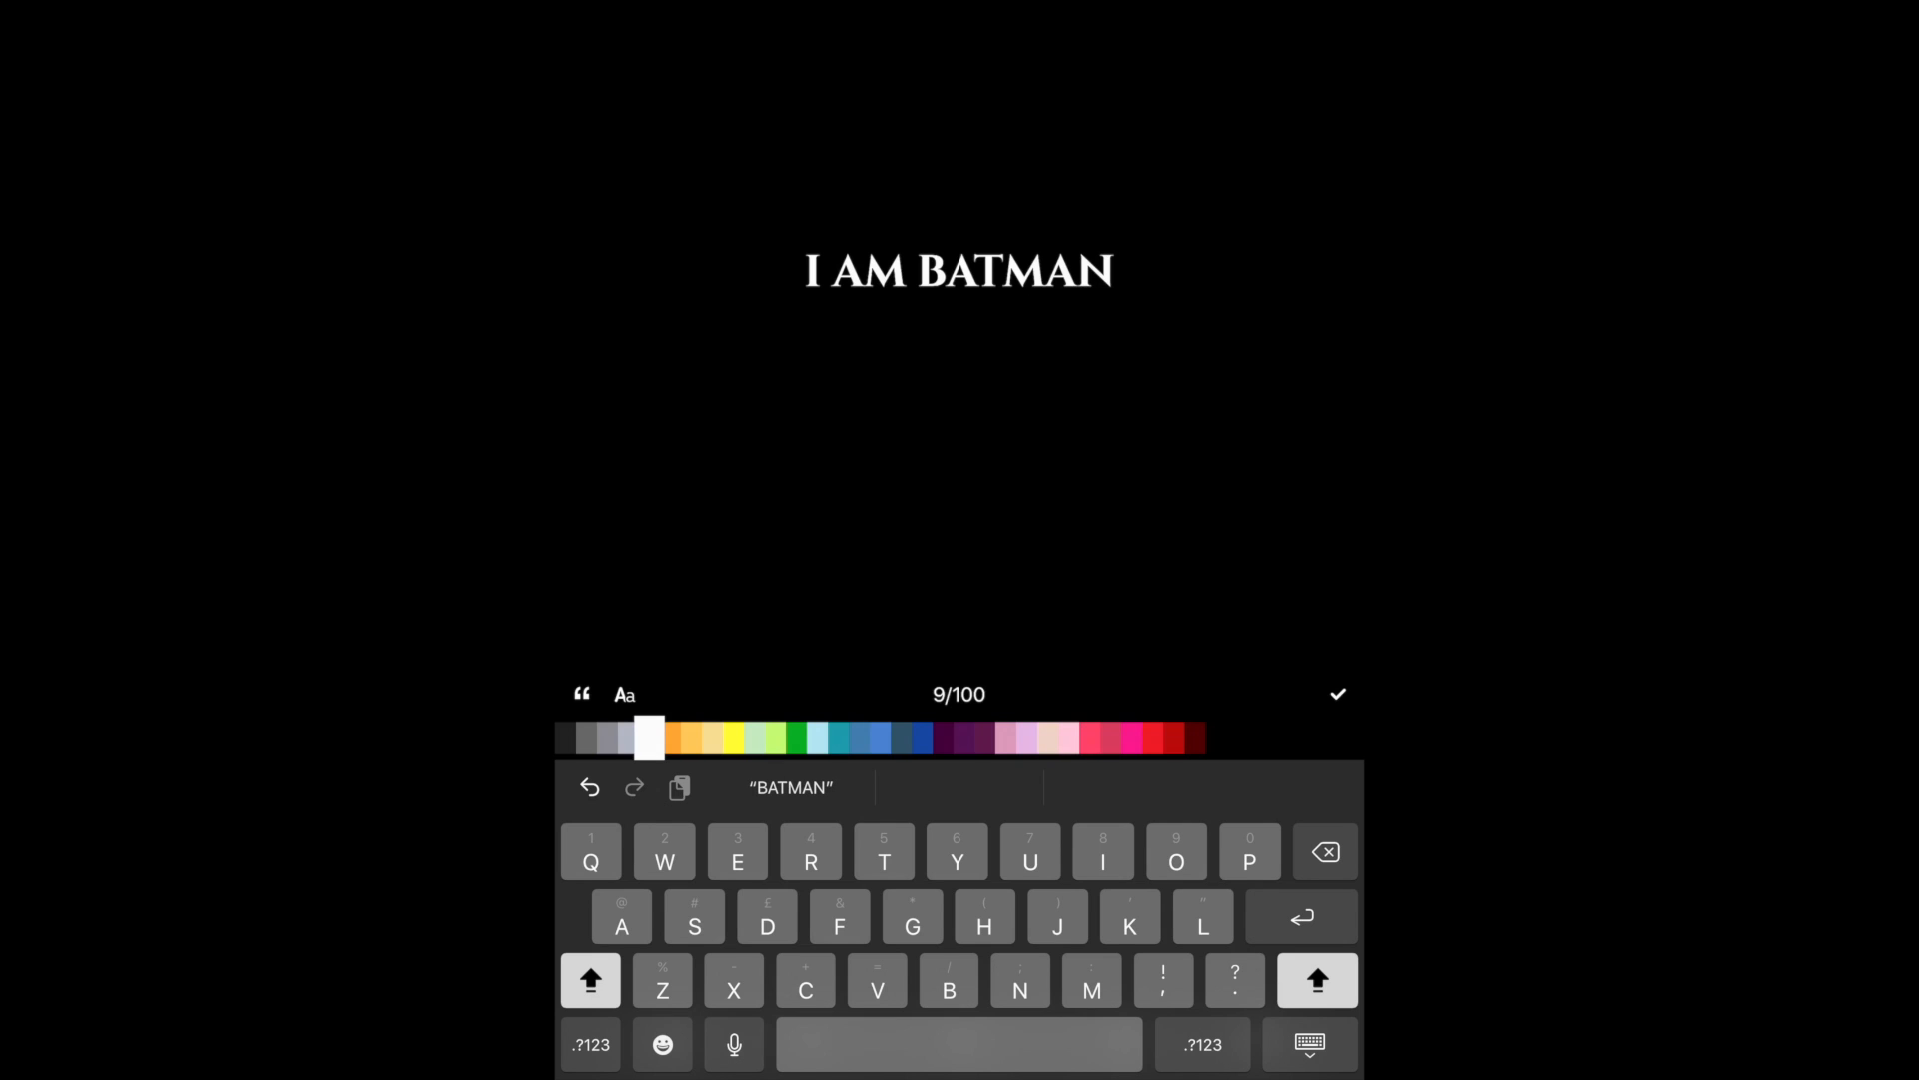
{"action": "left_click", "coordinate": [861, 746]}
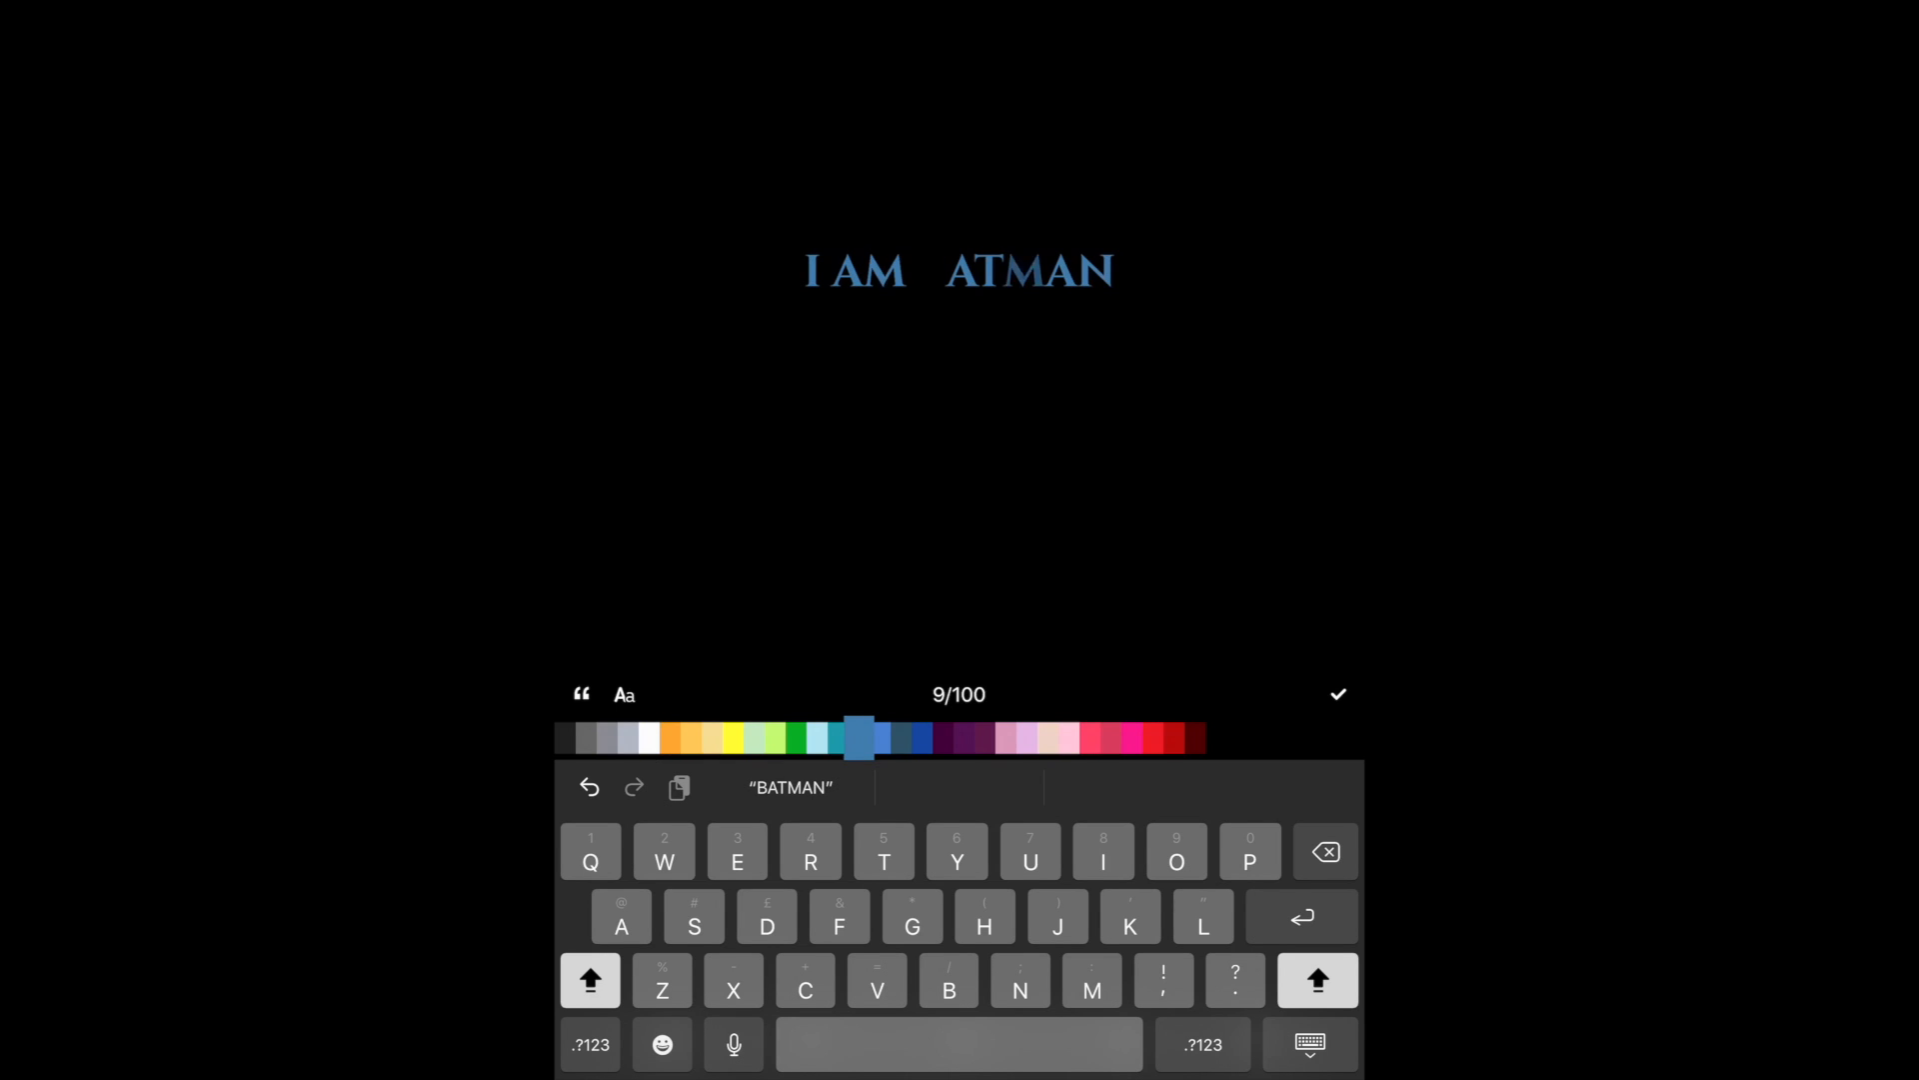
{"action": "left_click", "coordinate": [1095, 734]}
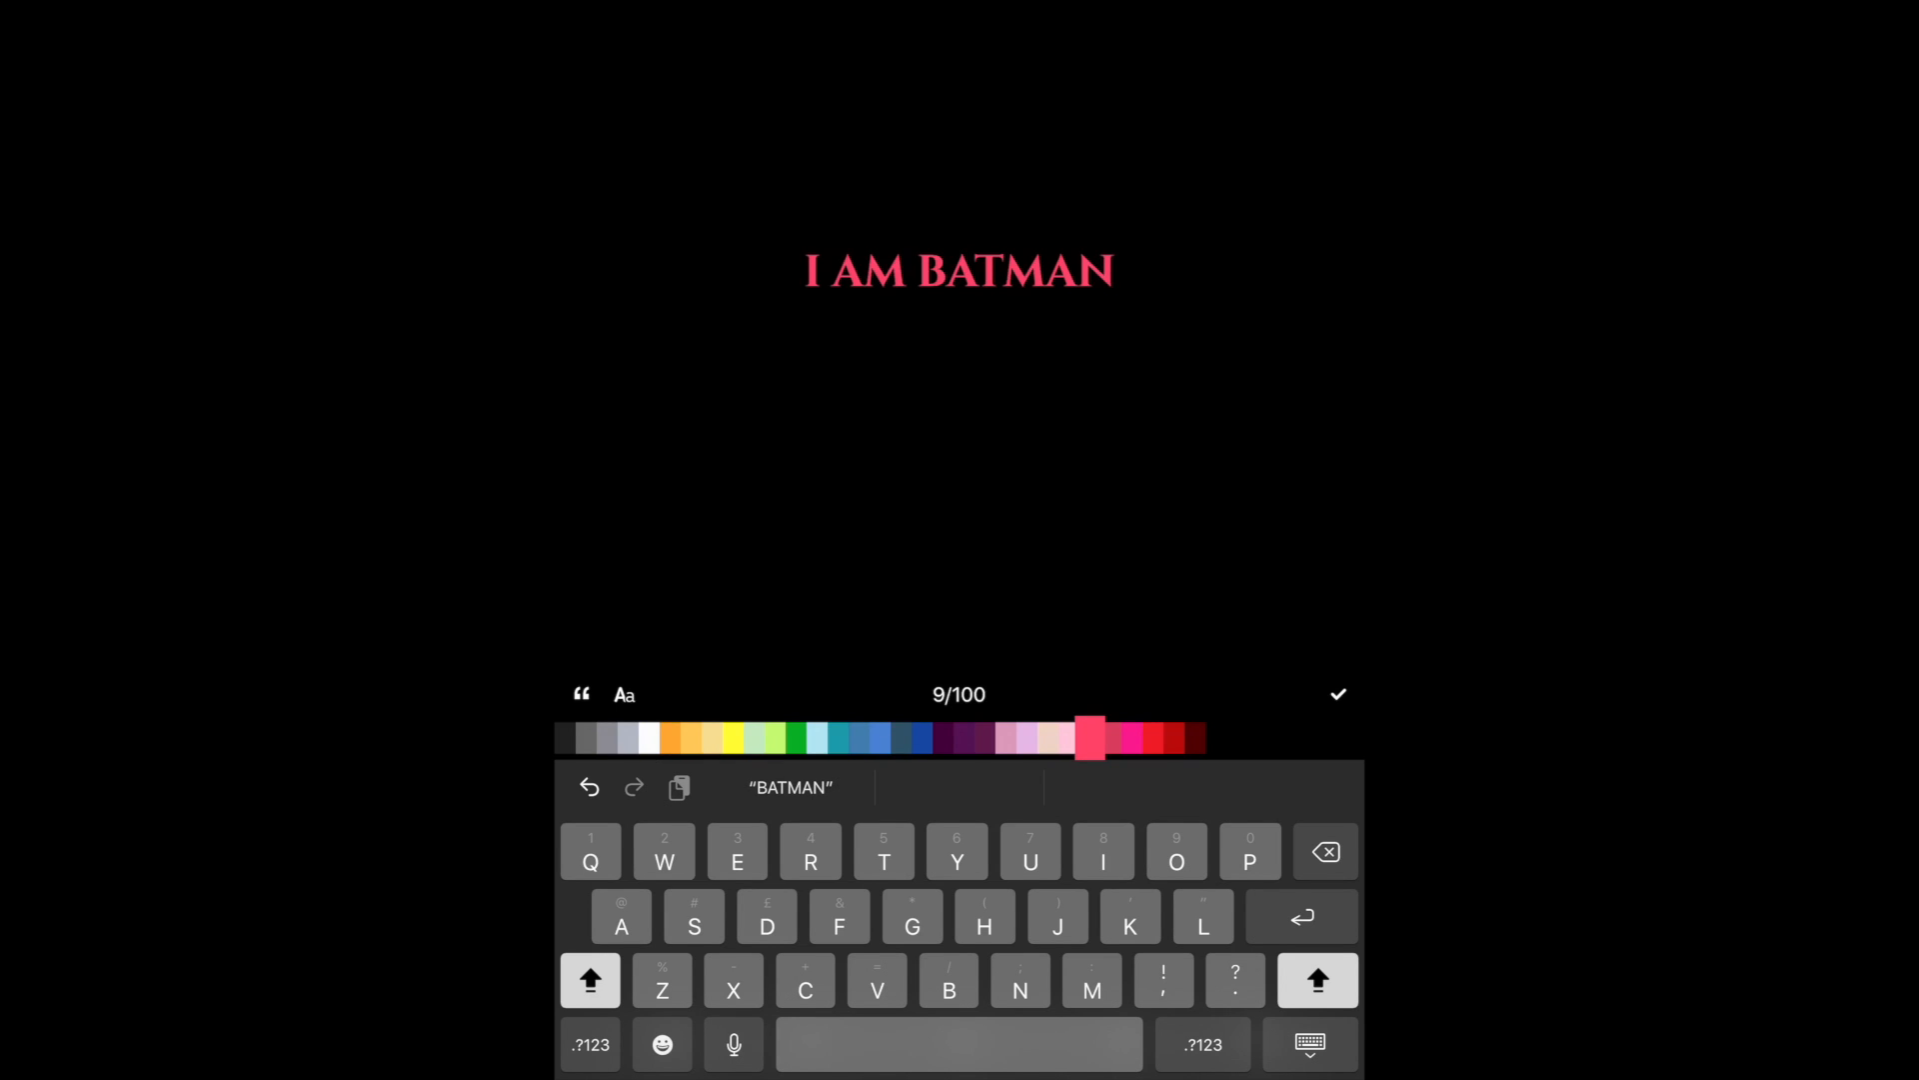
{"action": "left_click", "coordinate": [1173, 737]}
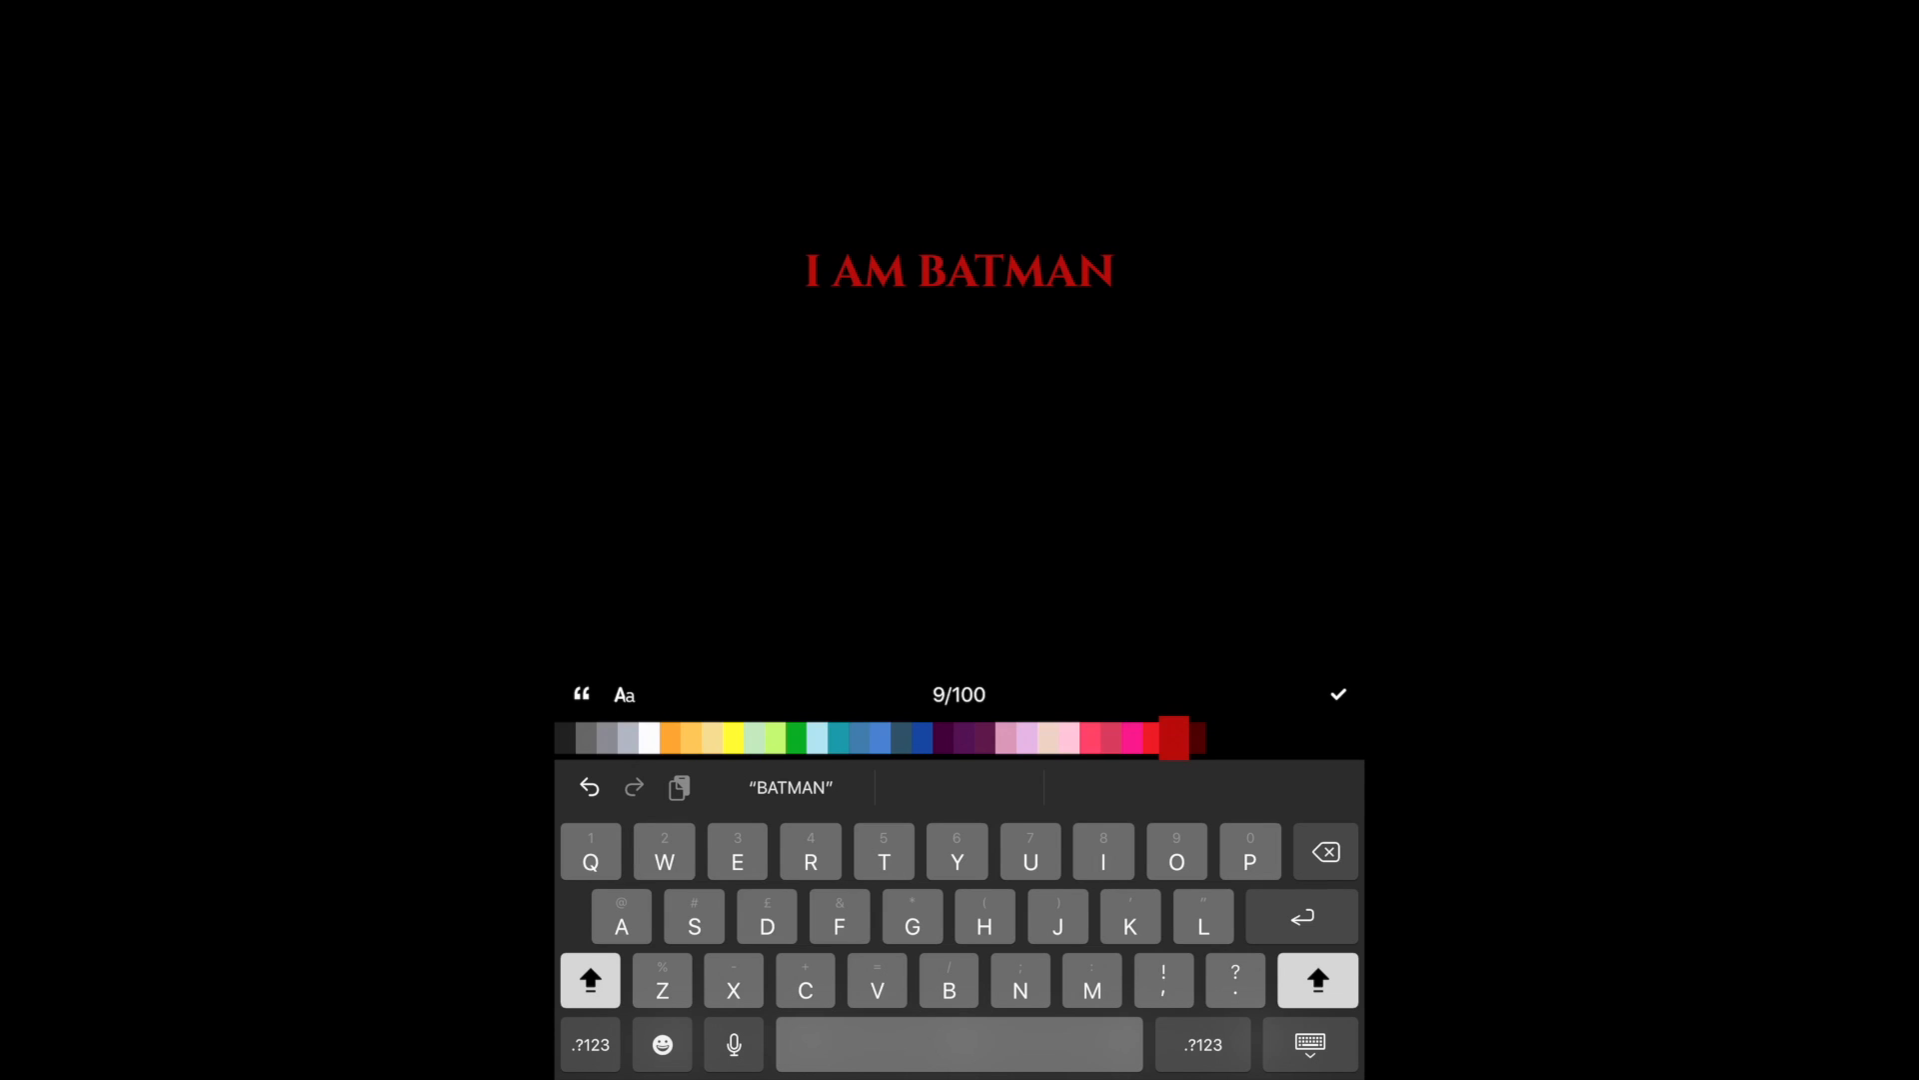
{"action": "left_click", "coordinate": [642, 739]}
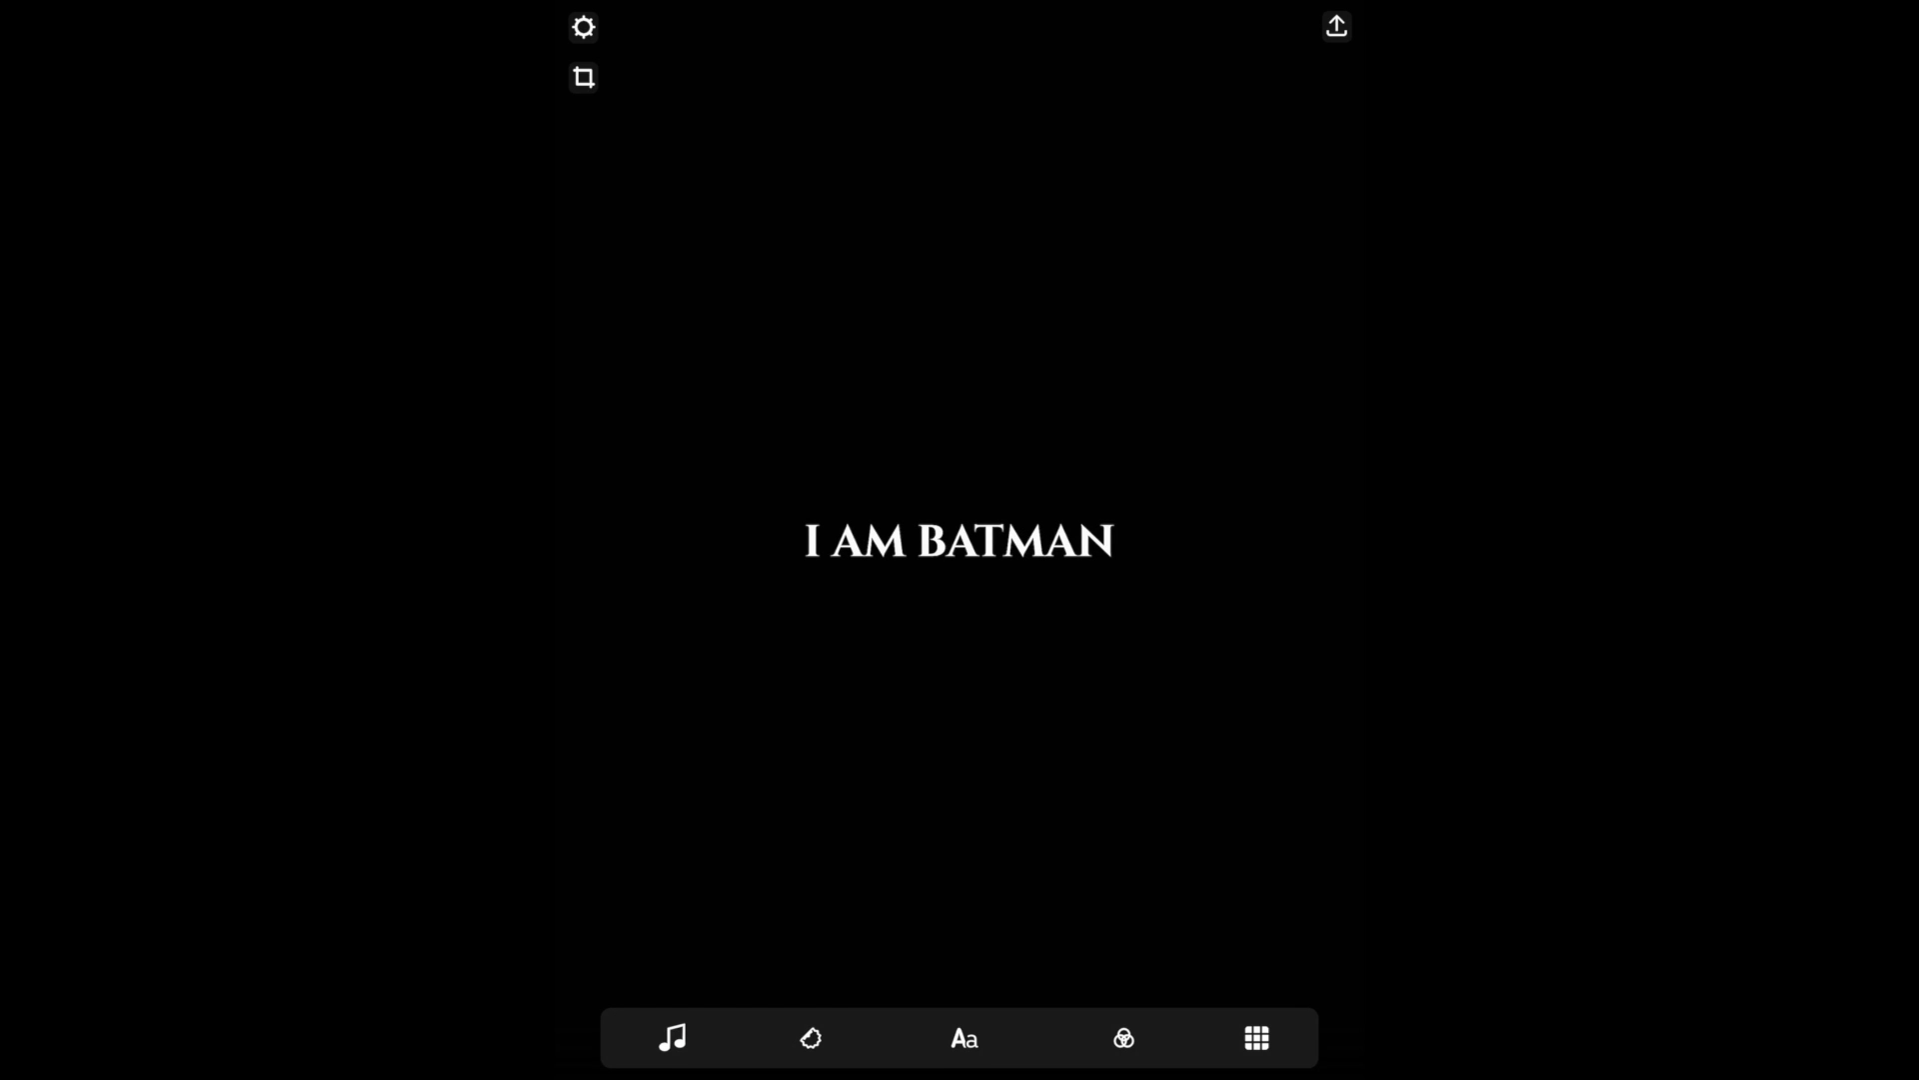
{"action": "left_click", "coordinate": [1126, 1039]}
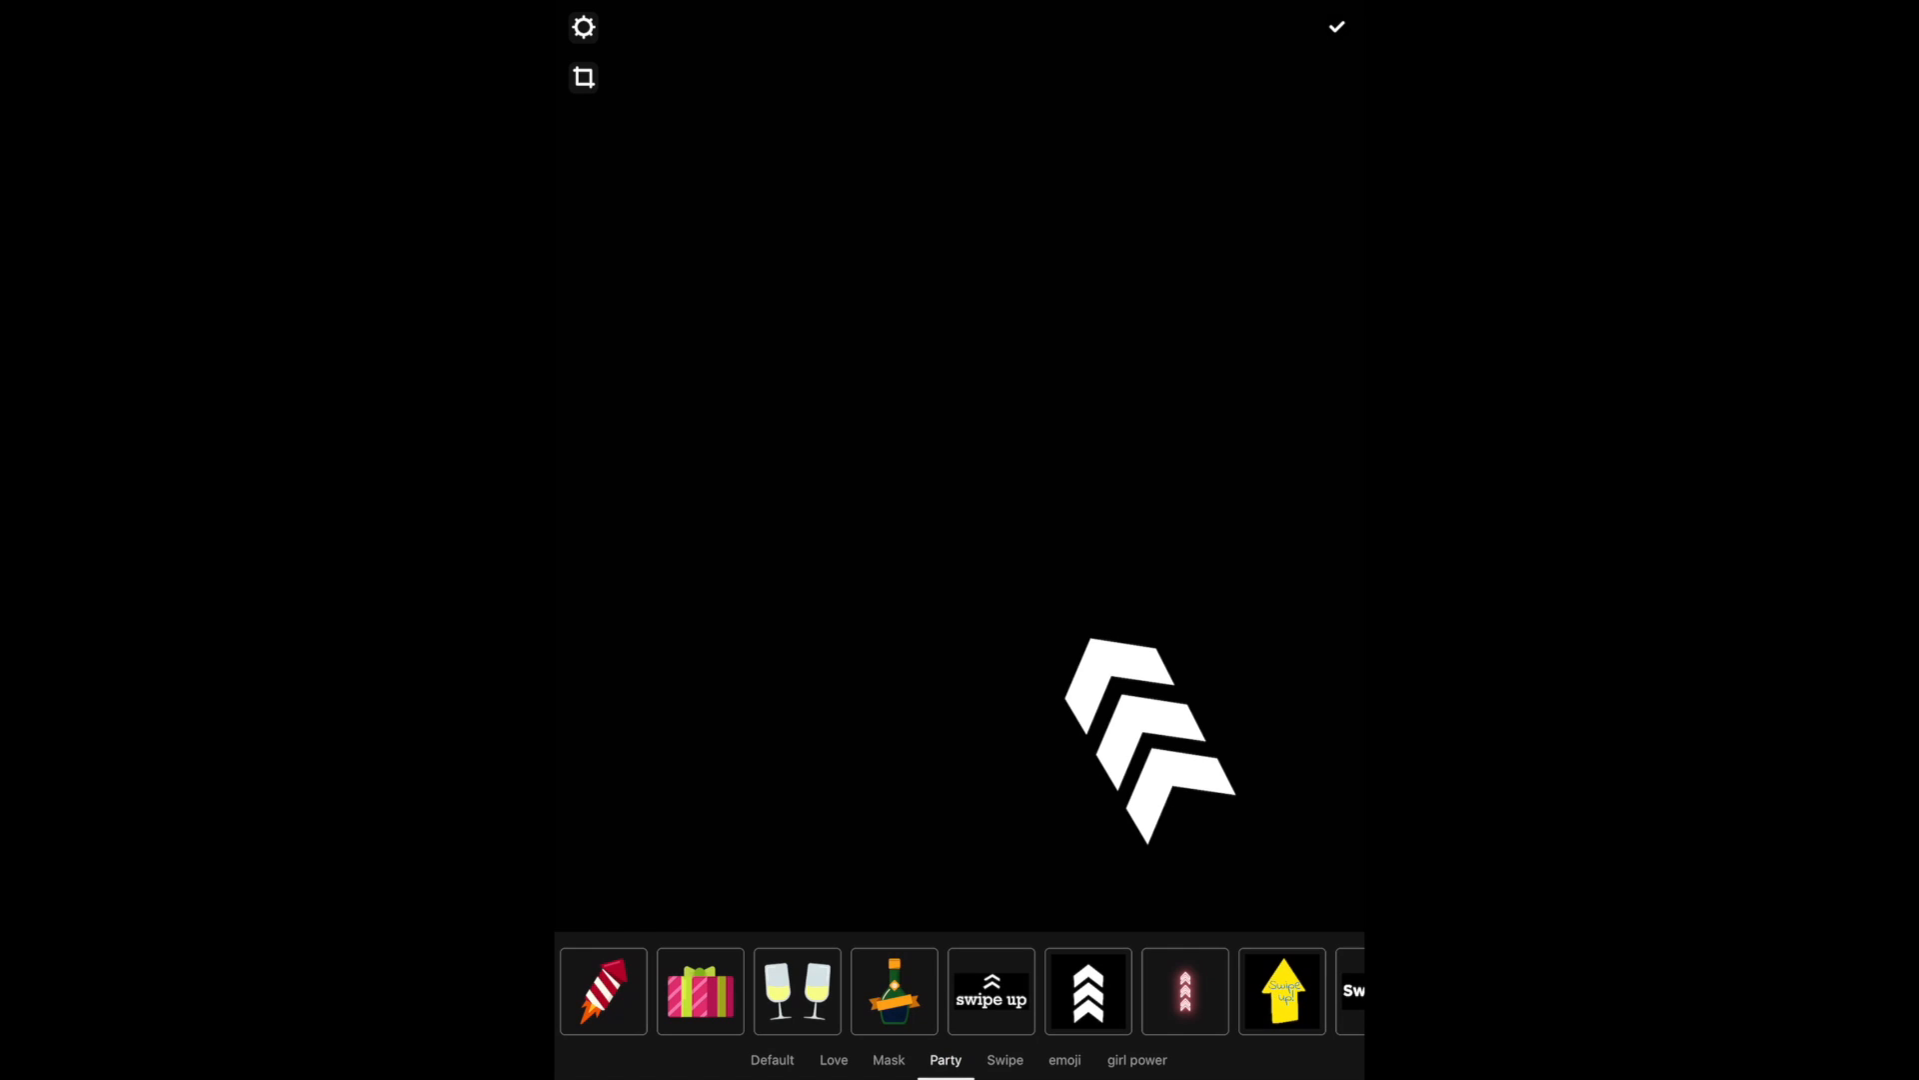
{"action": "left_click", "coordinate": [603, 992]}
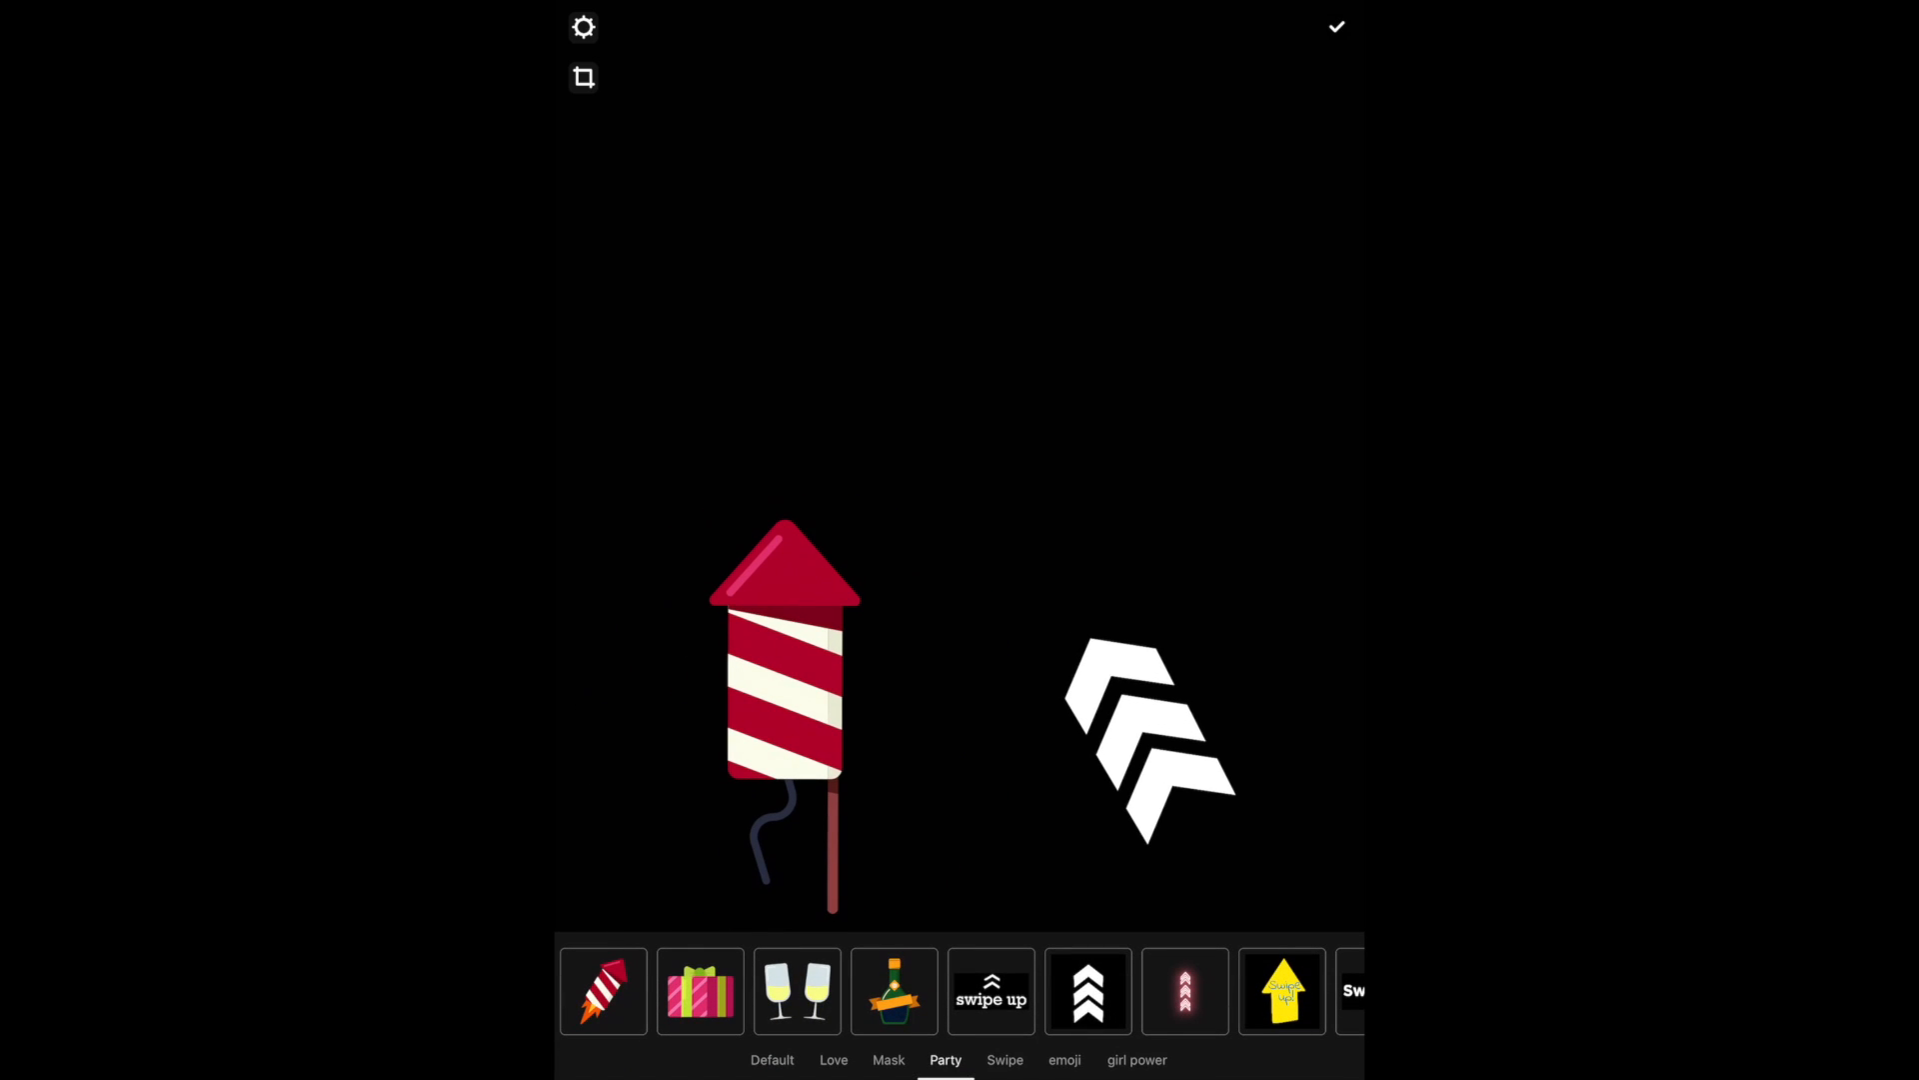
{"action": "left_click", "coordinate": [1004, 1060]}
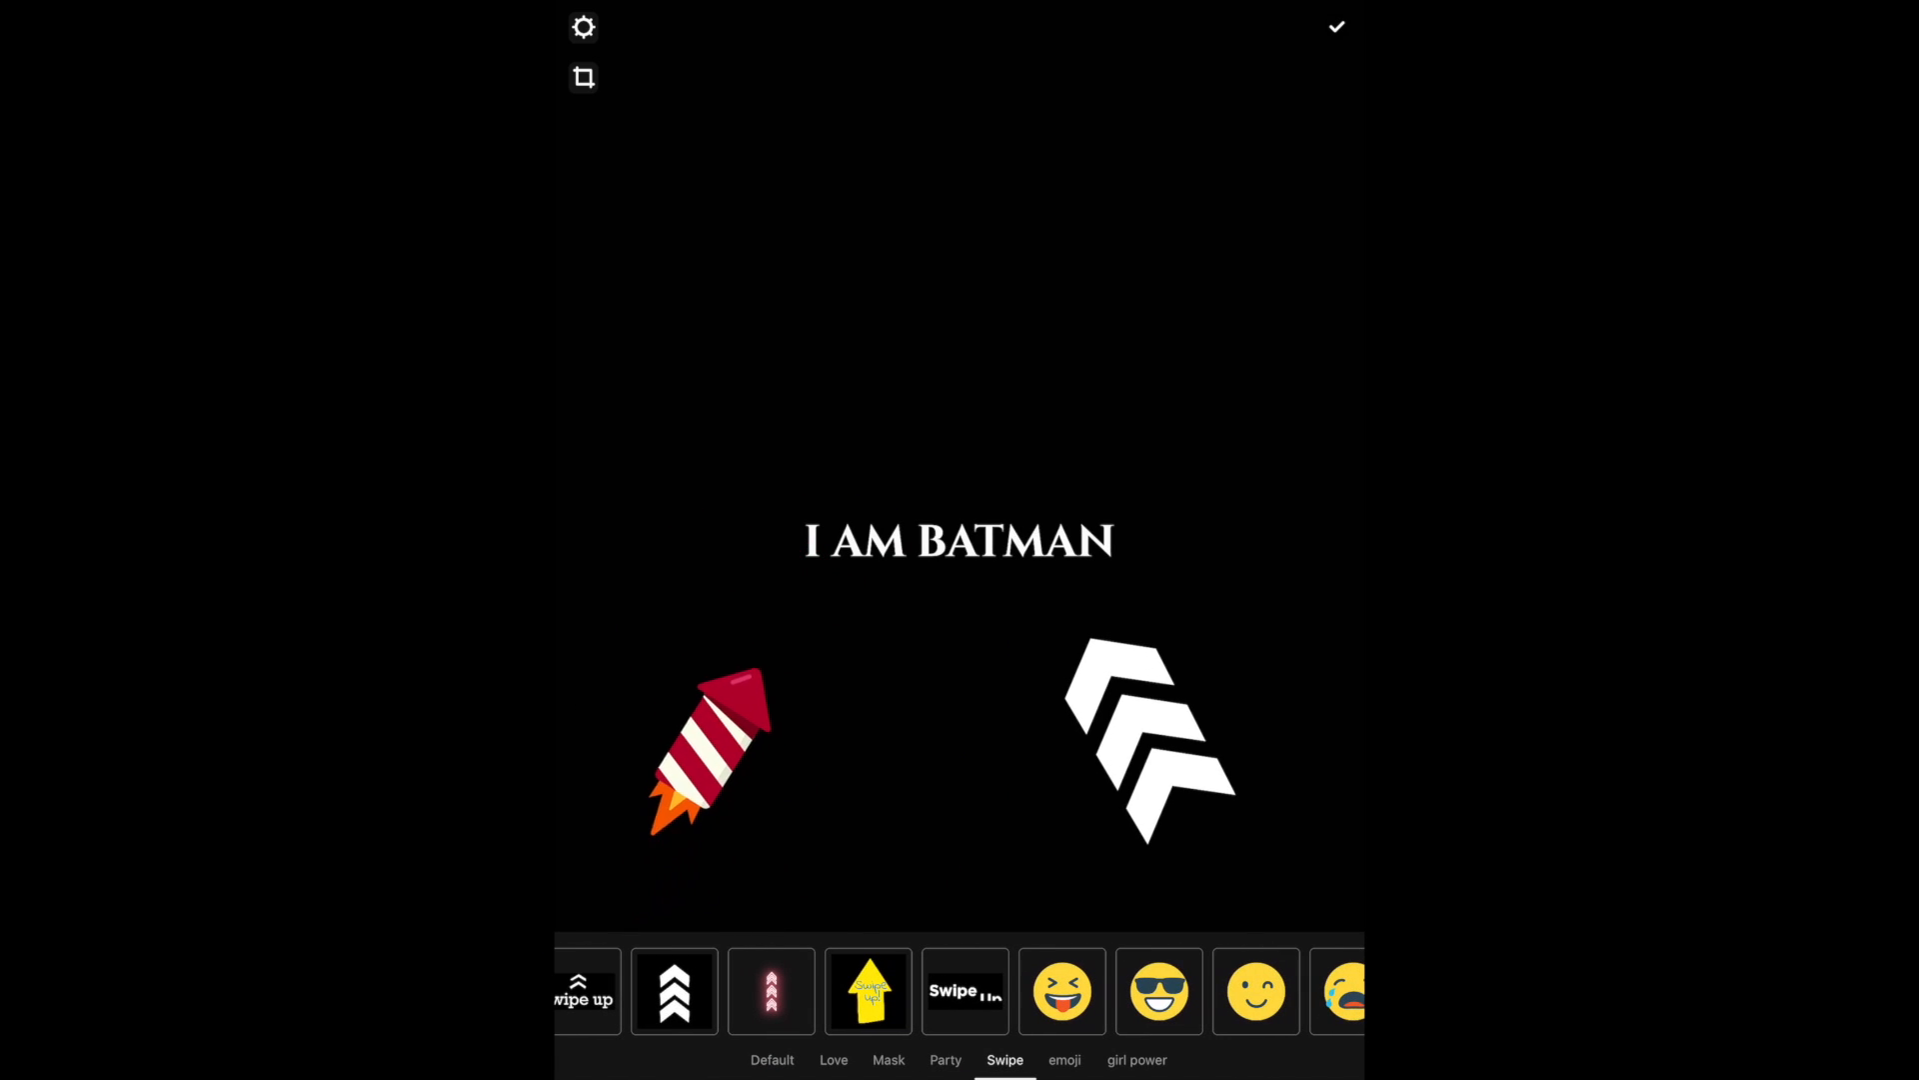
{"action": "left_click", "coordinate": [1060, 1060]}
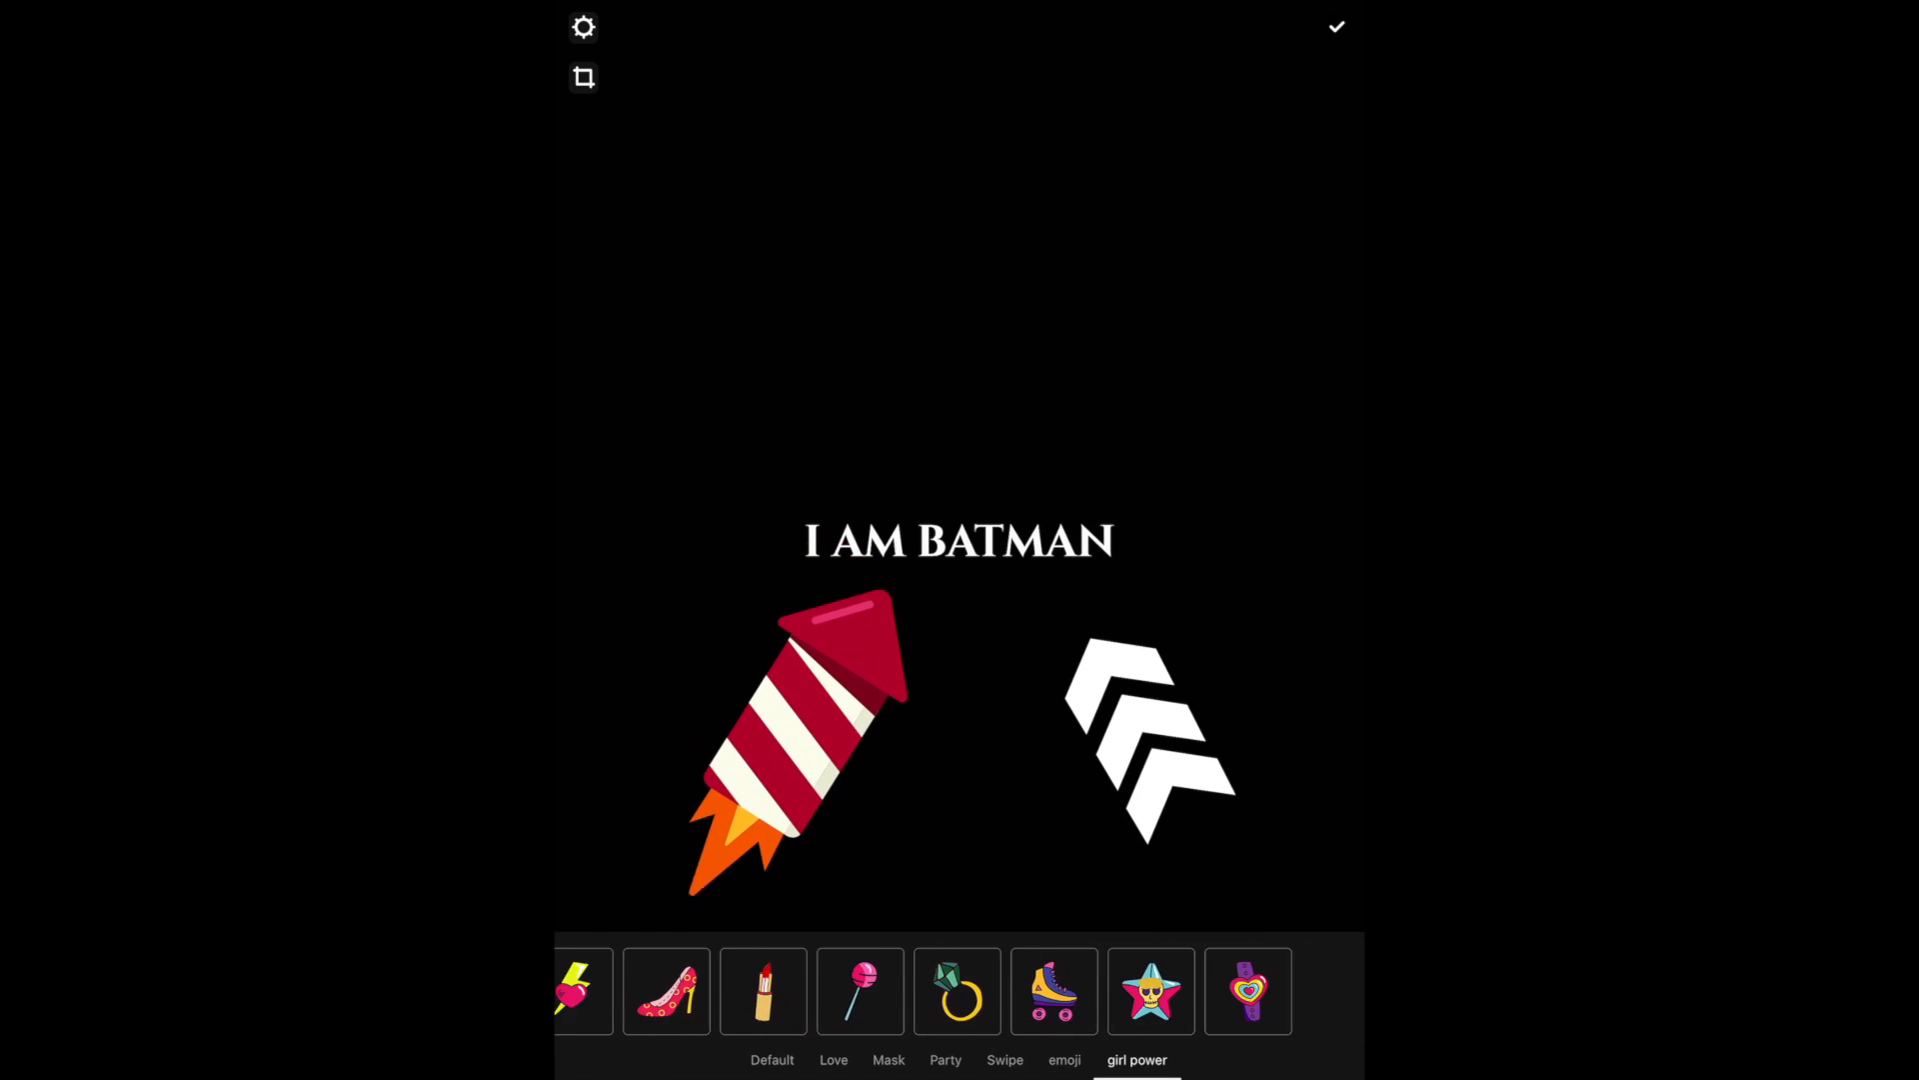
{"action": "left_click", "coordinate": [772, 1058]}
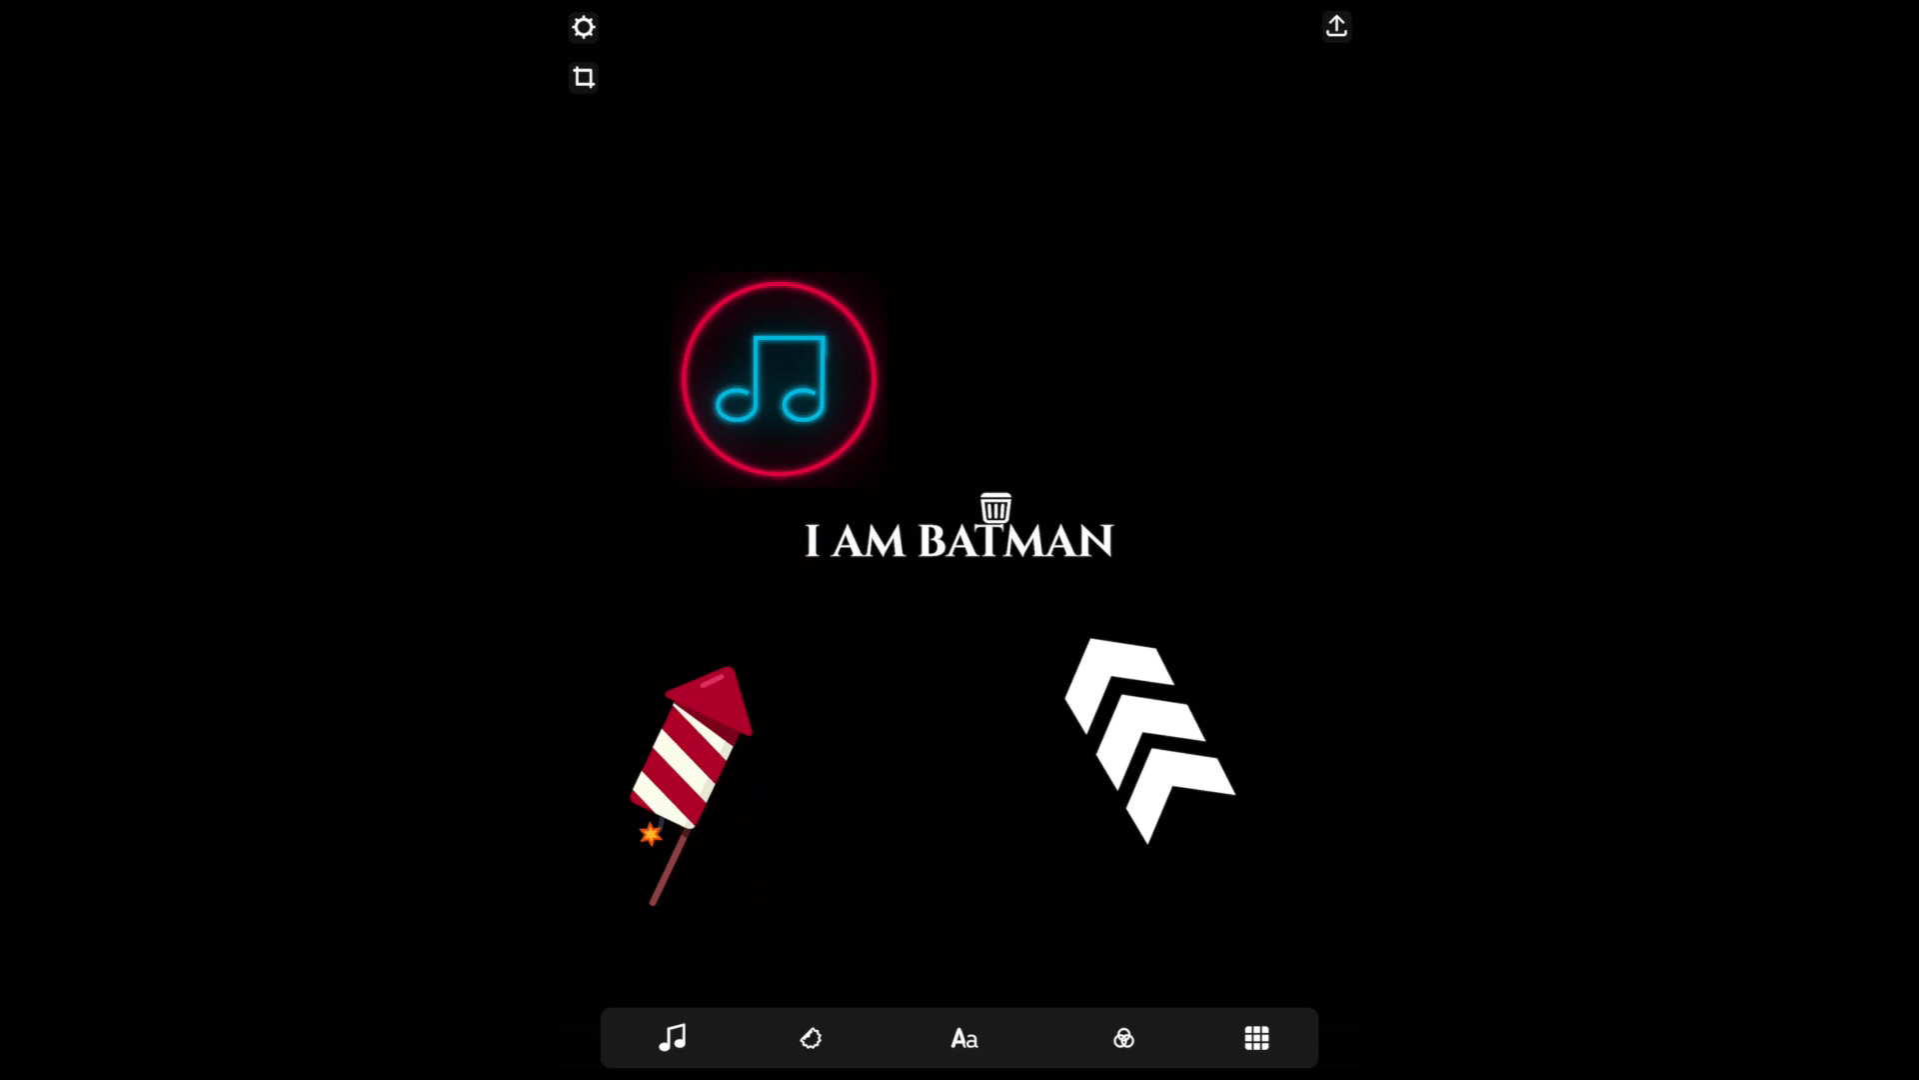
{"action": "left_click", "coordinate": [993, 508]}
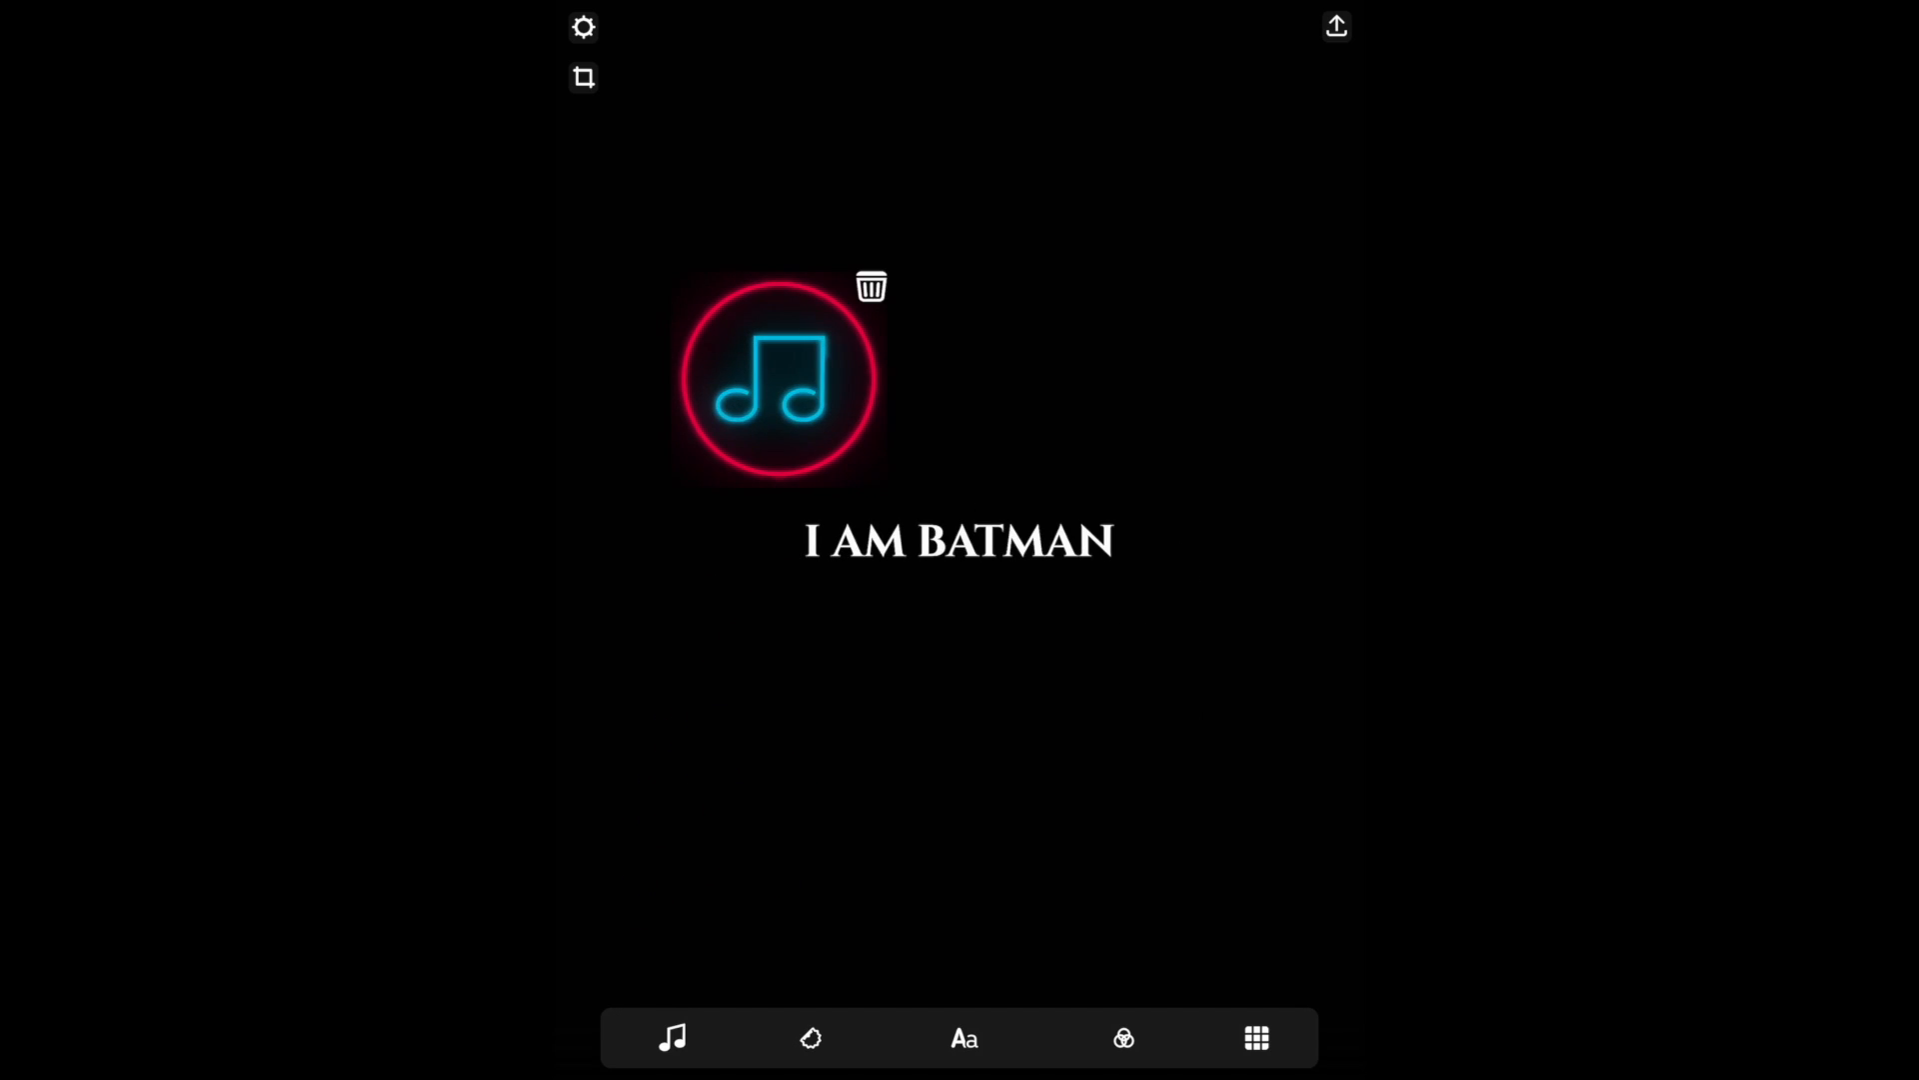
{"action": "left_click", "coordinate": [875, 289]}
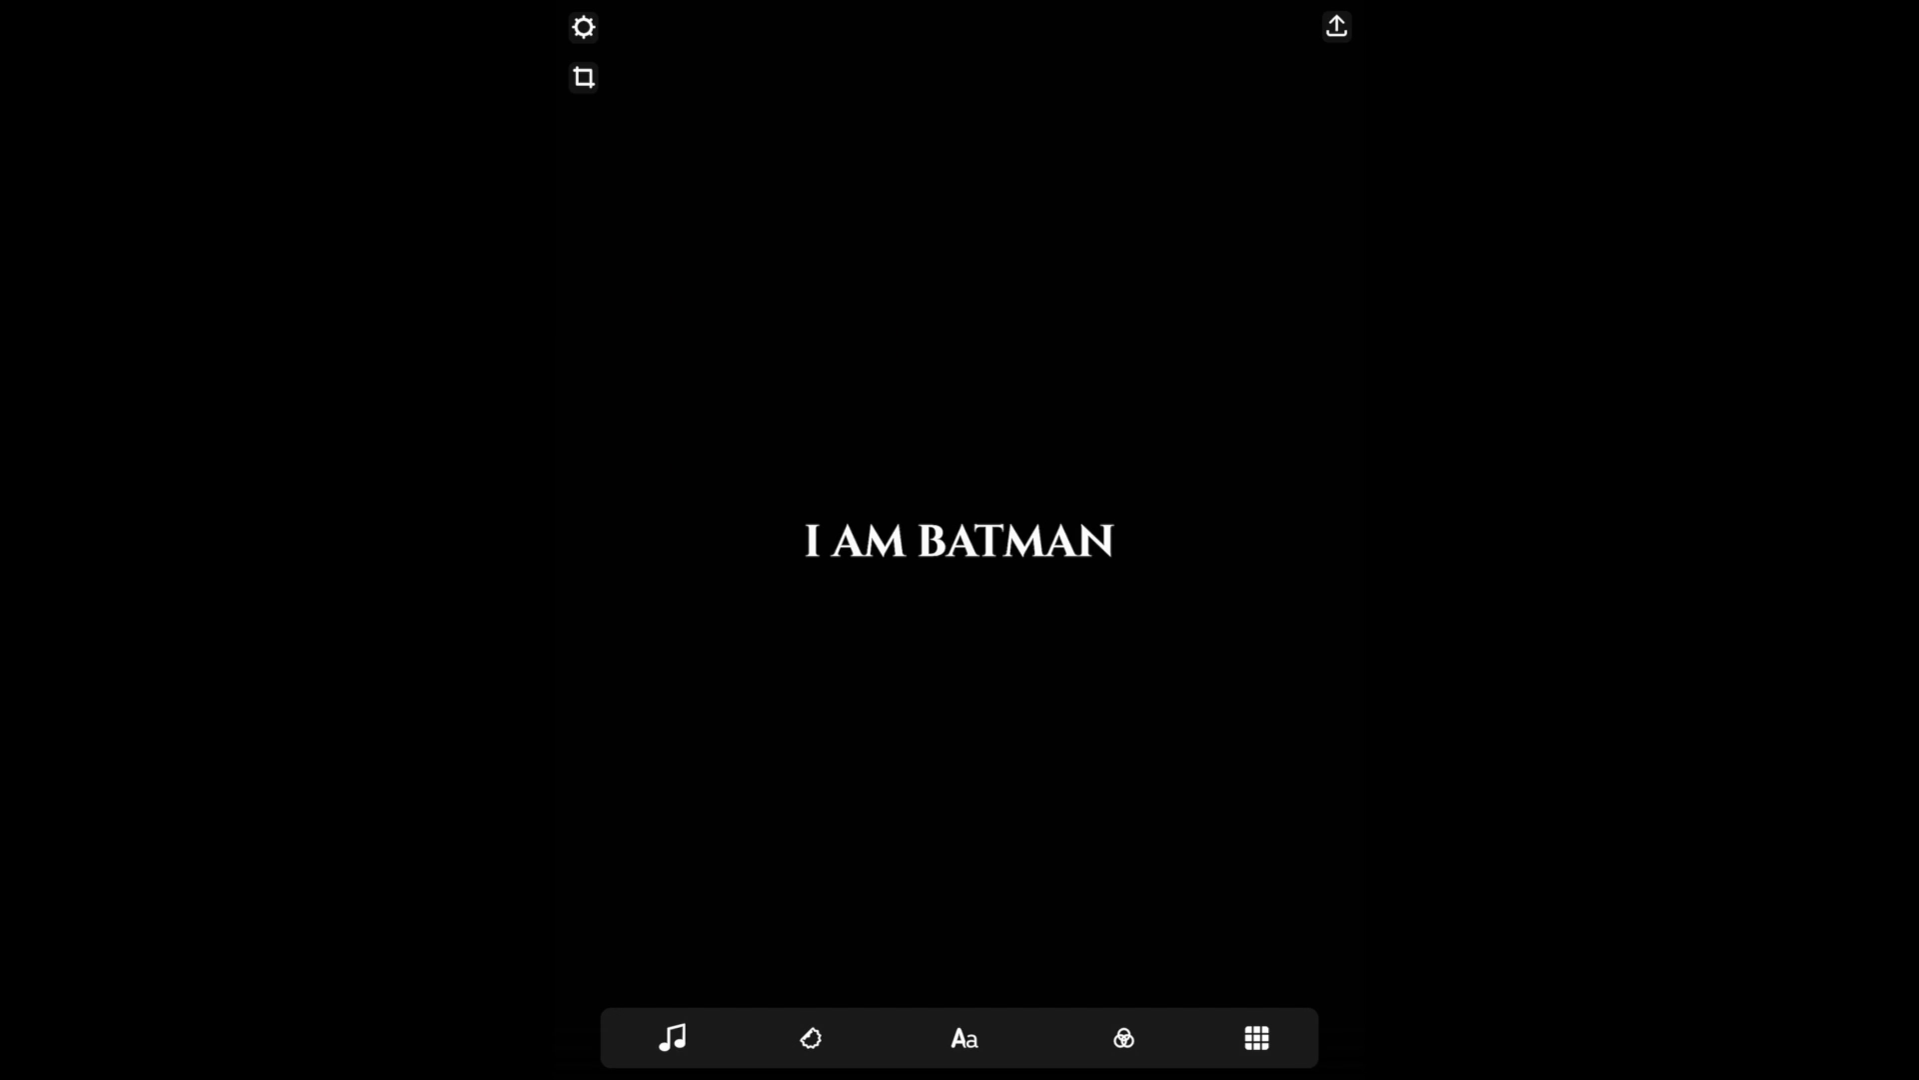
Enlarge the I AM BATMAN headline and open the animated text style presets
{"action": "left_click", "coordinate": [963, 1039]}
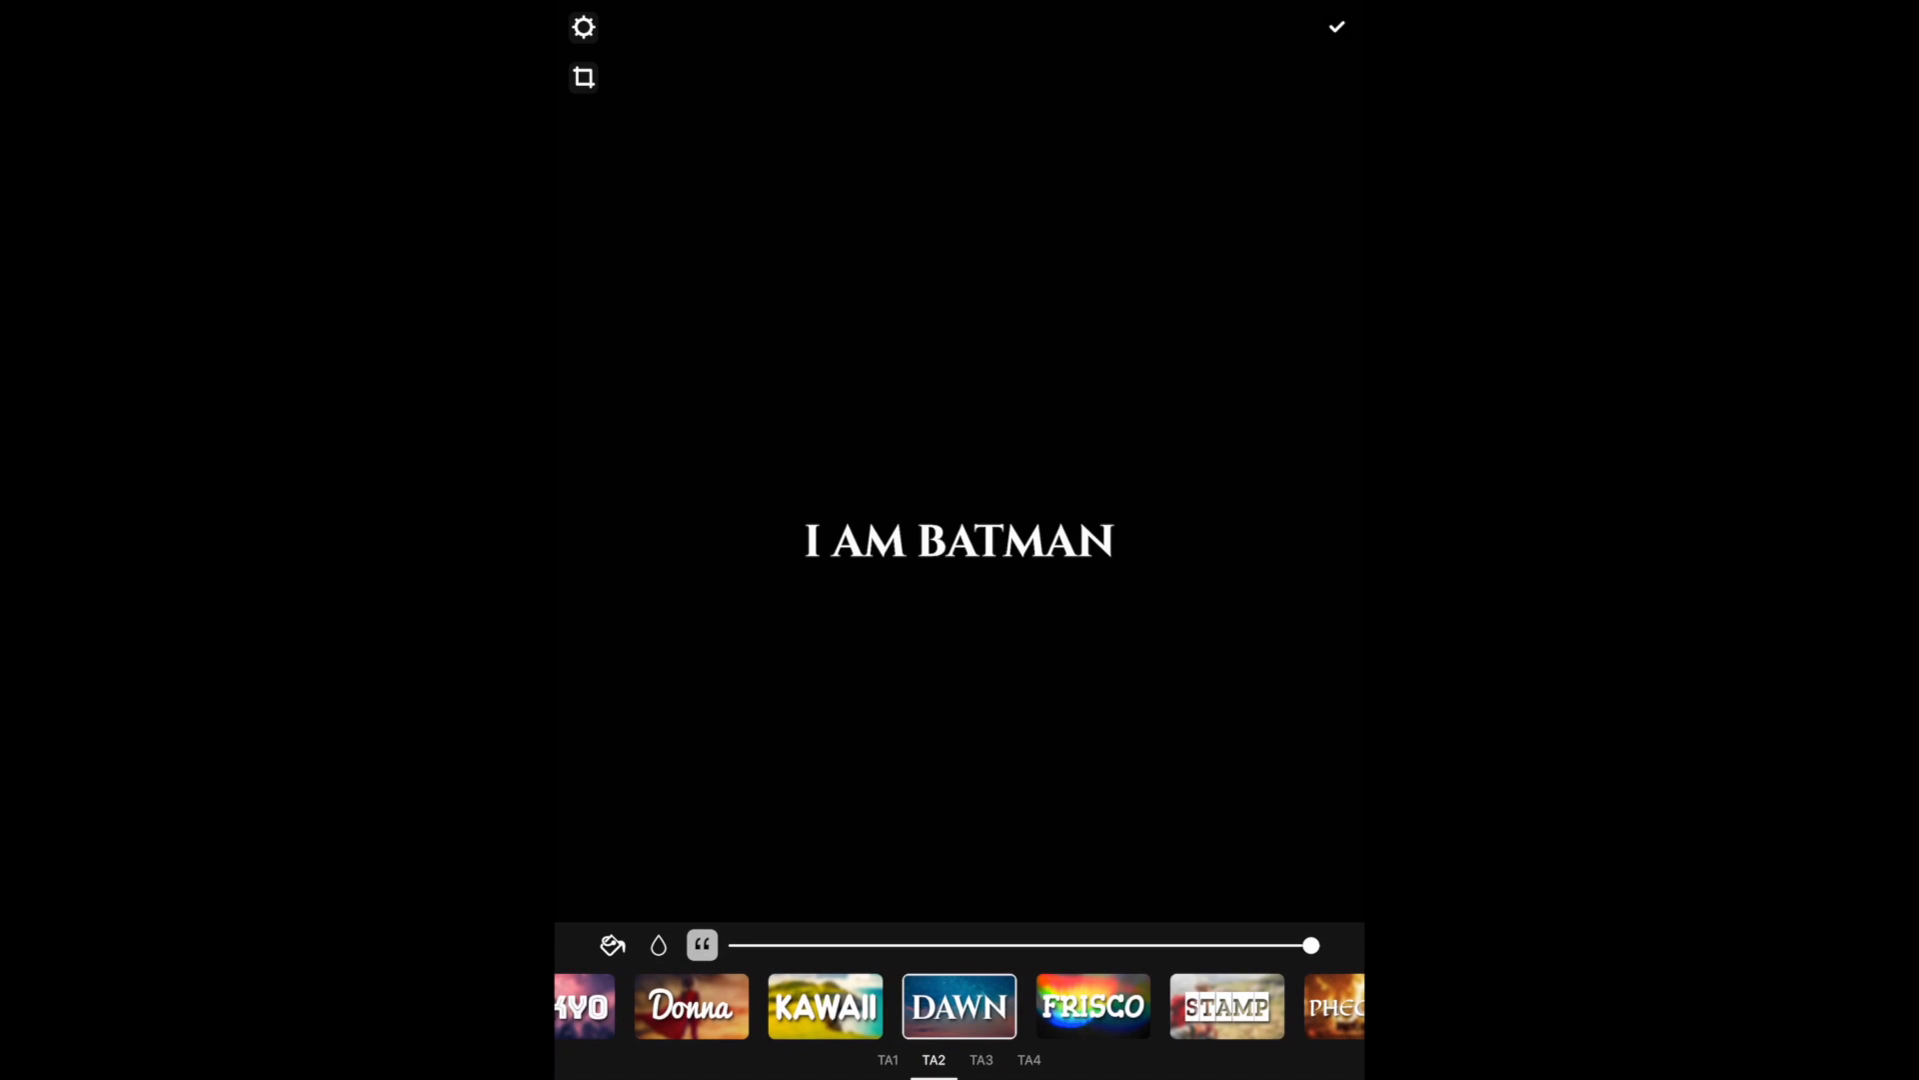
{"action": "left_click", "coordinate": [1336, 25]}
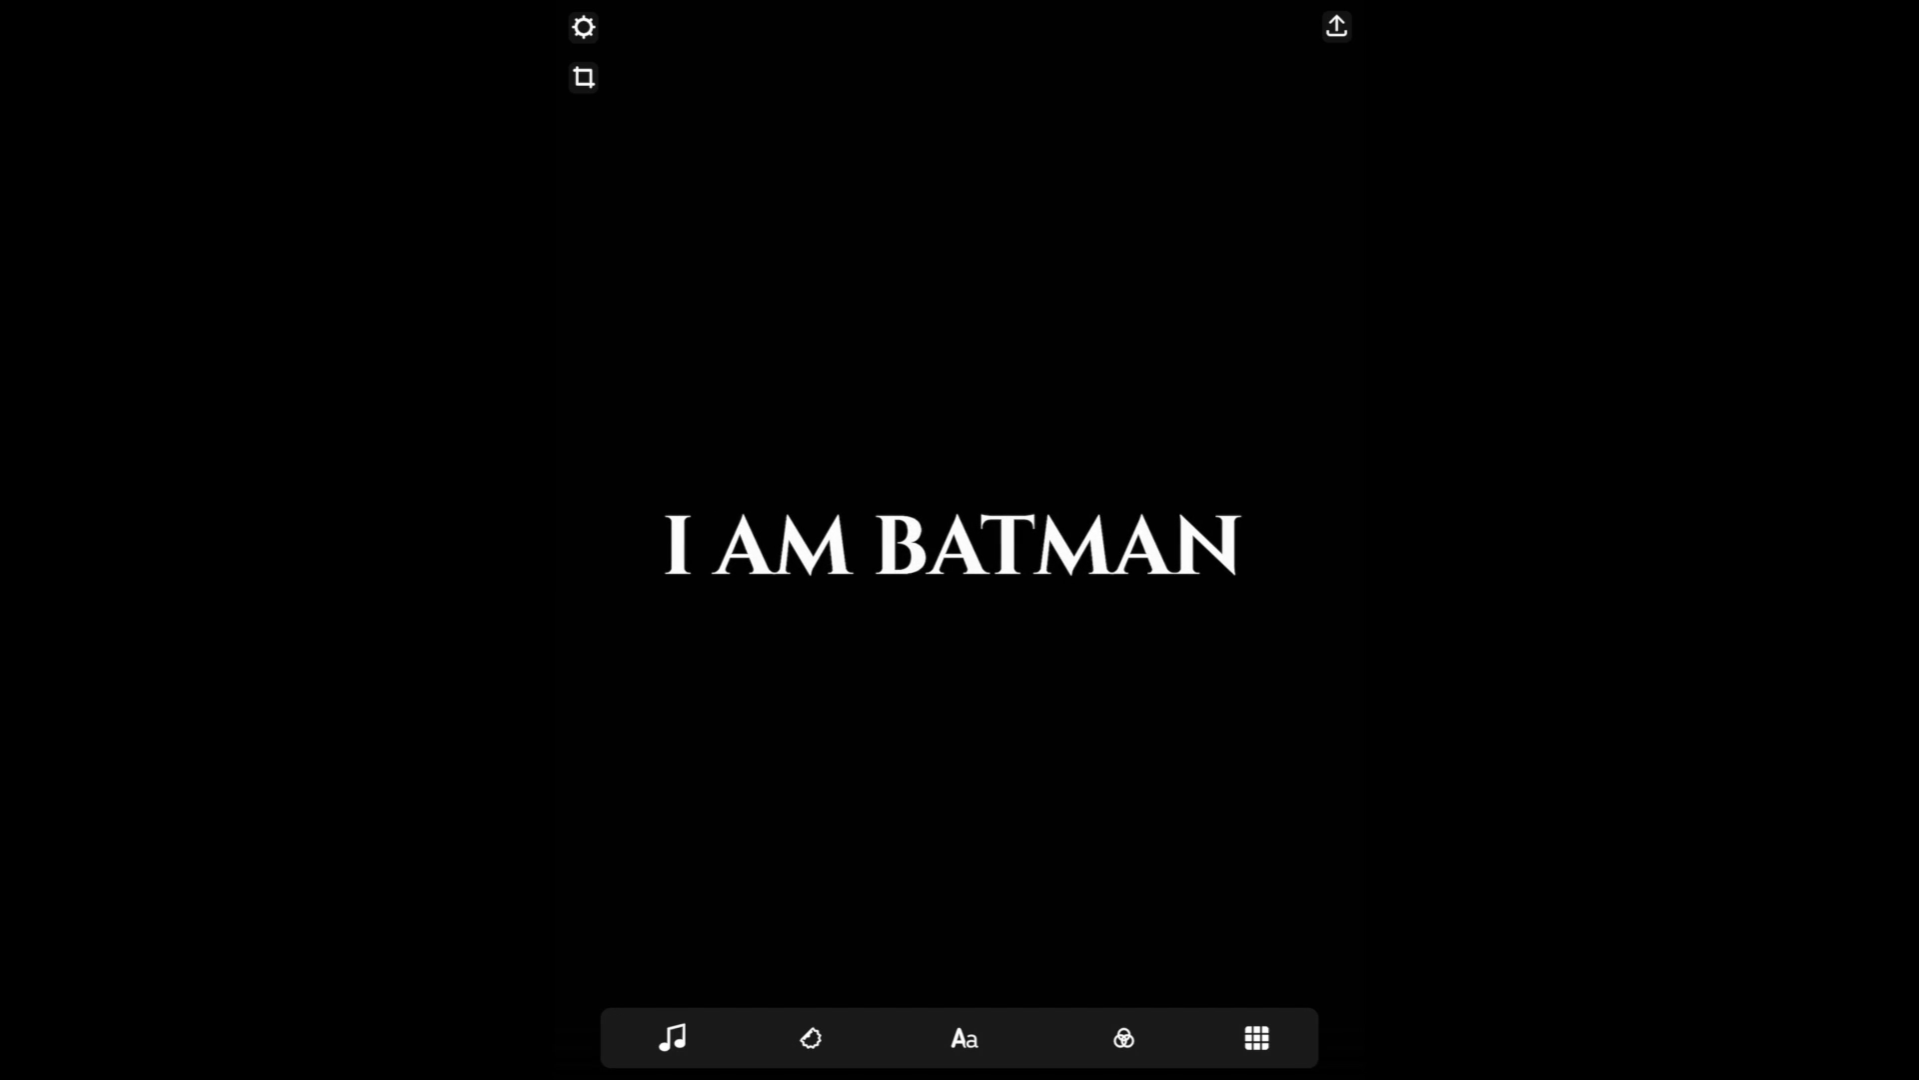
{"action": "left_click", "coordinate": [963, 1038]}
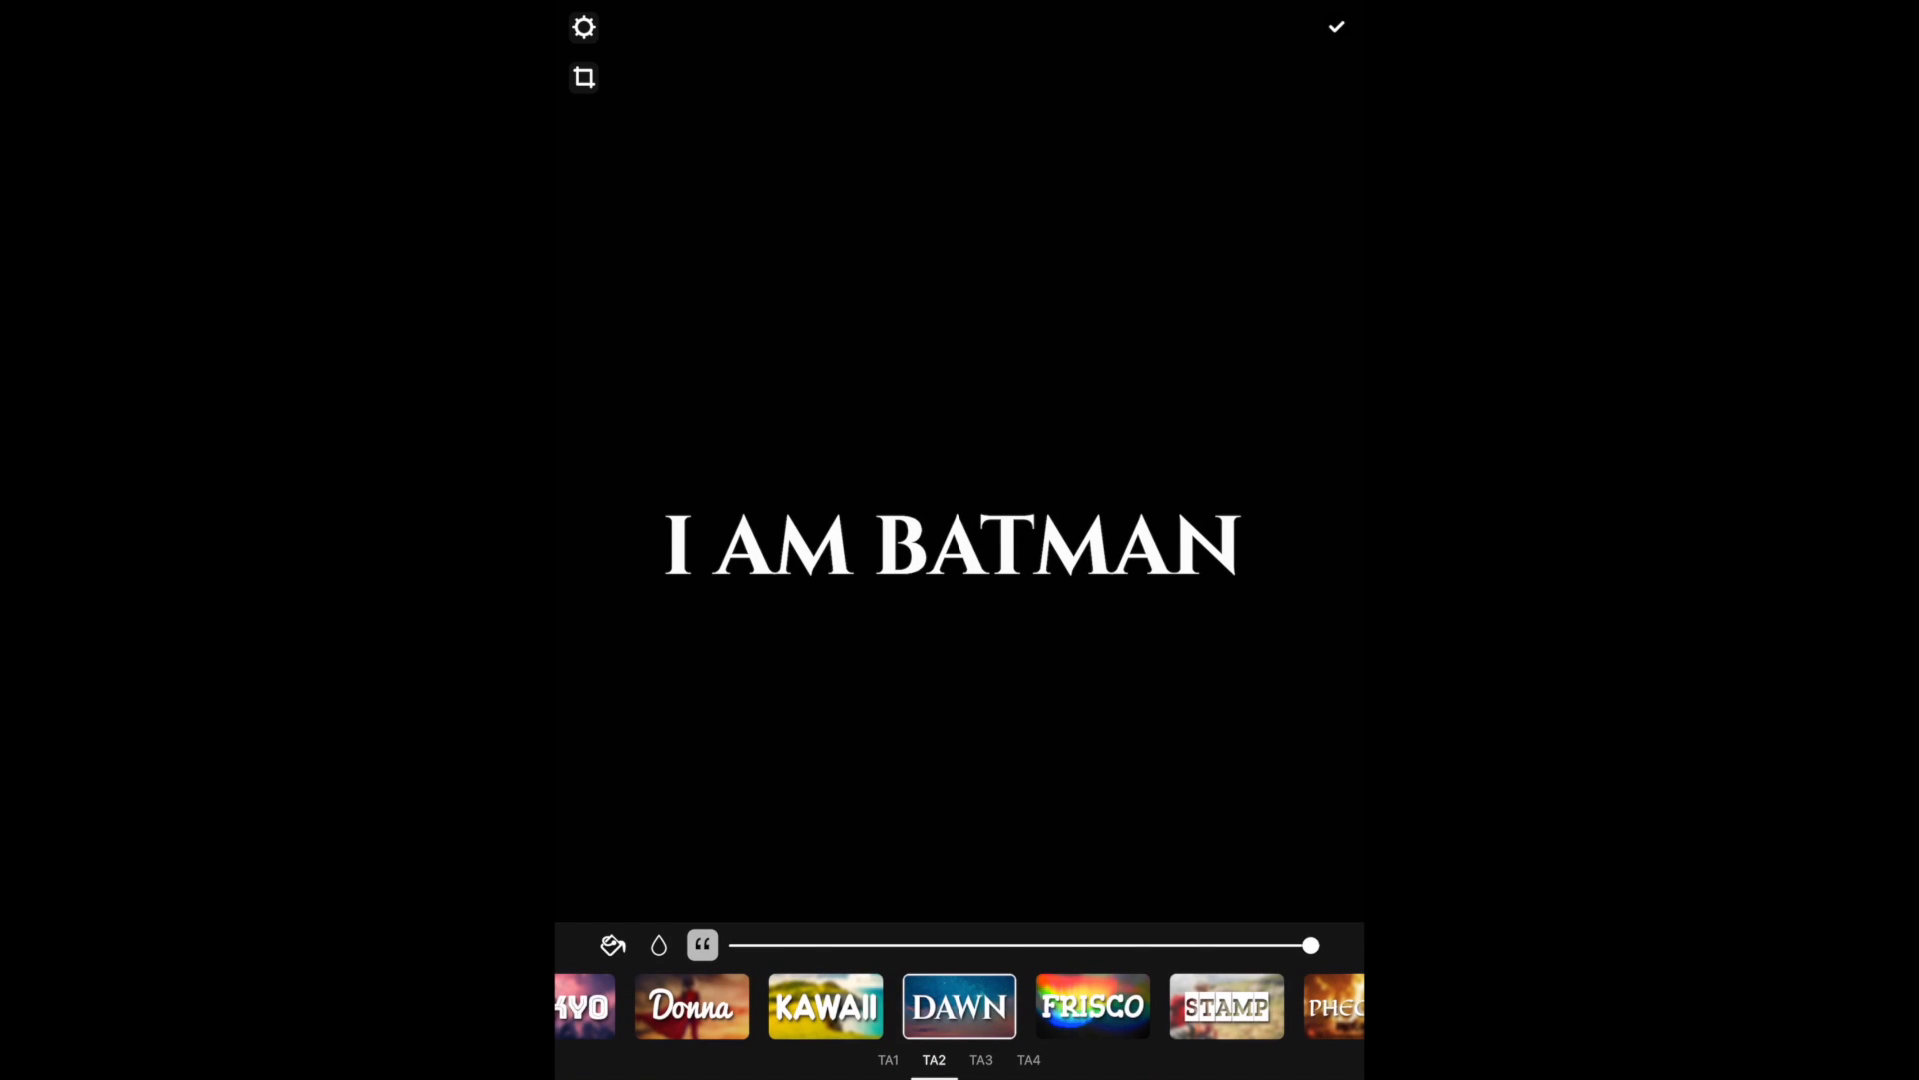
Try the KAWAII, FRISCO, PRESS and NEIL styles on the headline
{"action": "left_click", "coordinate": [692, 1007]}
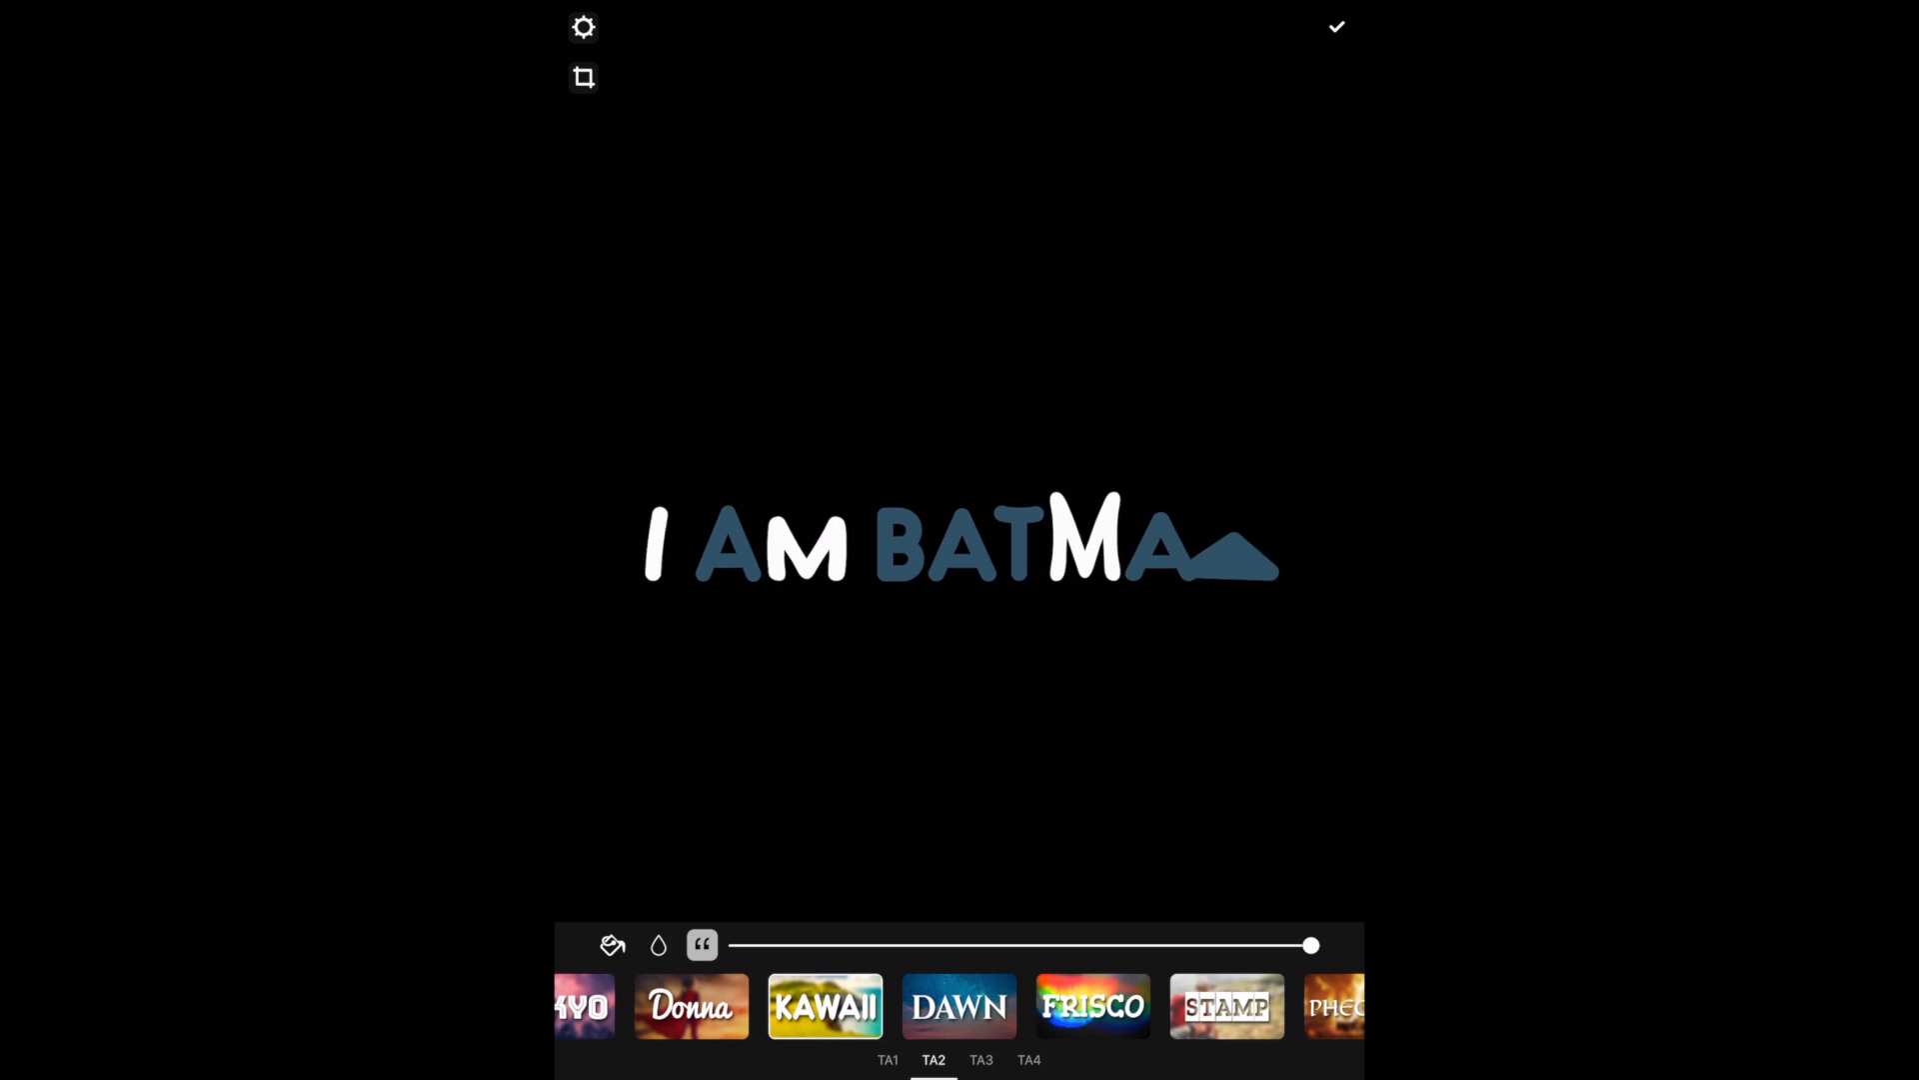
{"action": "left_click", "coordinate": [1092, 1006]}
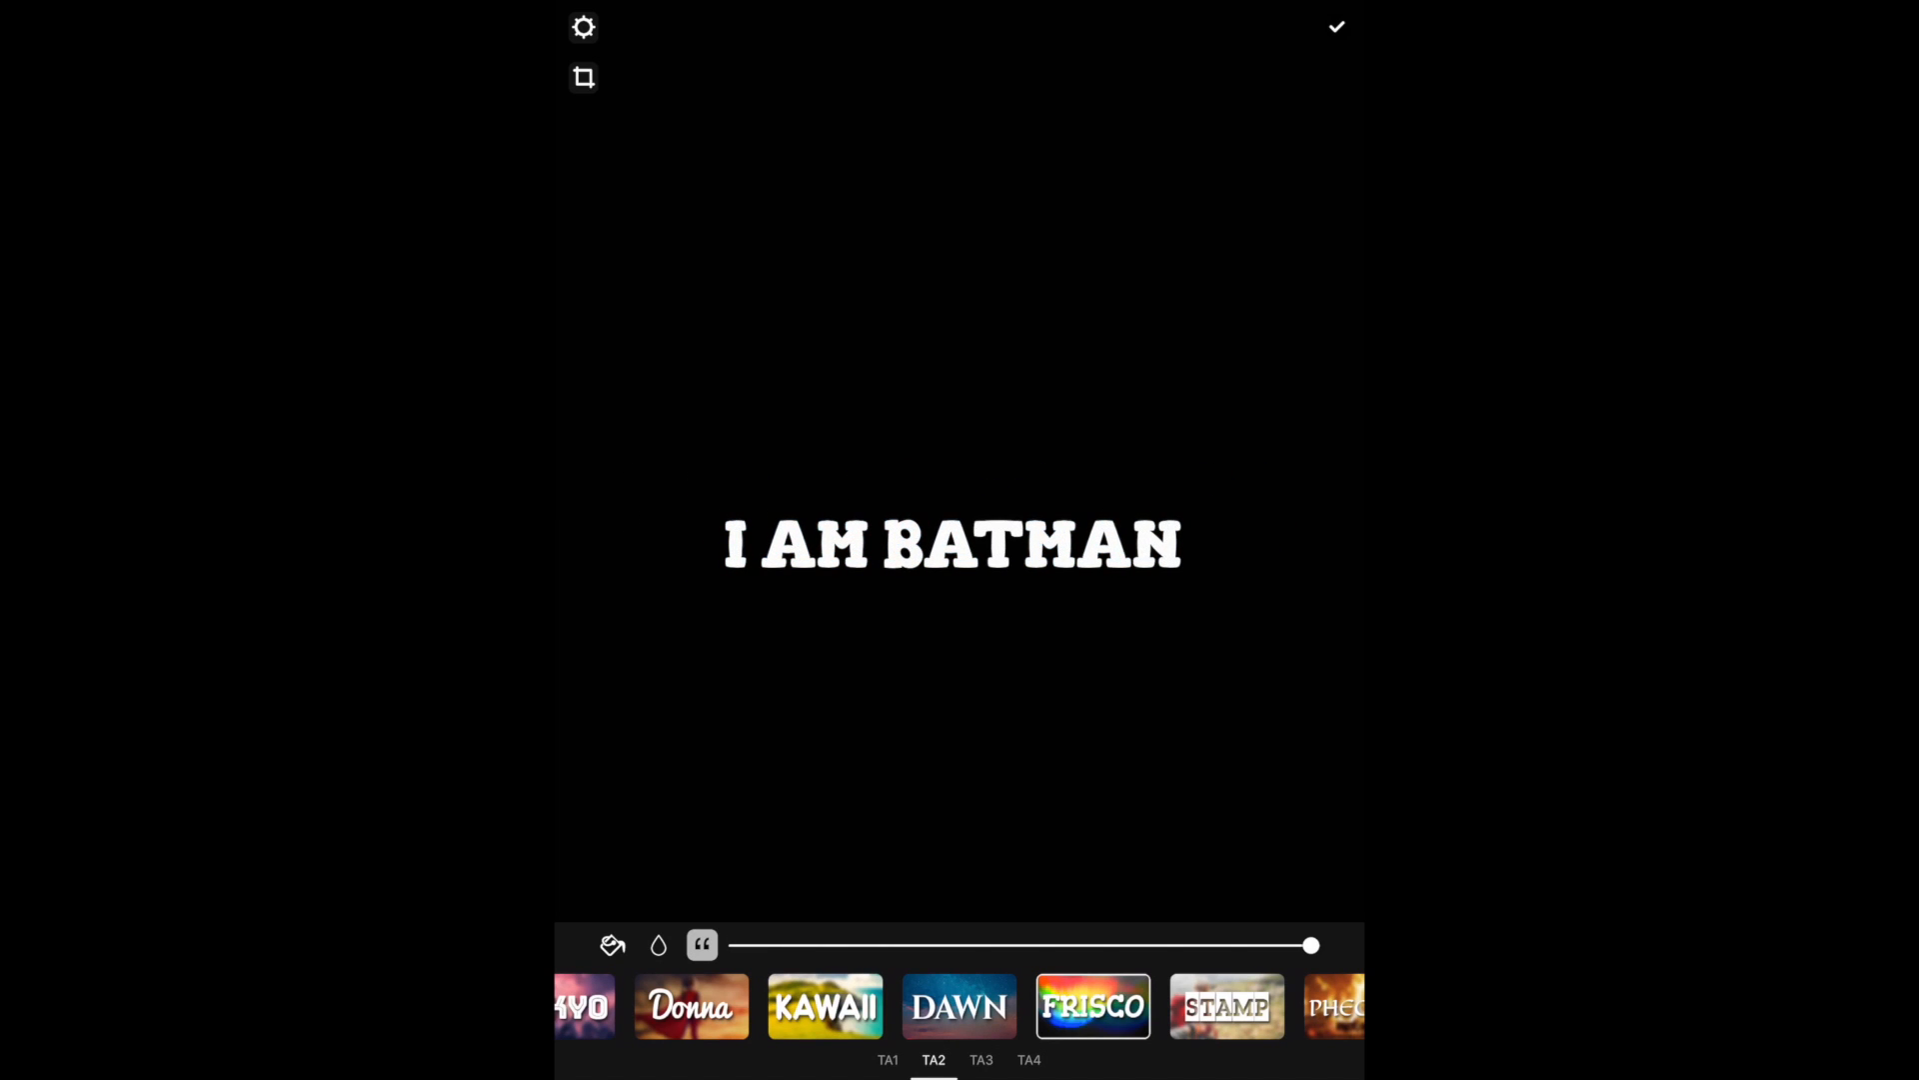
{"action": "left_click", "coordinate": [1226, 1006]}
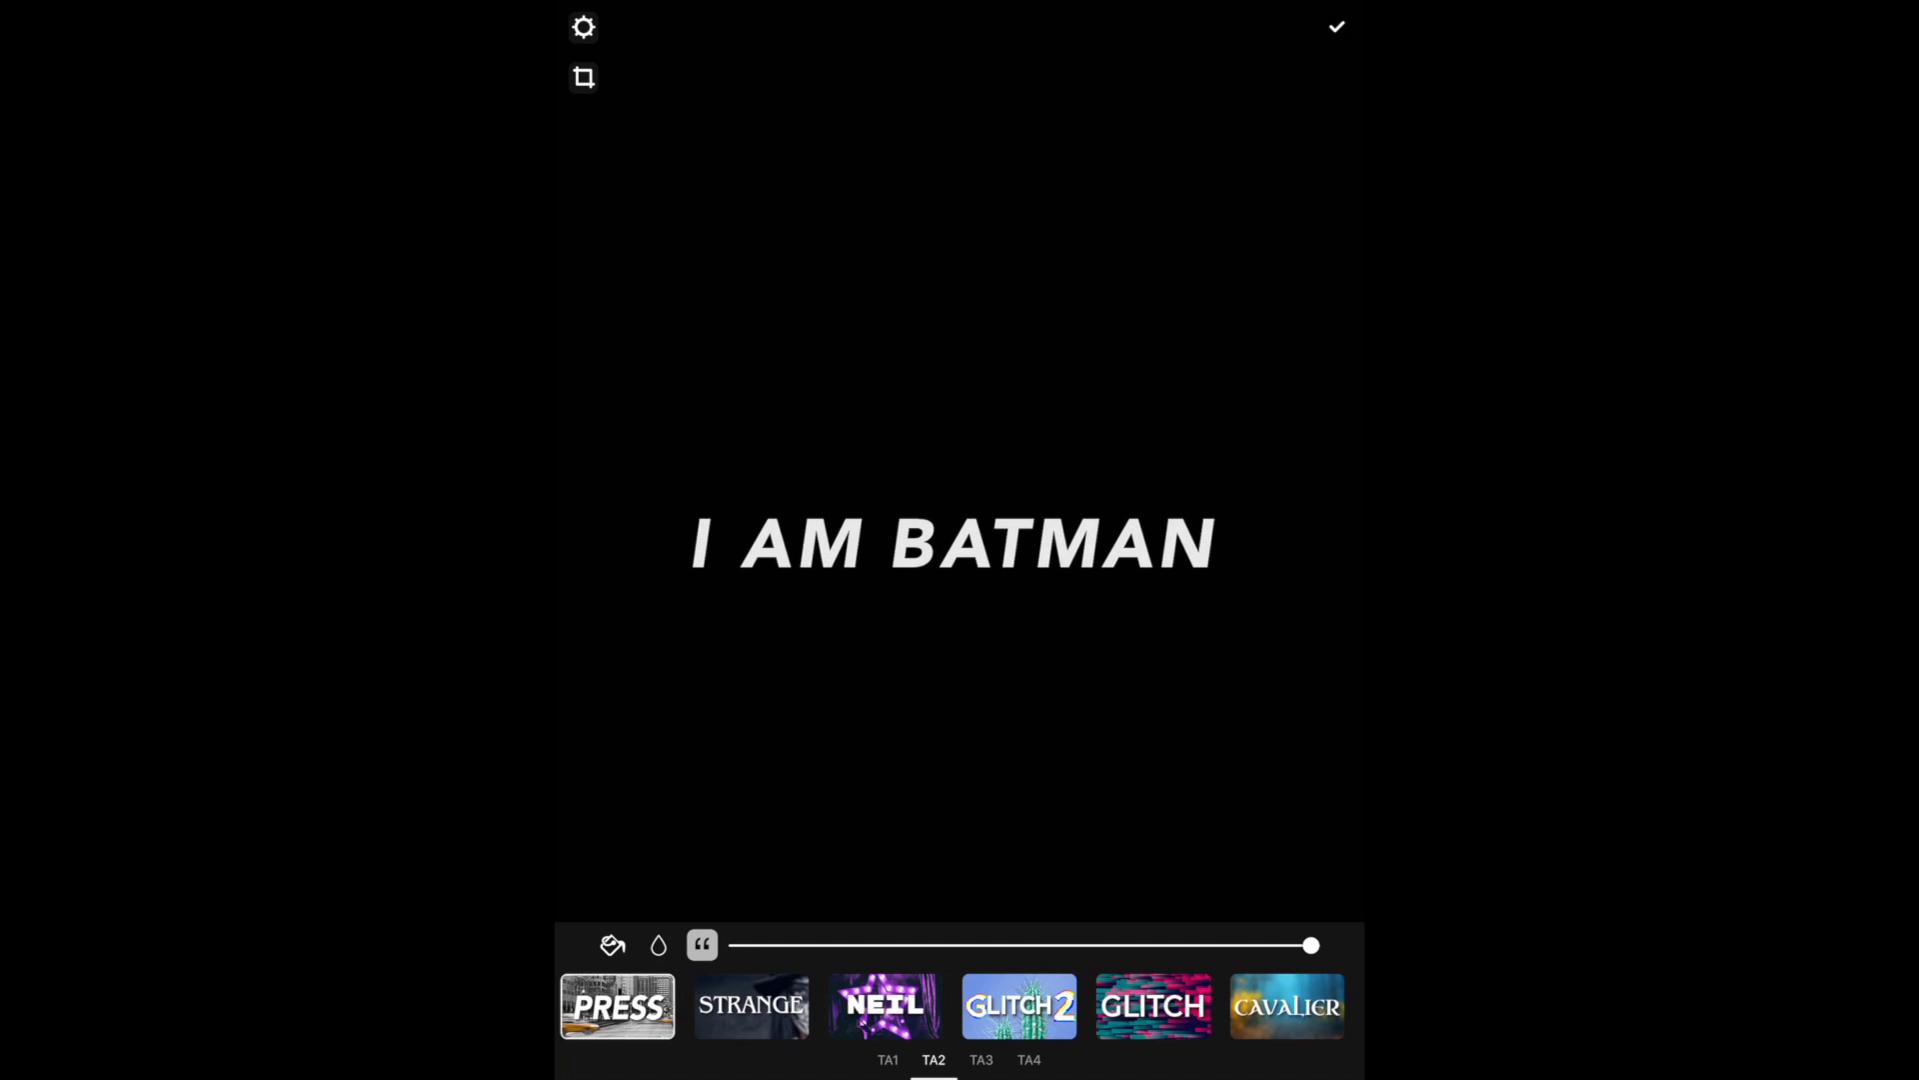
{"action": "left_click", "coordinate": [885, 1007]}
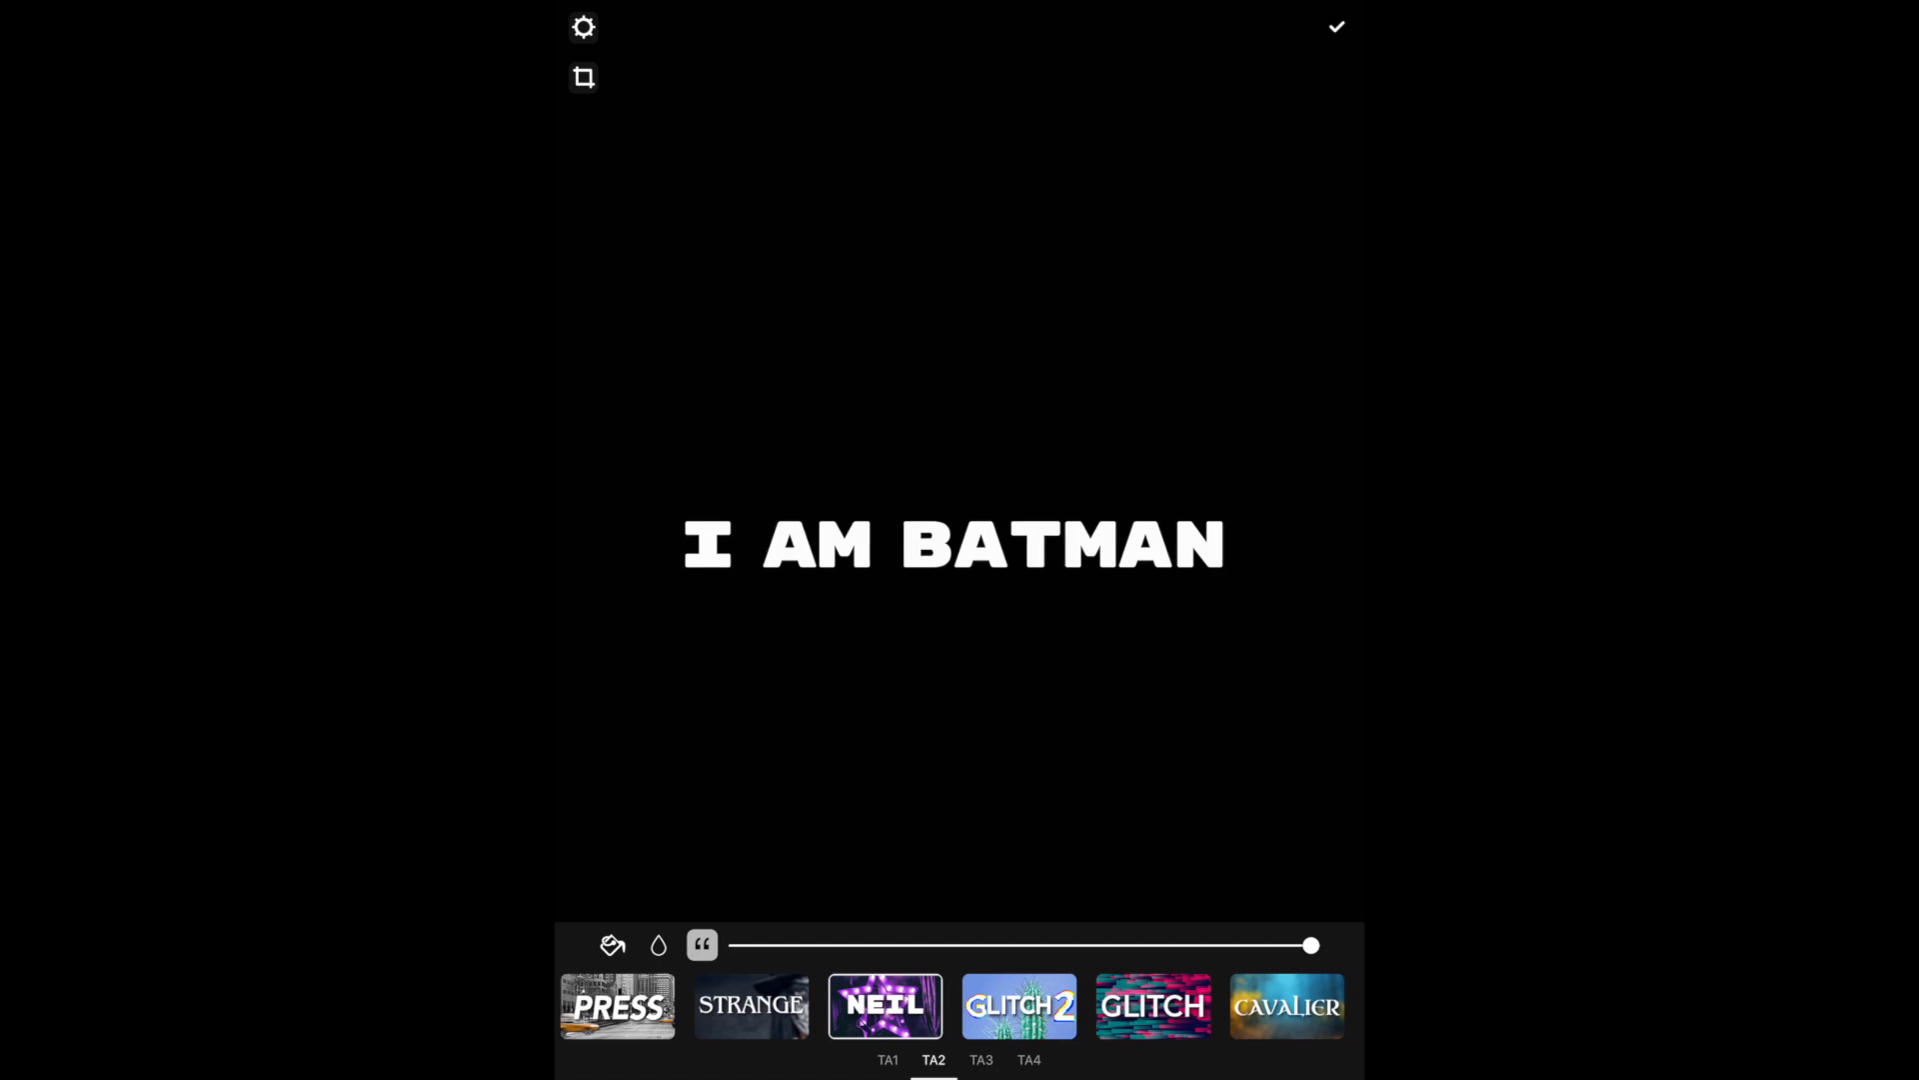
Browse the TA1 and TA2 style sets, trying the BON style
{"action": "left_click", "coordinate": [888, 1058]}
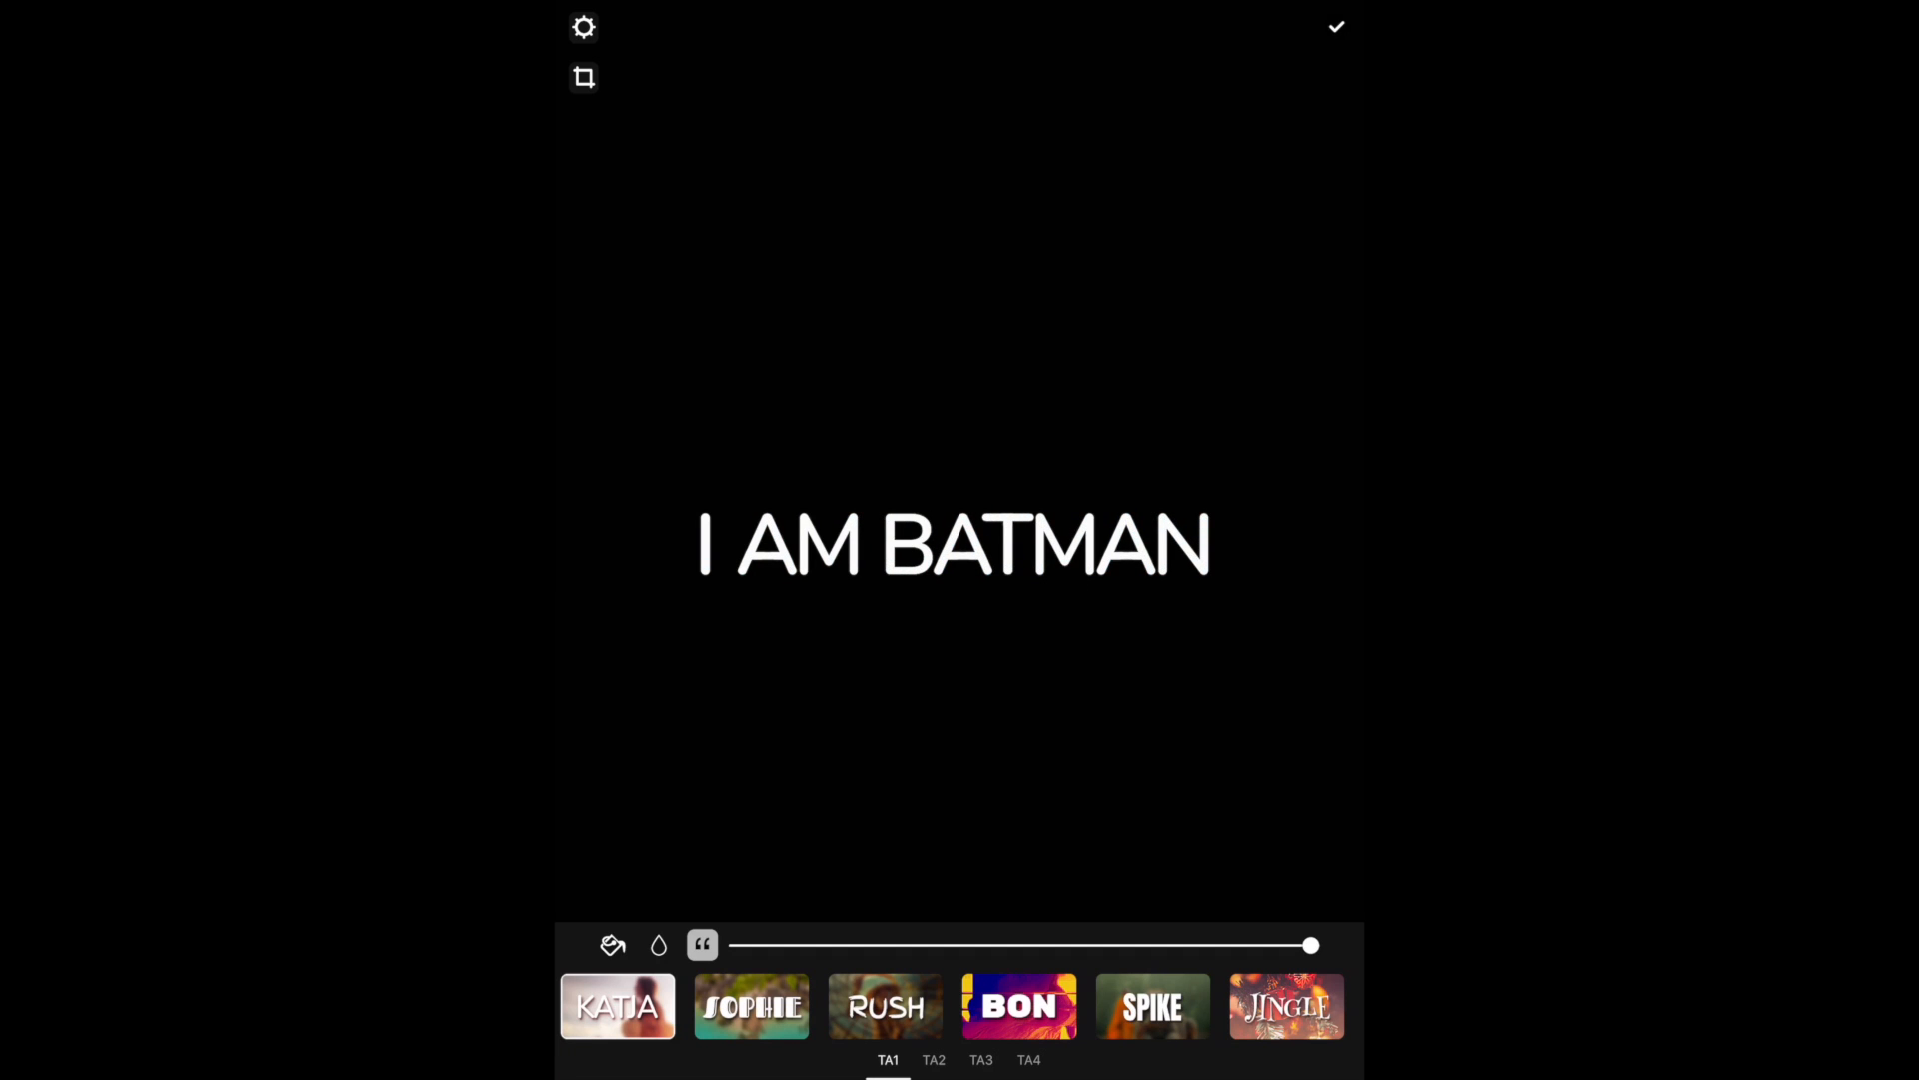
{"action": "left_click", "coordinate": [885, 1006]}
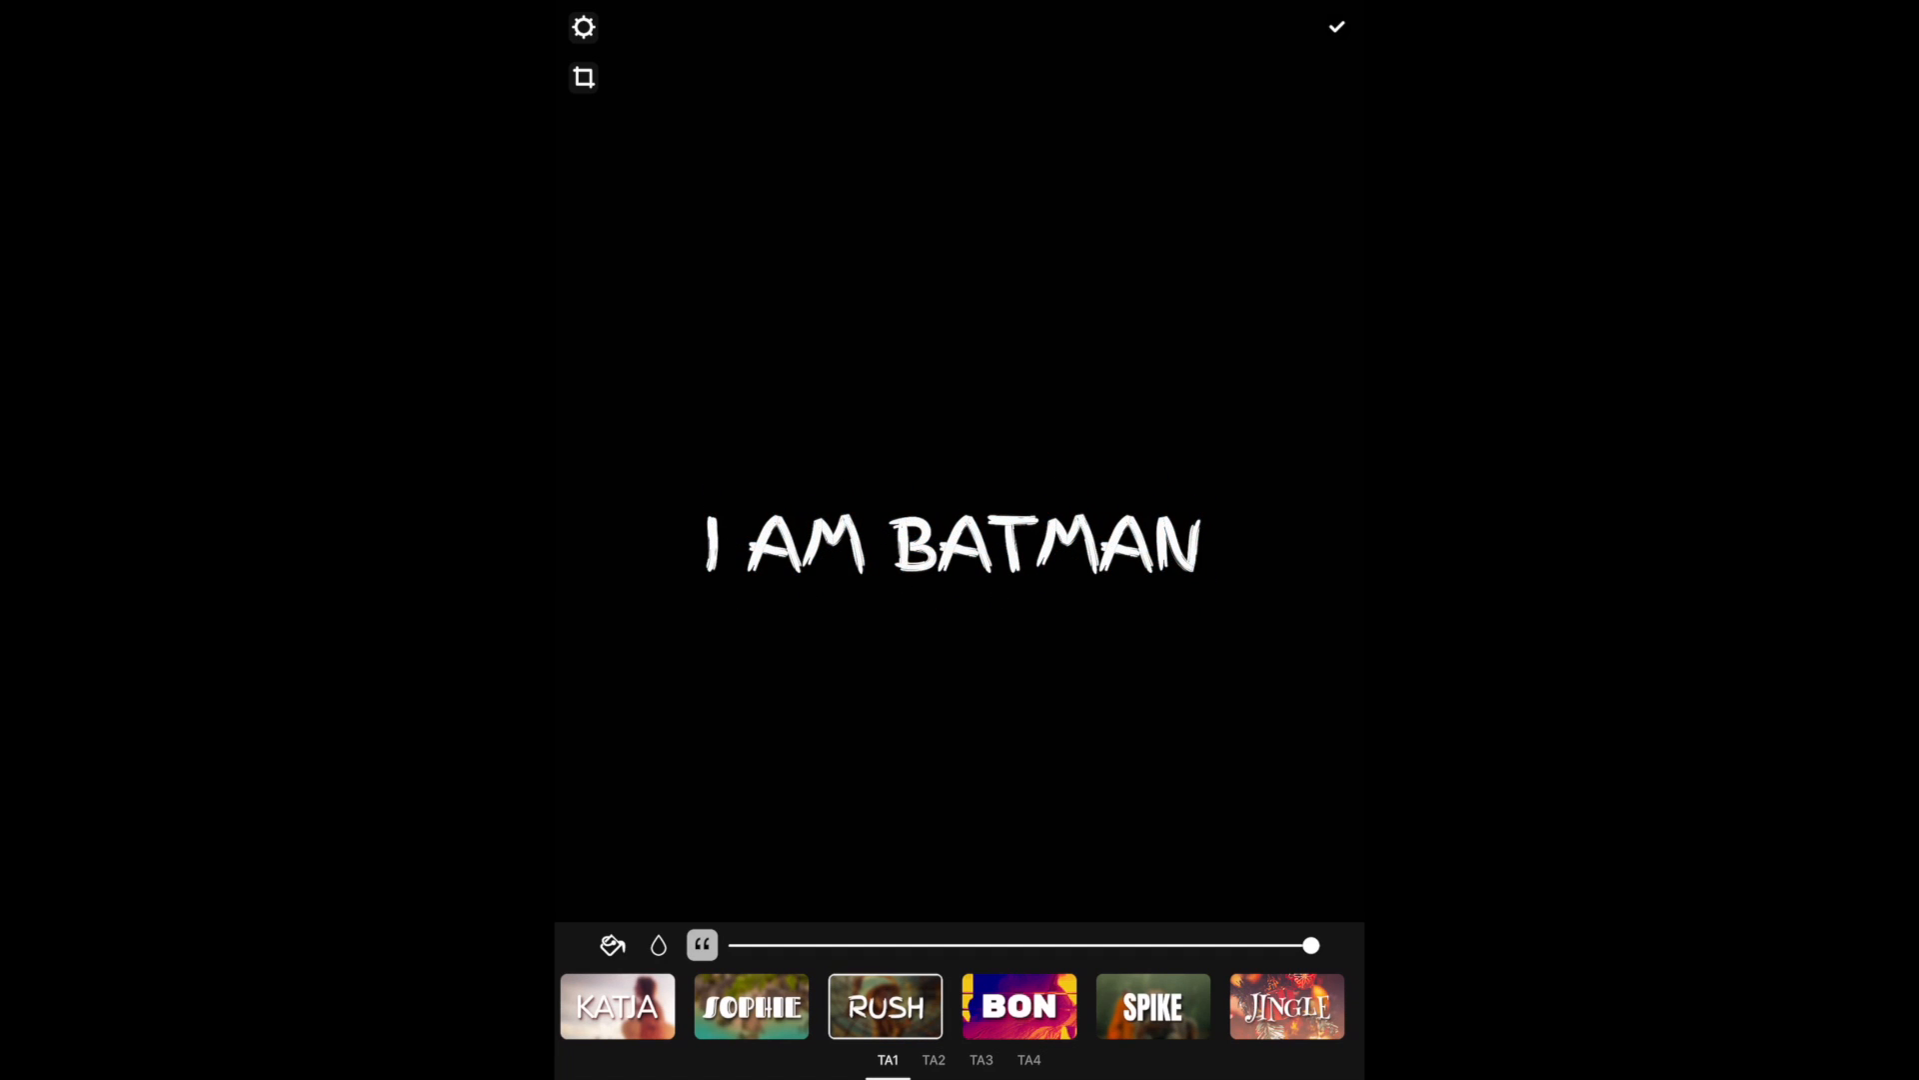
{"action": "left_click", "coordinate": [1020, 1006]}
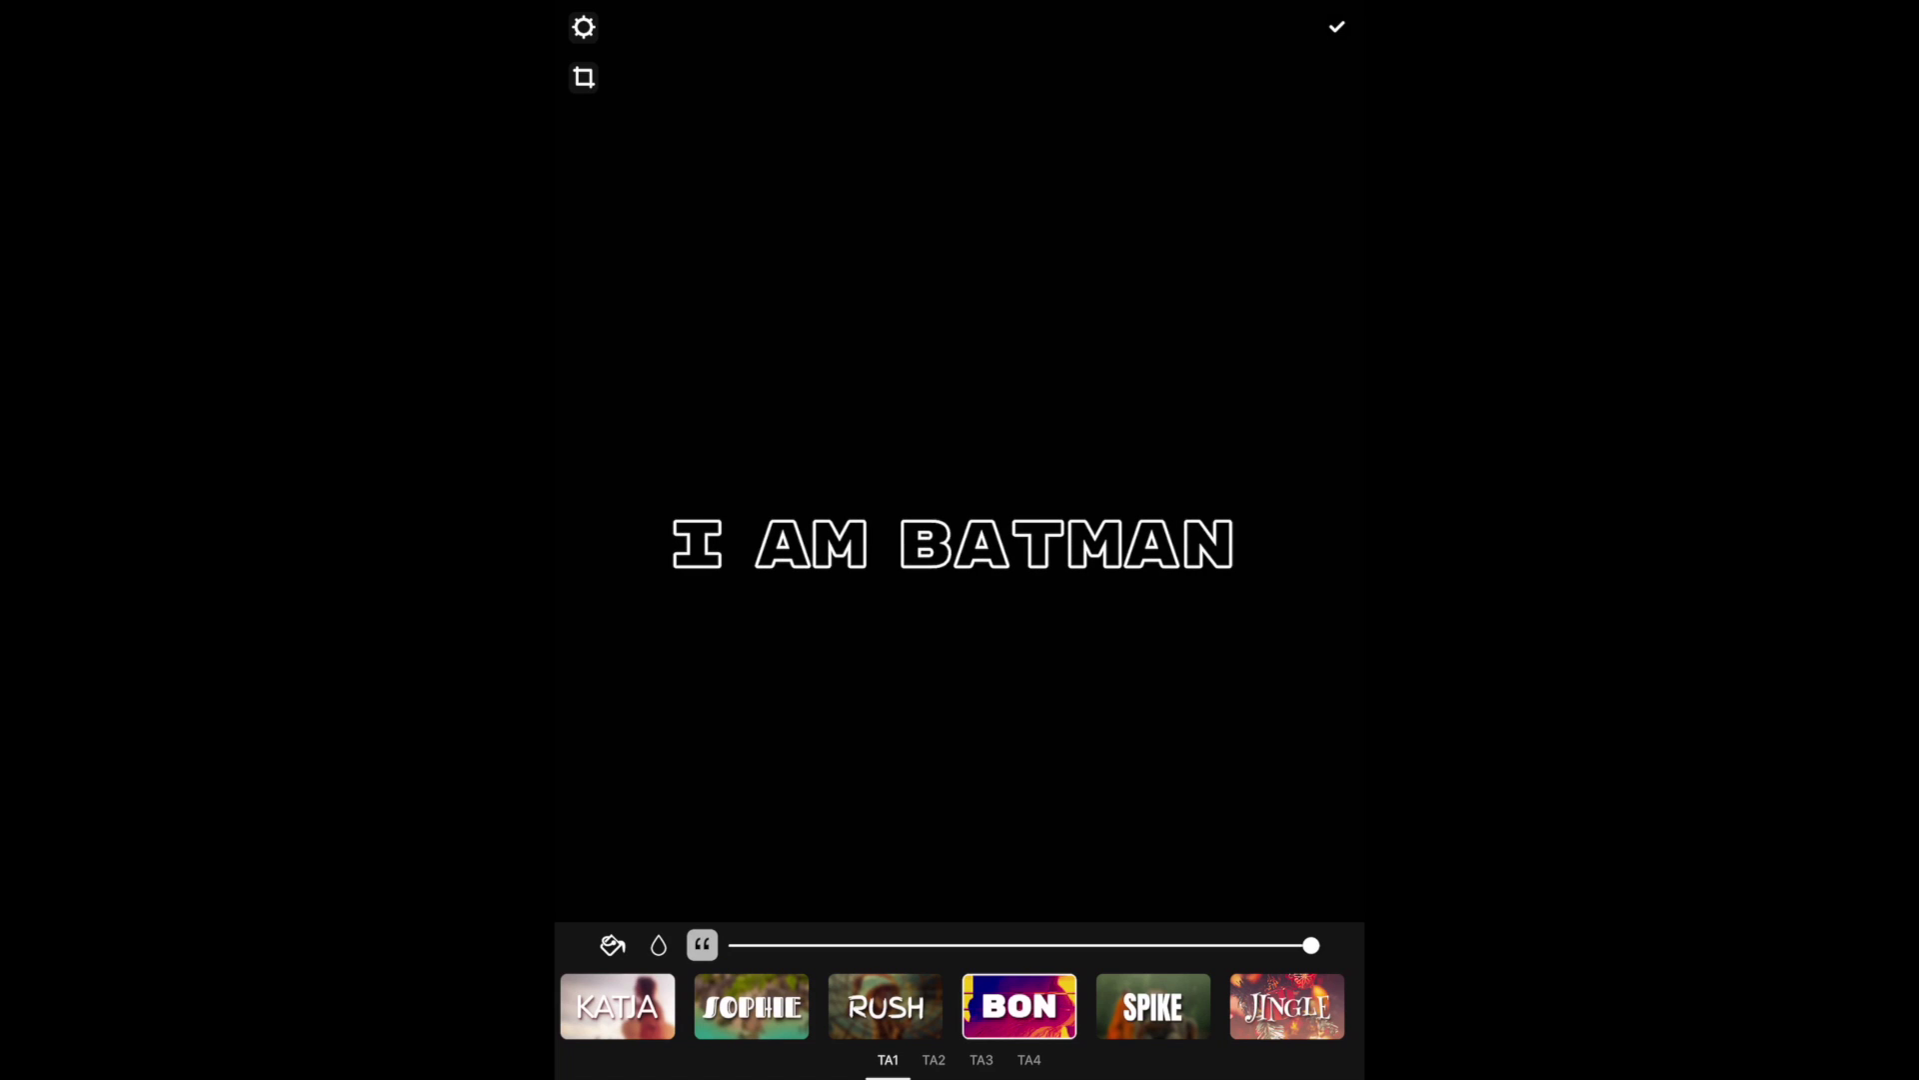
{"action": "left_click", "coordinate": [932, 1058]}
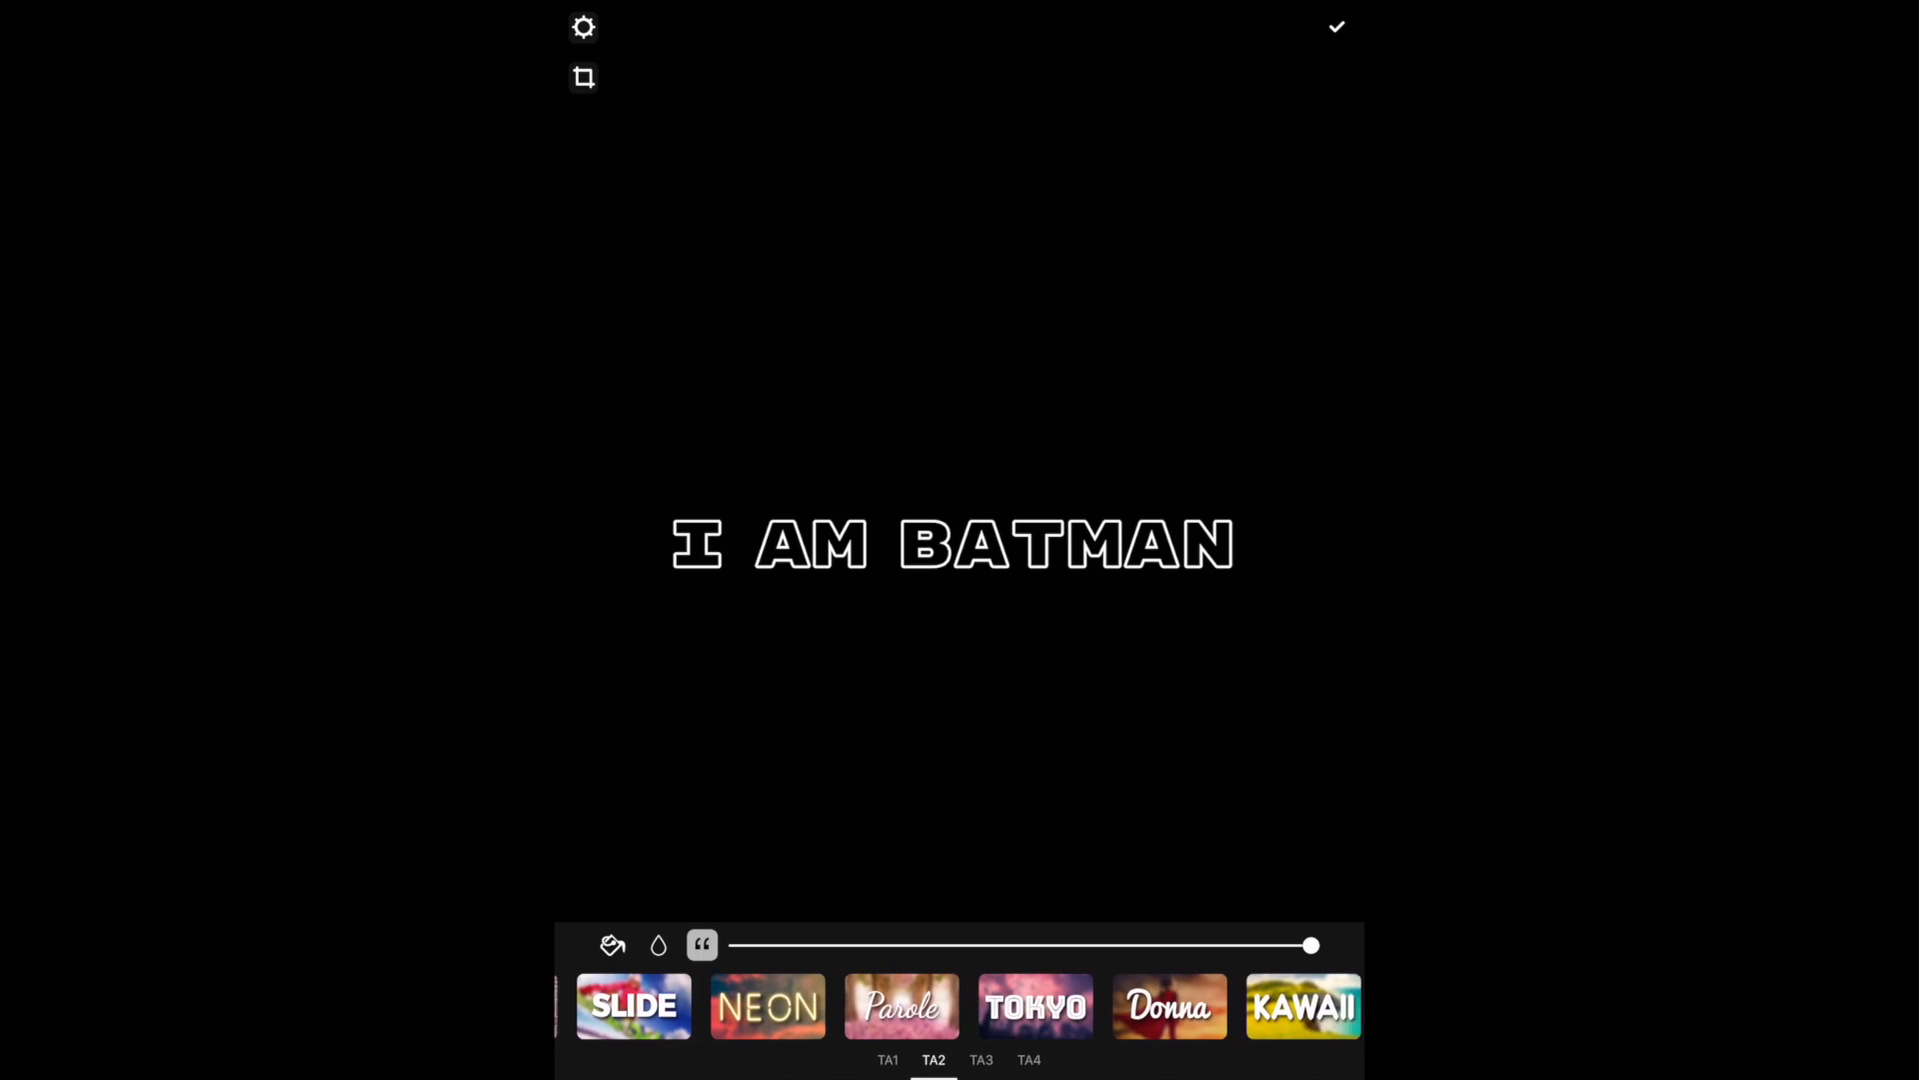
{"action": "scroll", "scroll_direction": "left", "scroll_amount": 3}
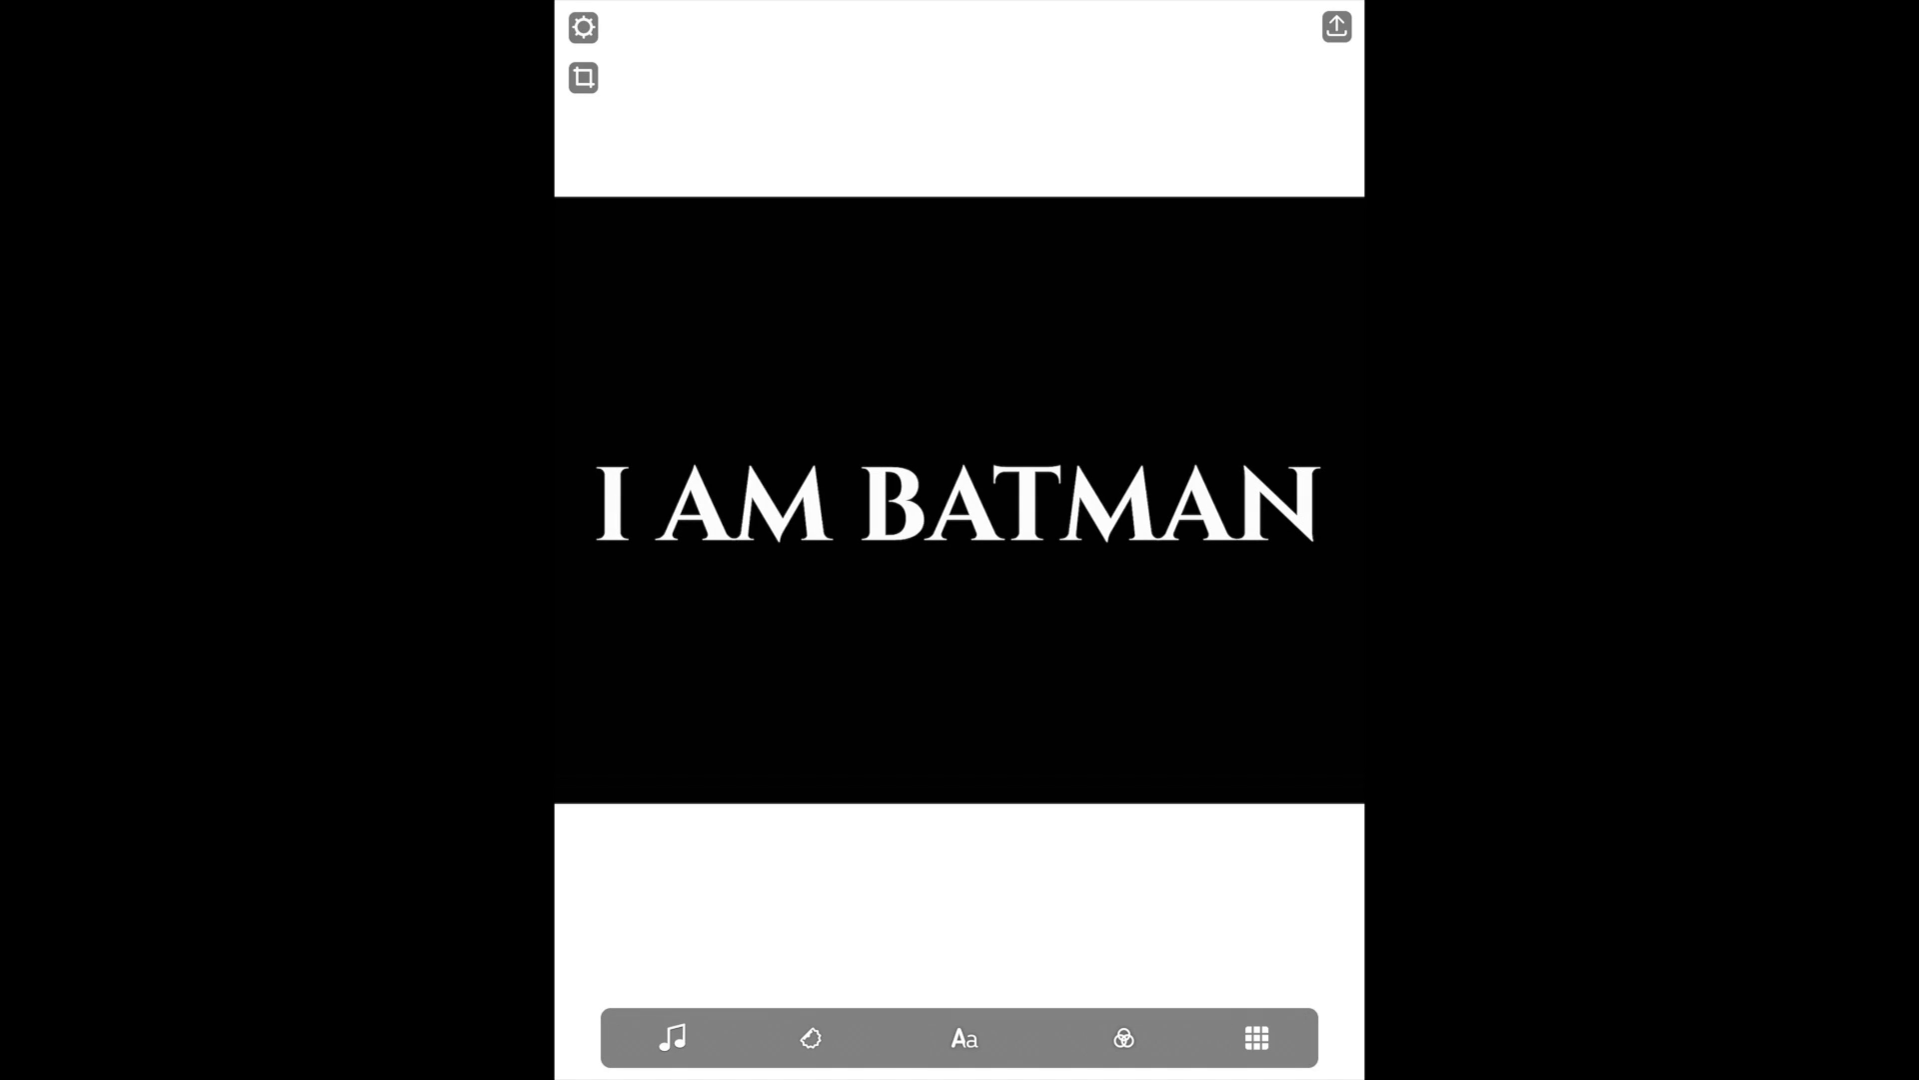
Export the styled I AM BATMAN headline animation as a video
{"action": "left_click", "coordinate": [1338, 27]}
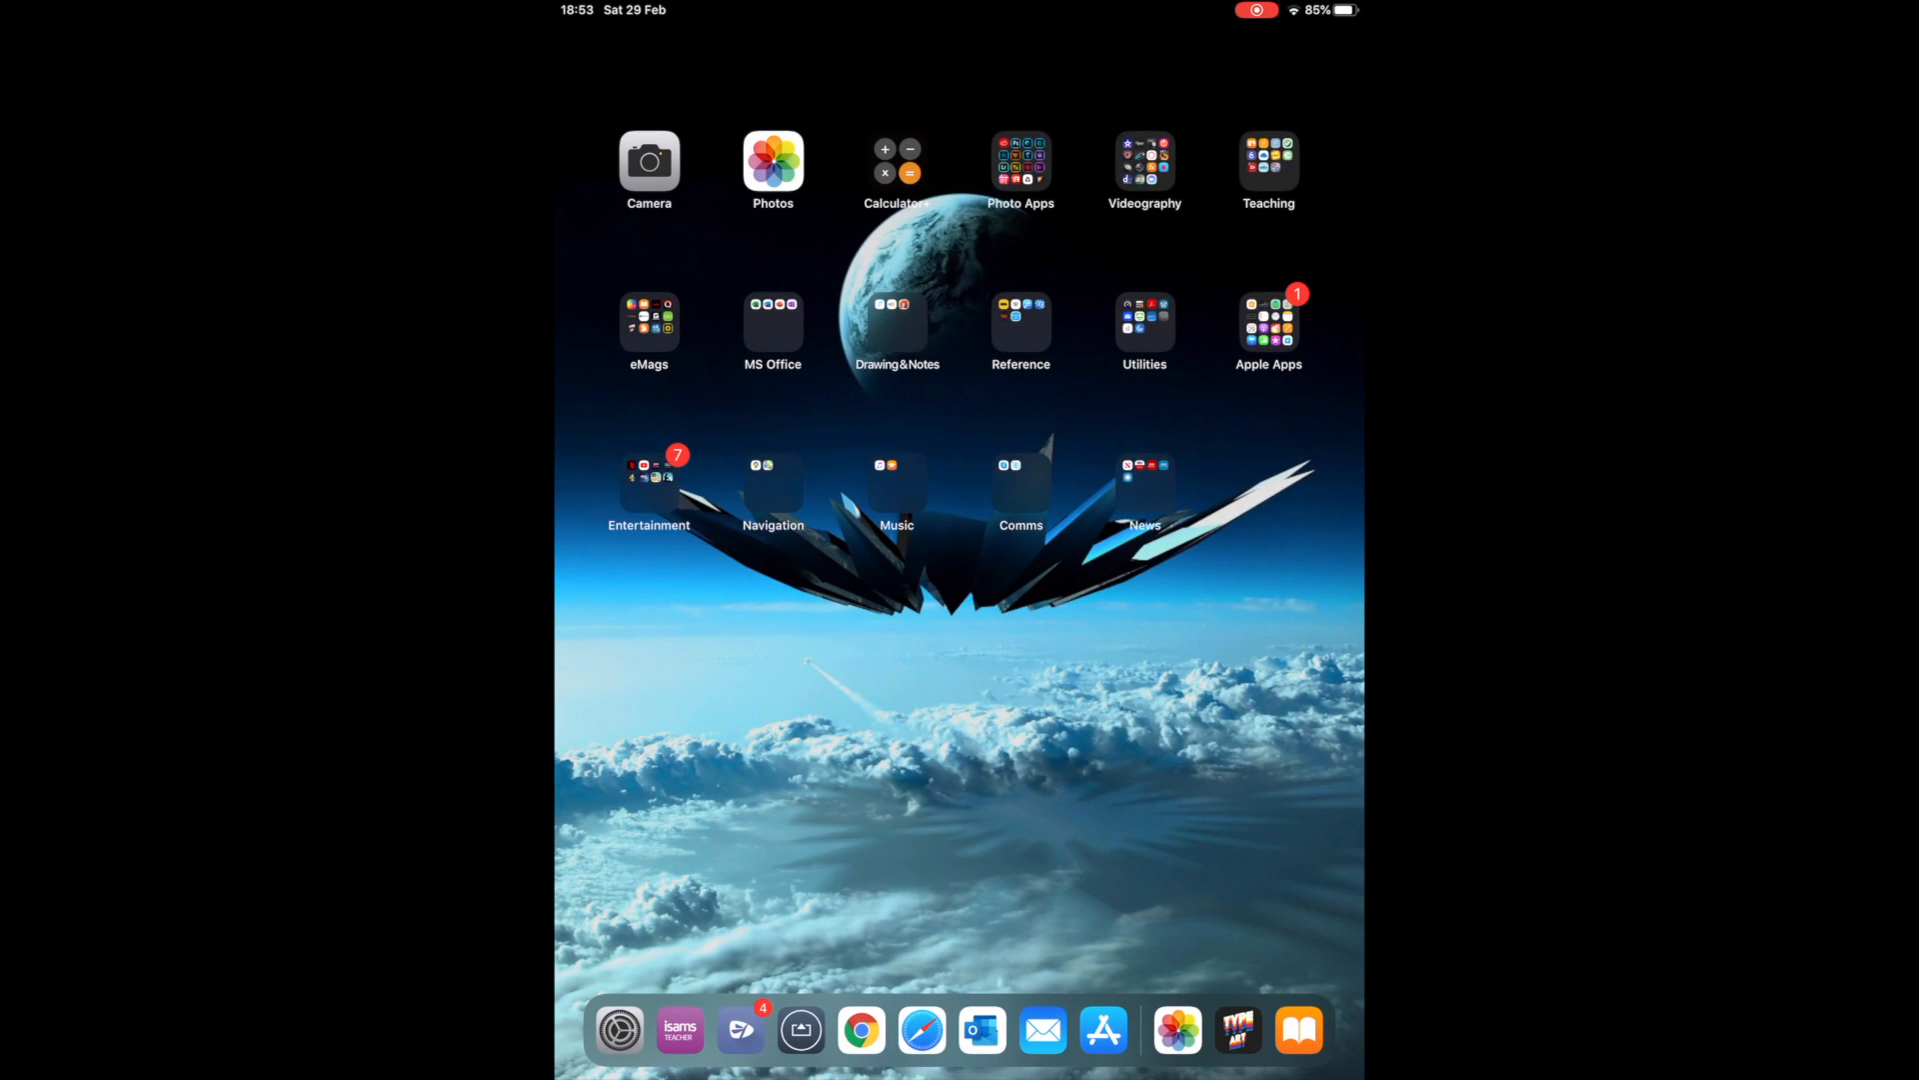
Open the exported headline video in Photos, glance at its crop tool, and exit the editor
{"action": "left_click", "coordinate": [772, 163]}
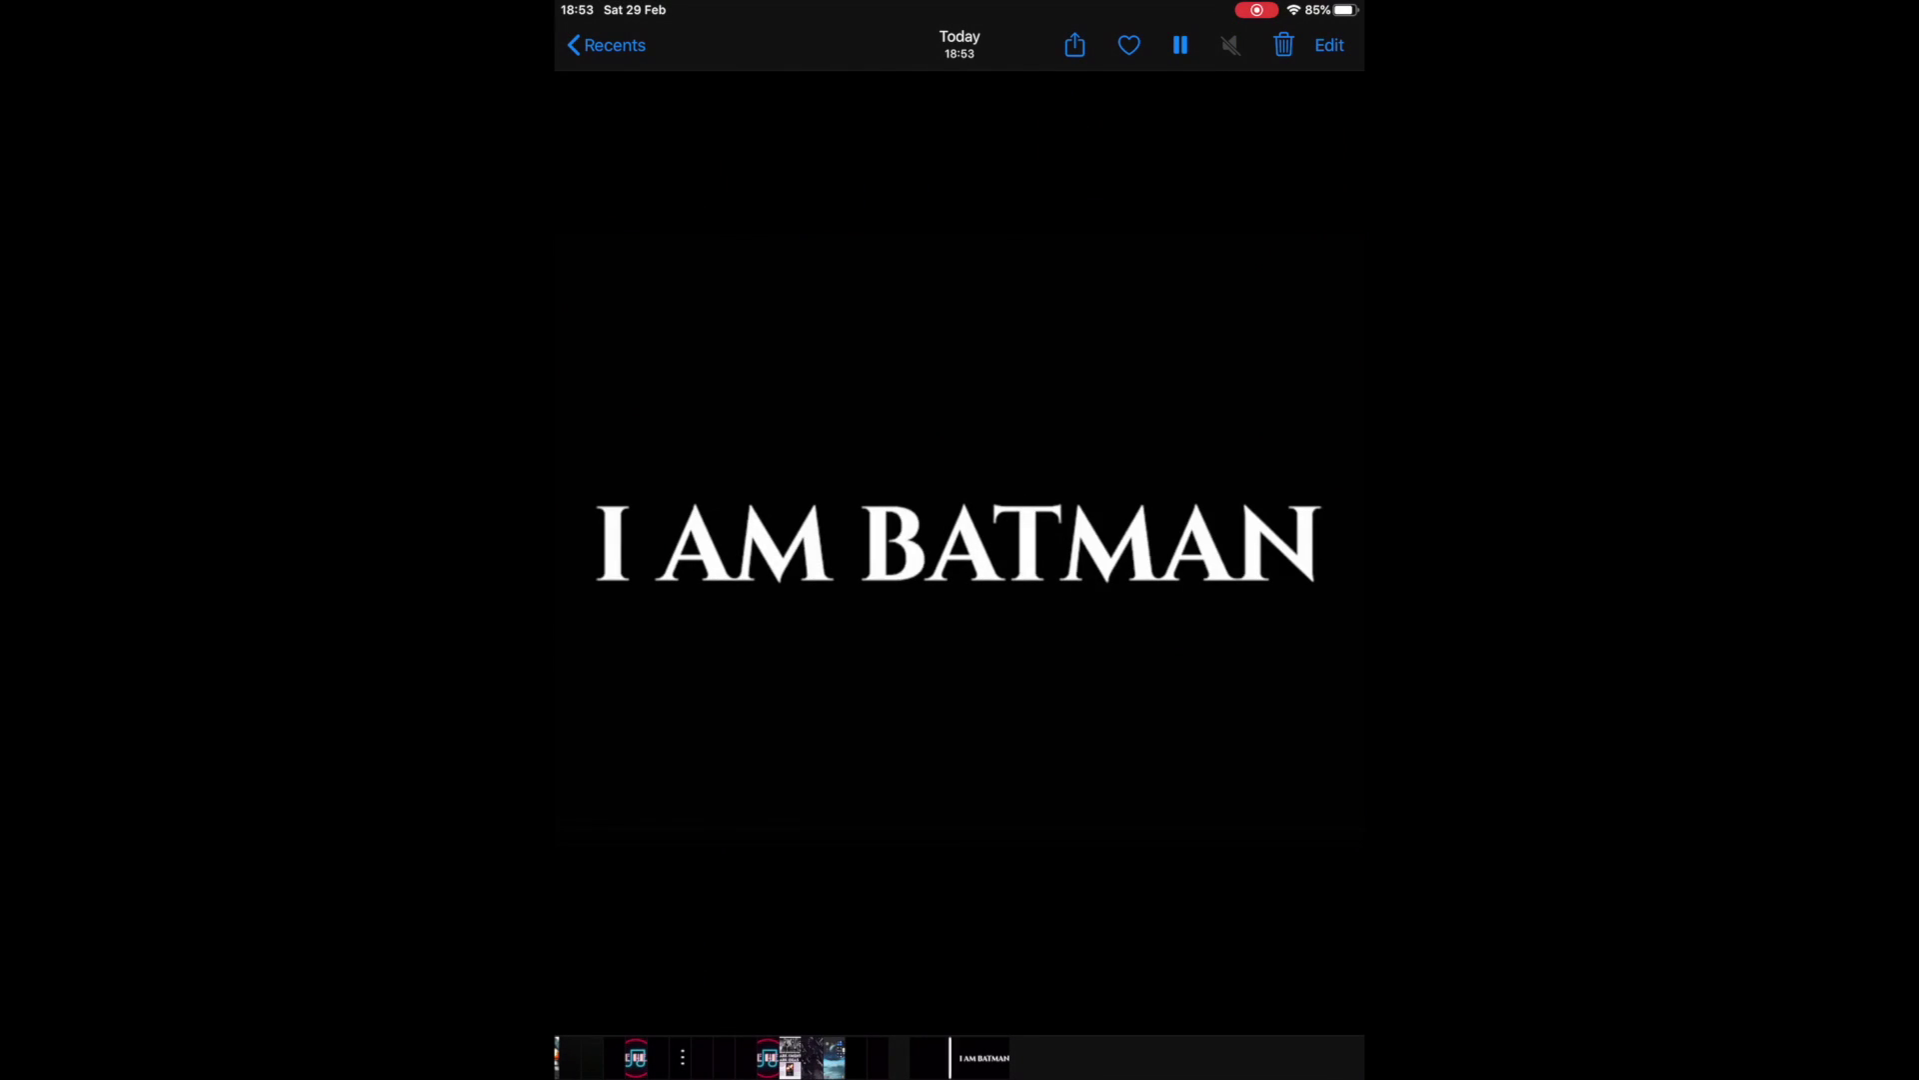
{"action": "left_click", "coordinate": [1327, 45]}
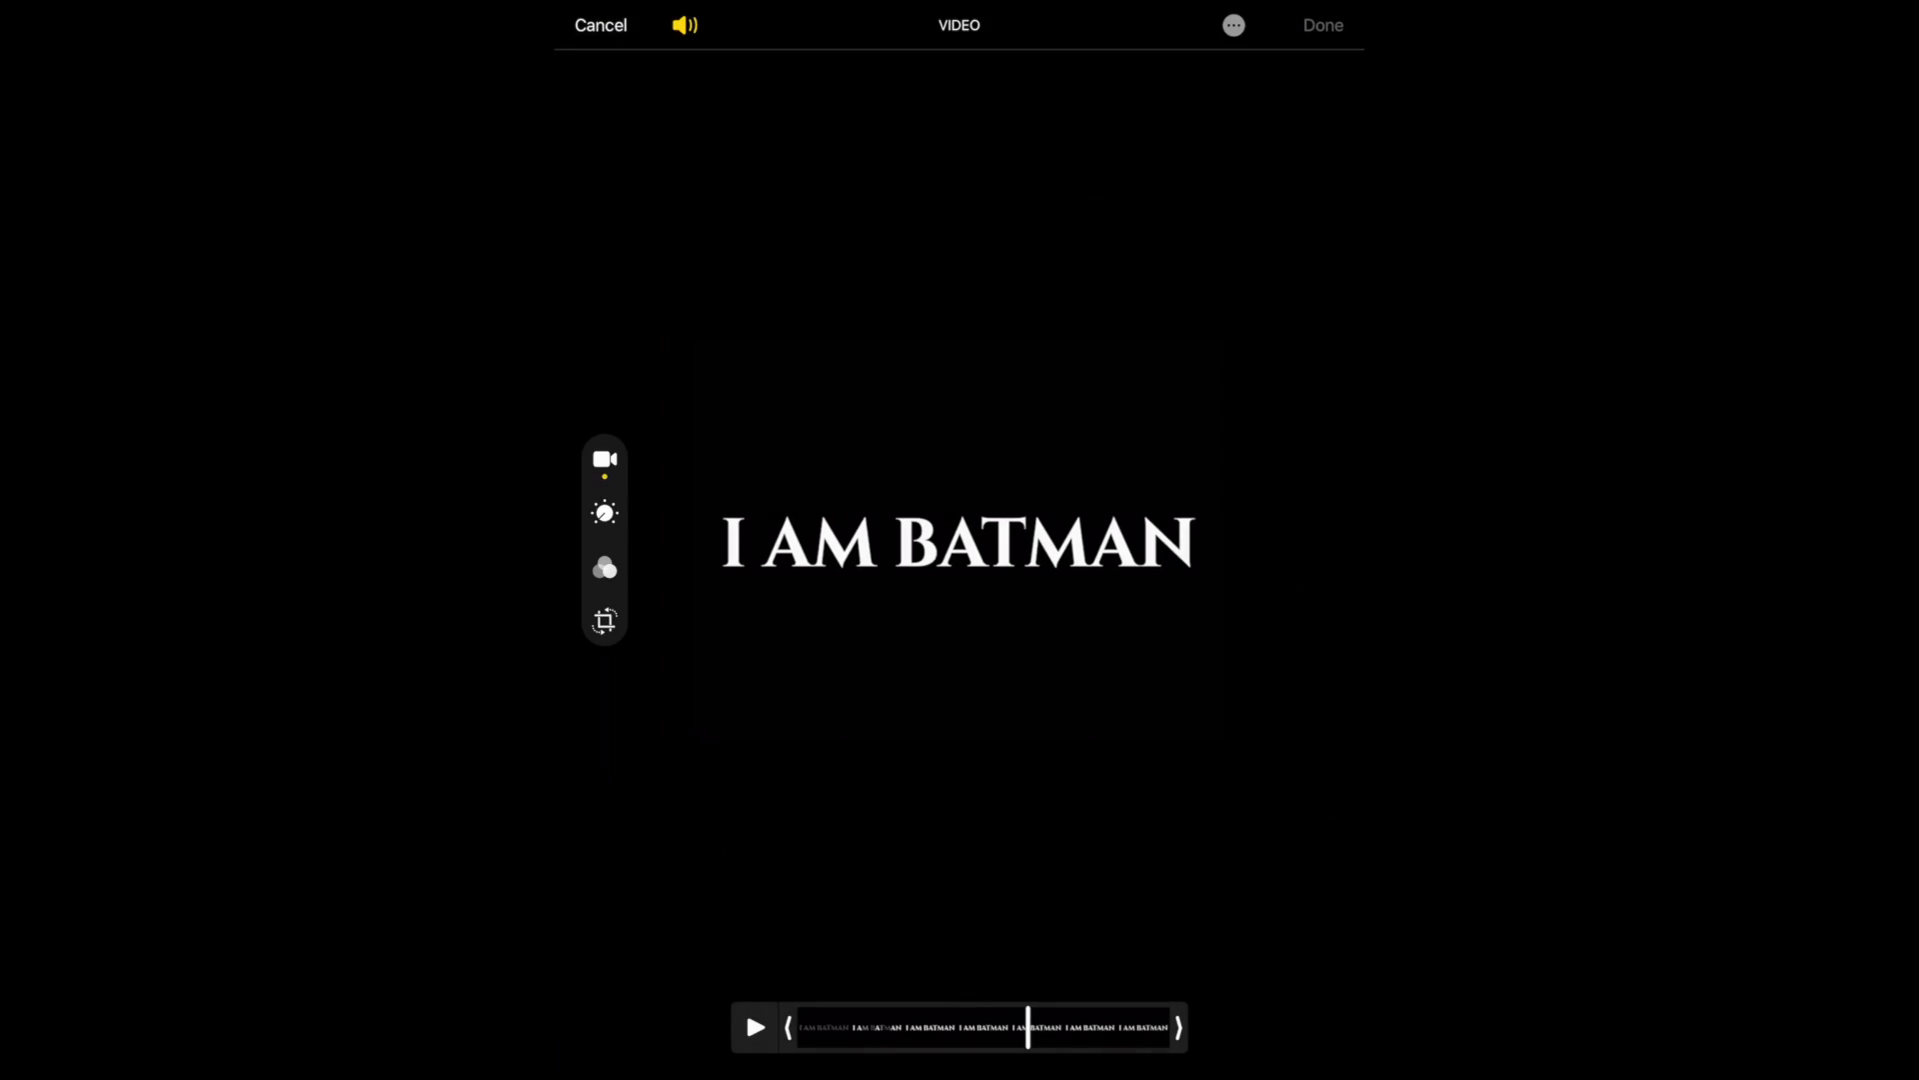
{"action": "left_click", "coordinate": [603, 620]}
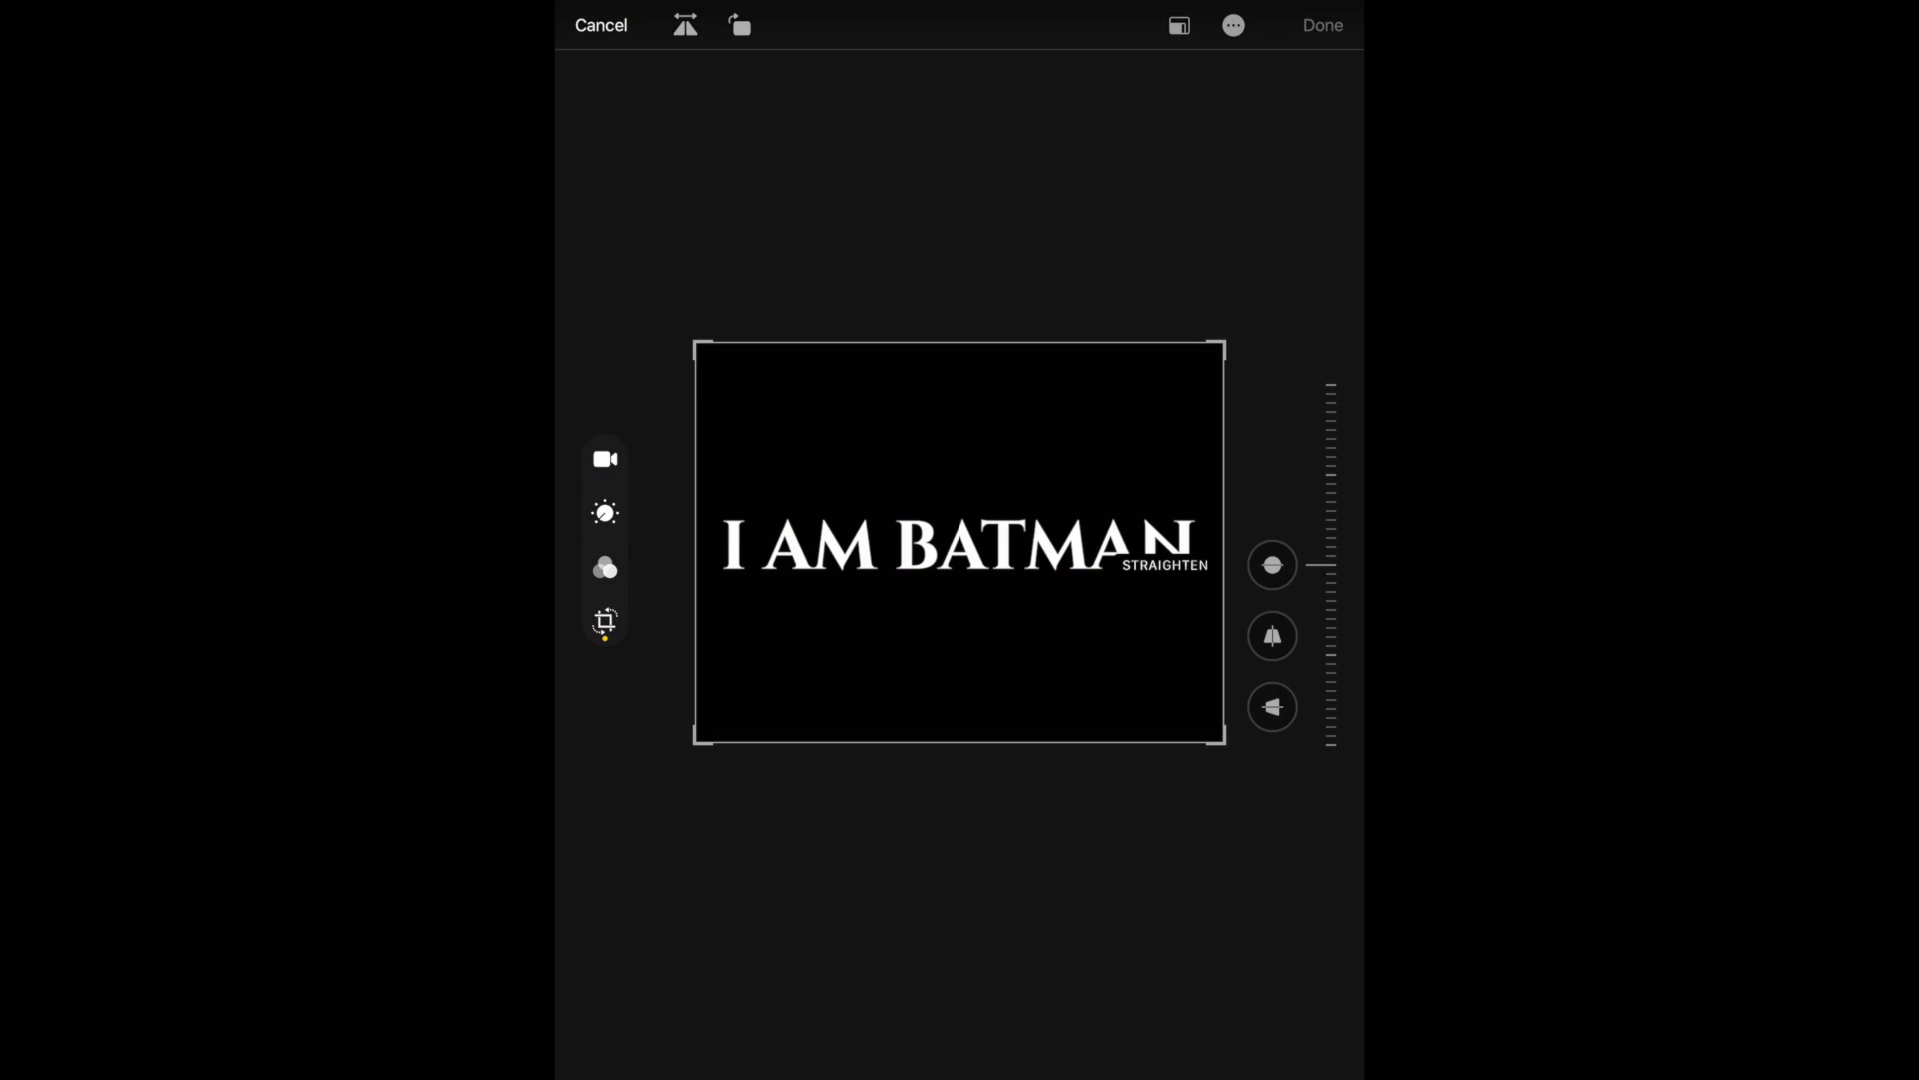
{"action": "left_click", "coordinate": [603, 623]}
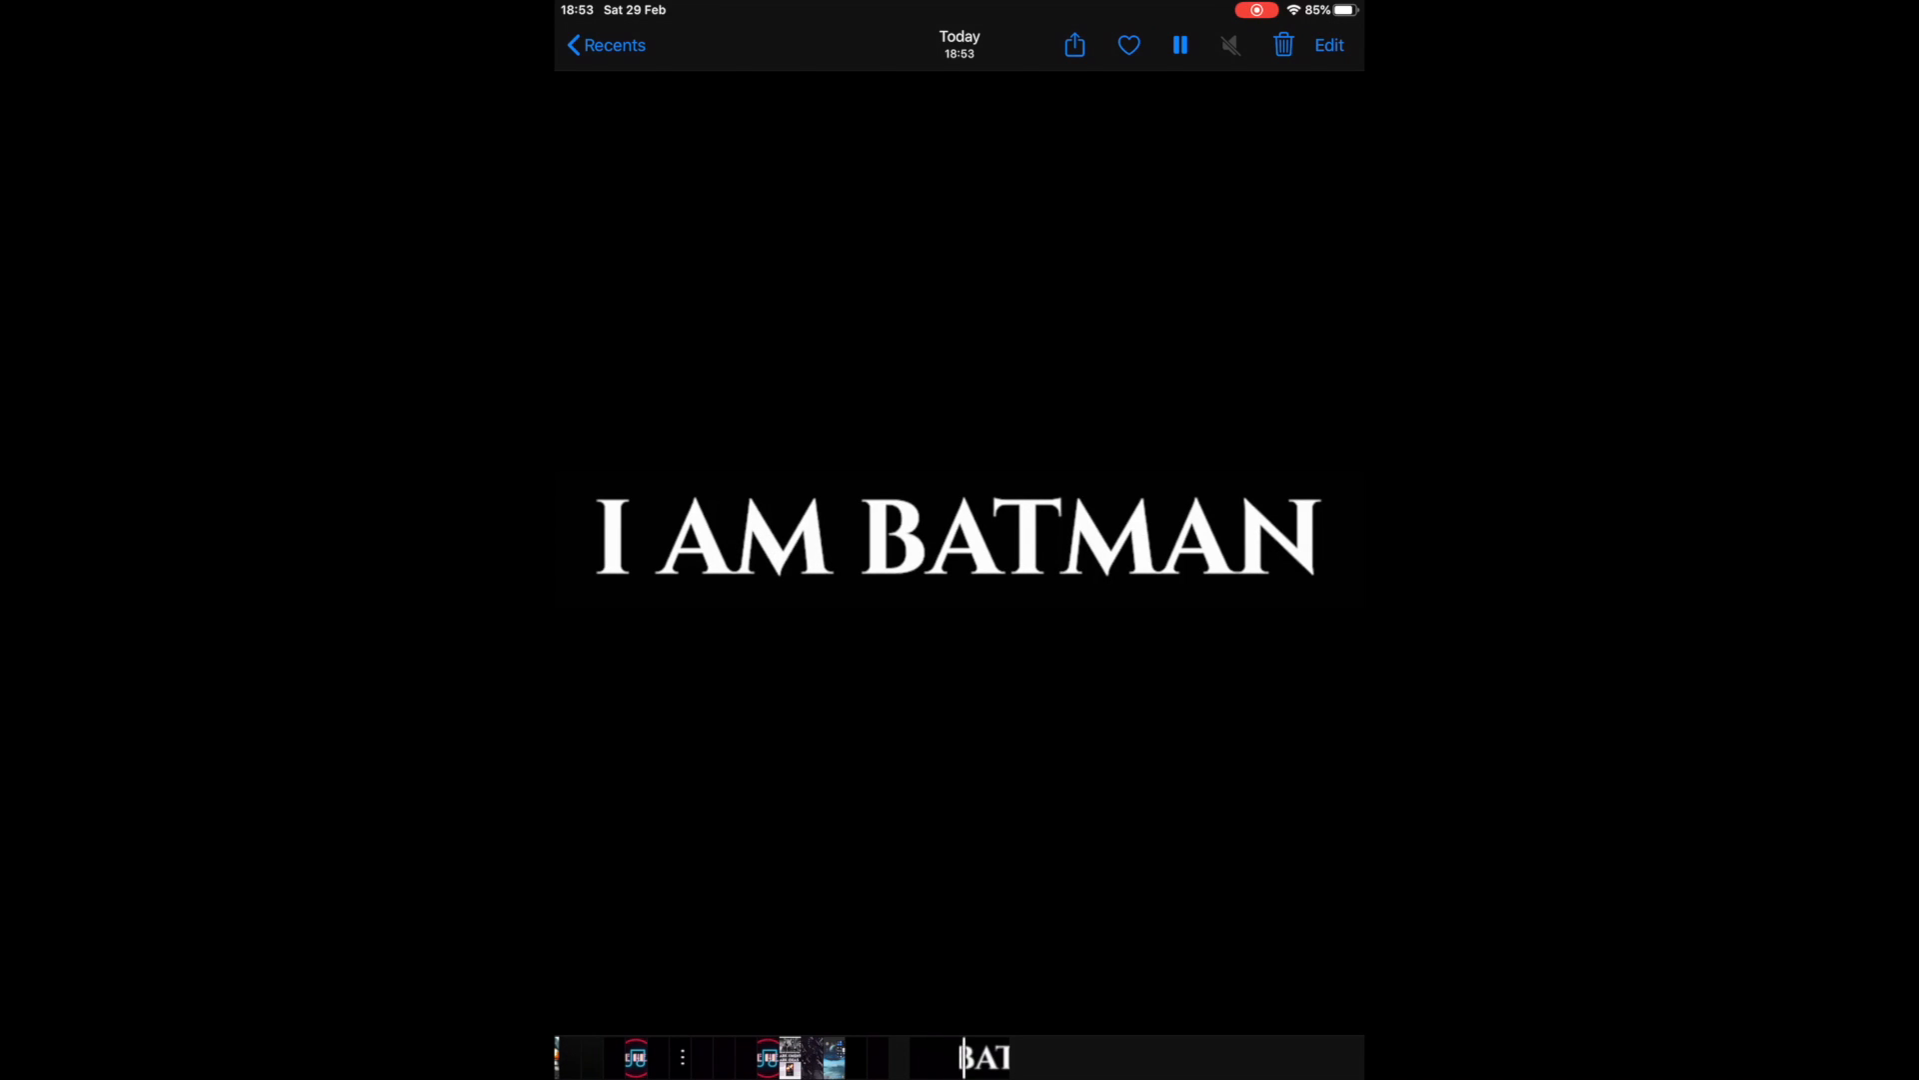
AirDrop the I AM BATMAN video from Photos to the Mac
{"action": "left_click", "coordinate": [1074, 43]}
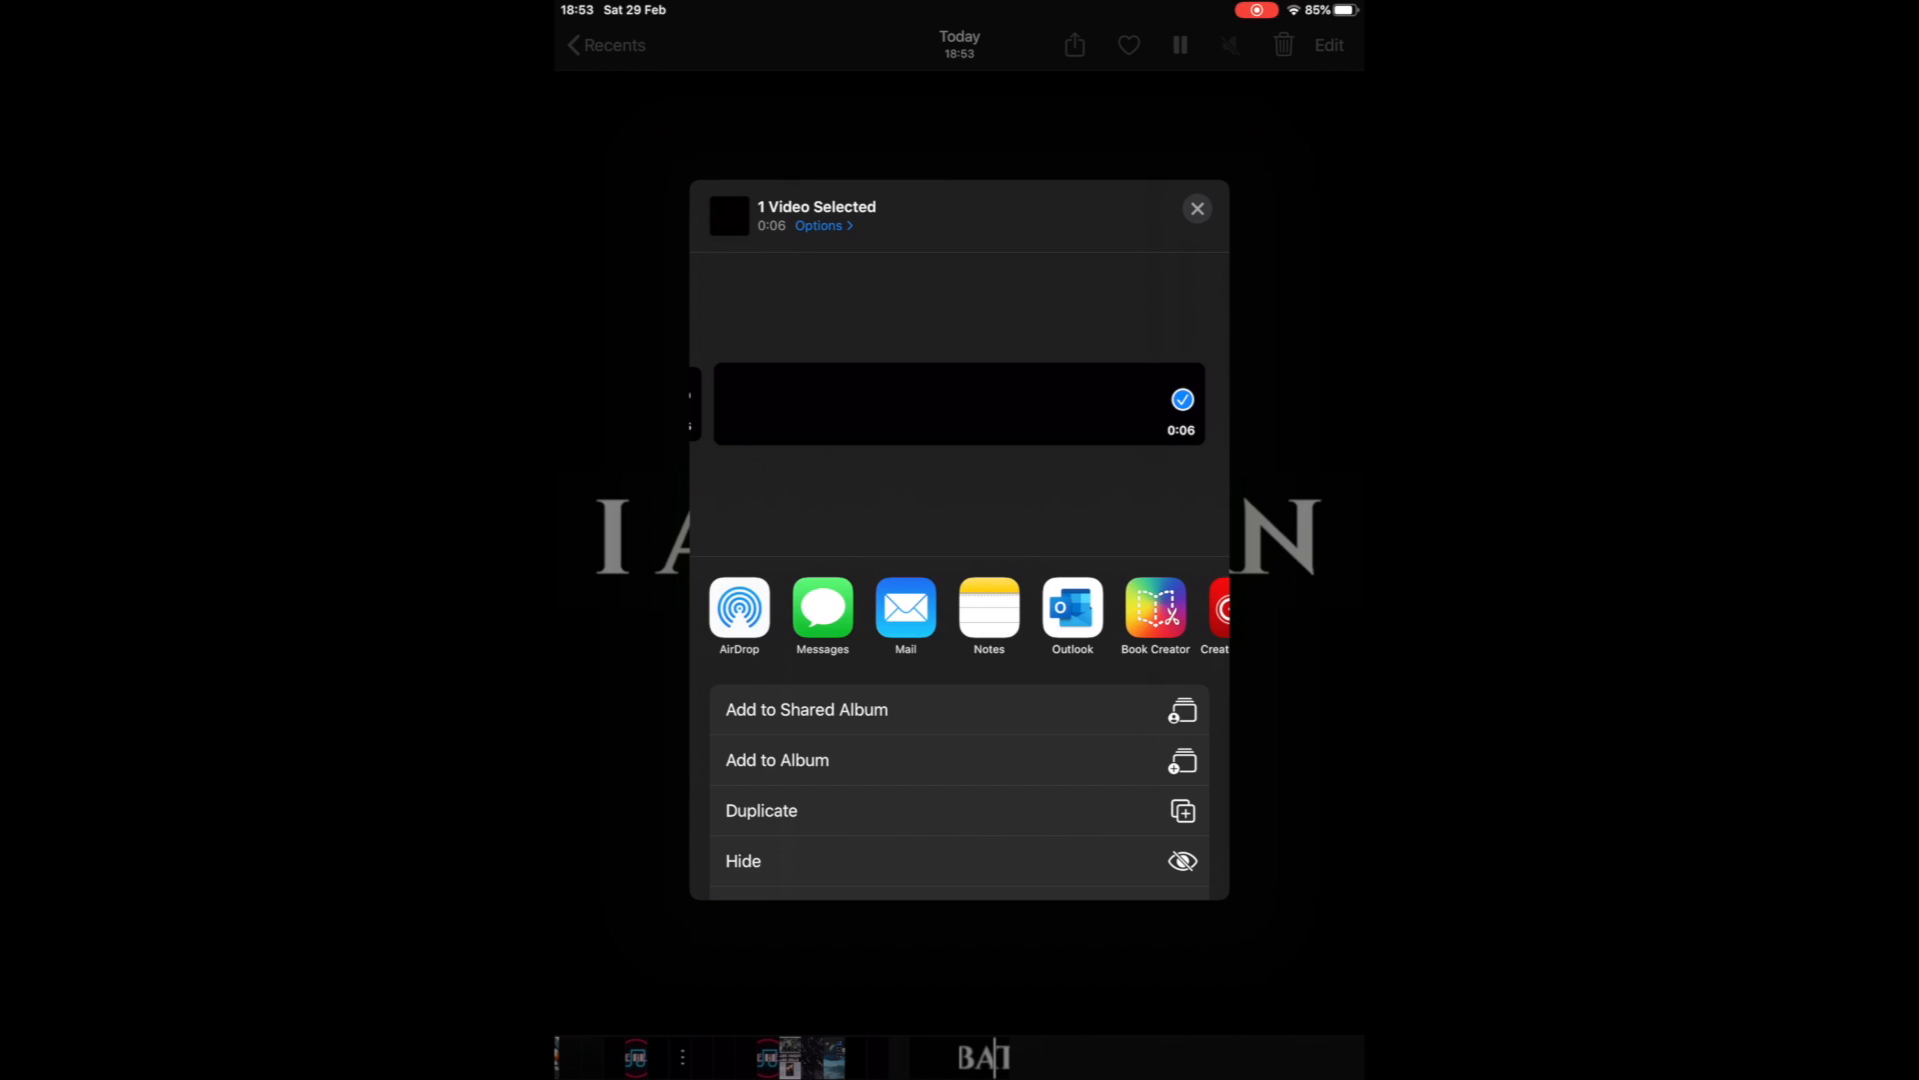
{"action": "left_click", "coordinate": [738, 605]}
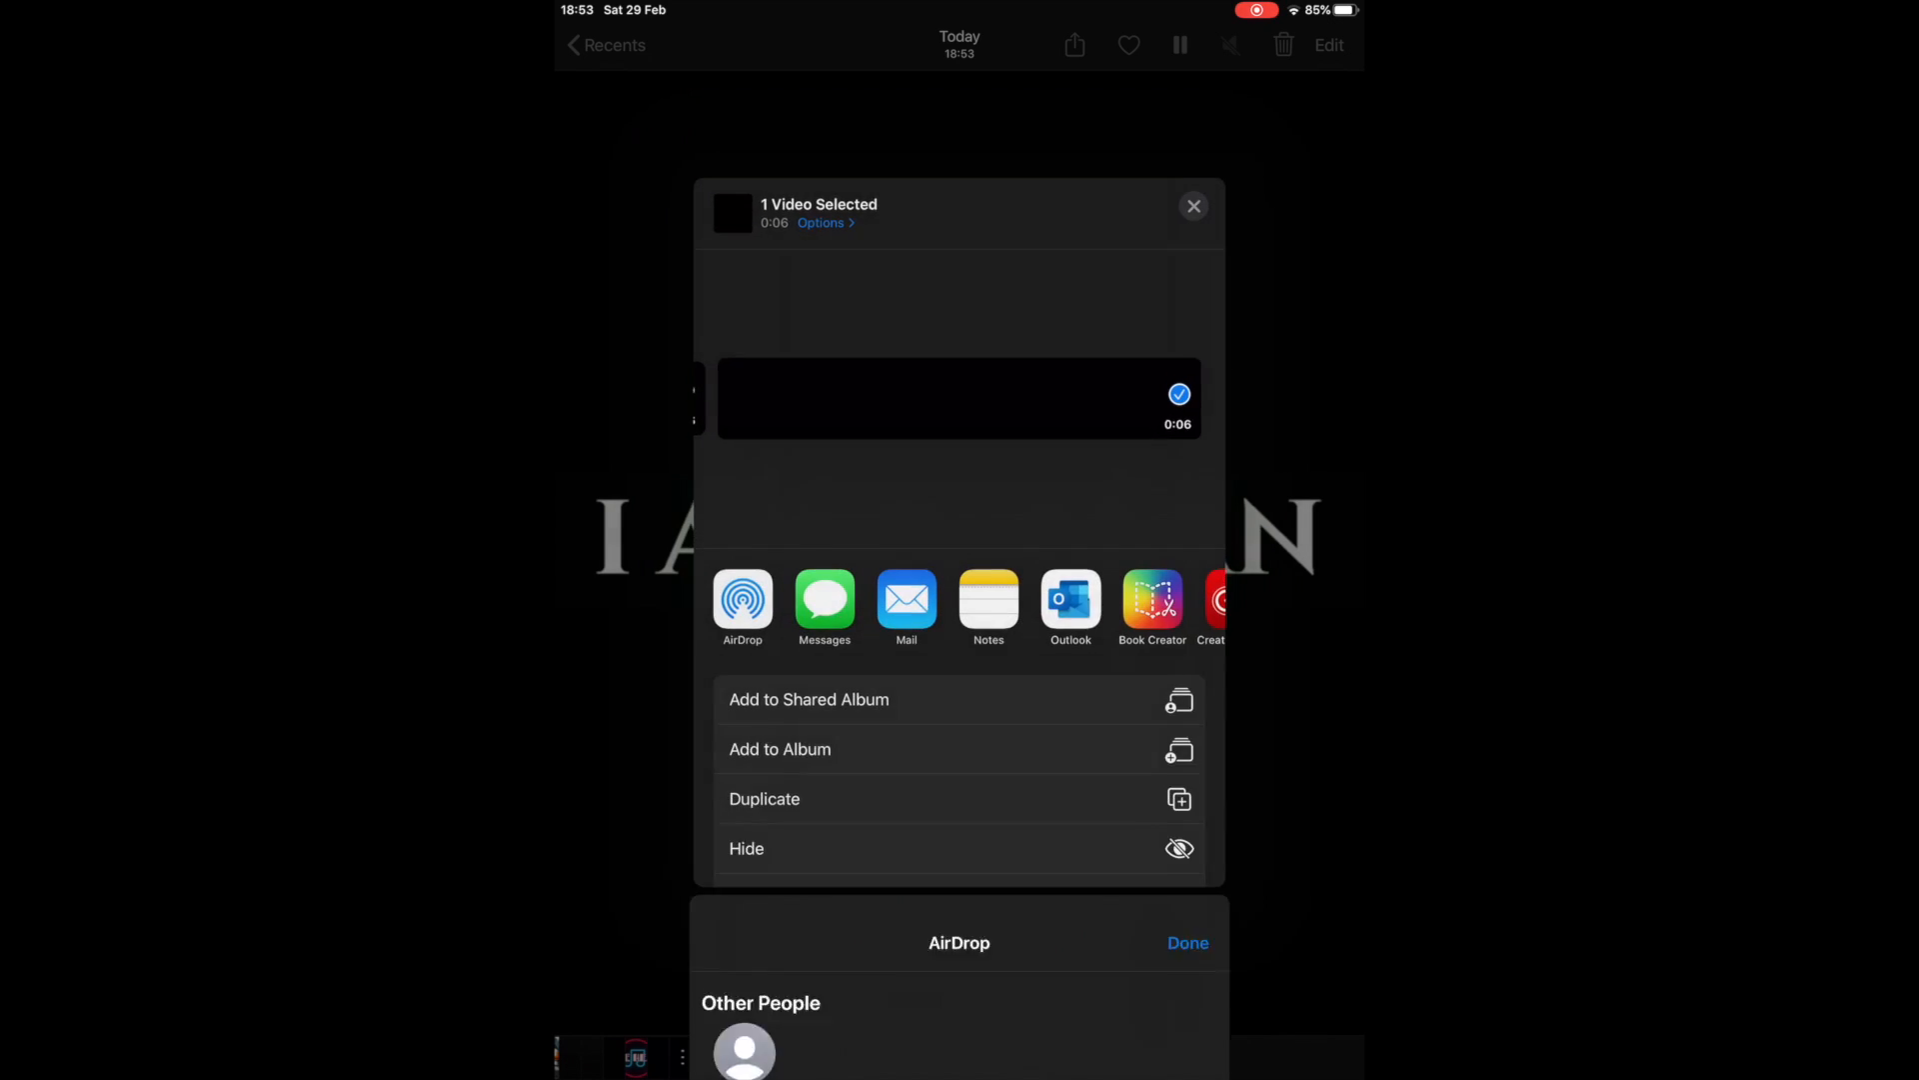
{"action": "left_click", "coordinate": [1194, 206]}
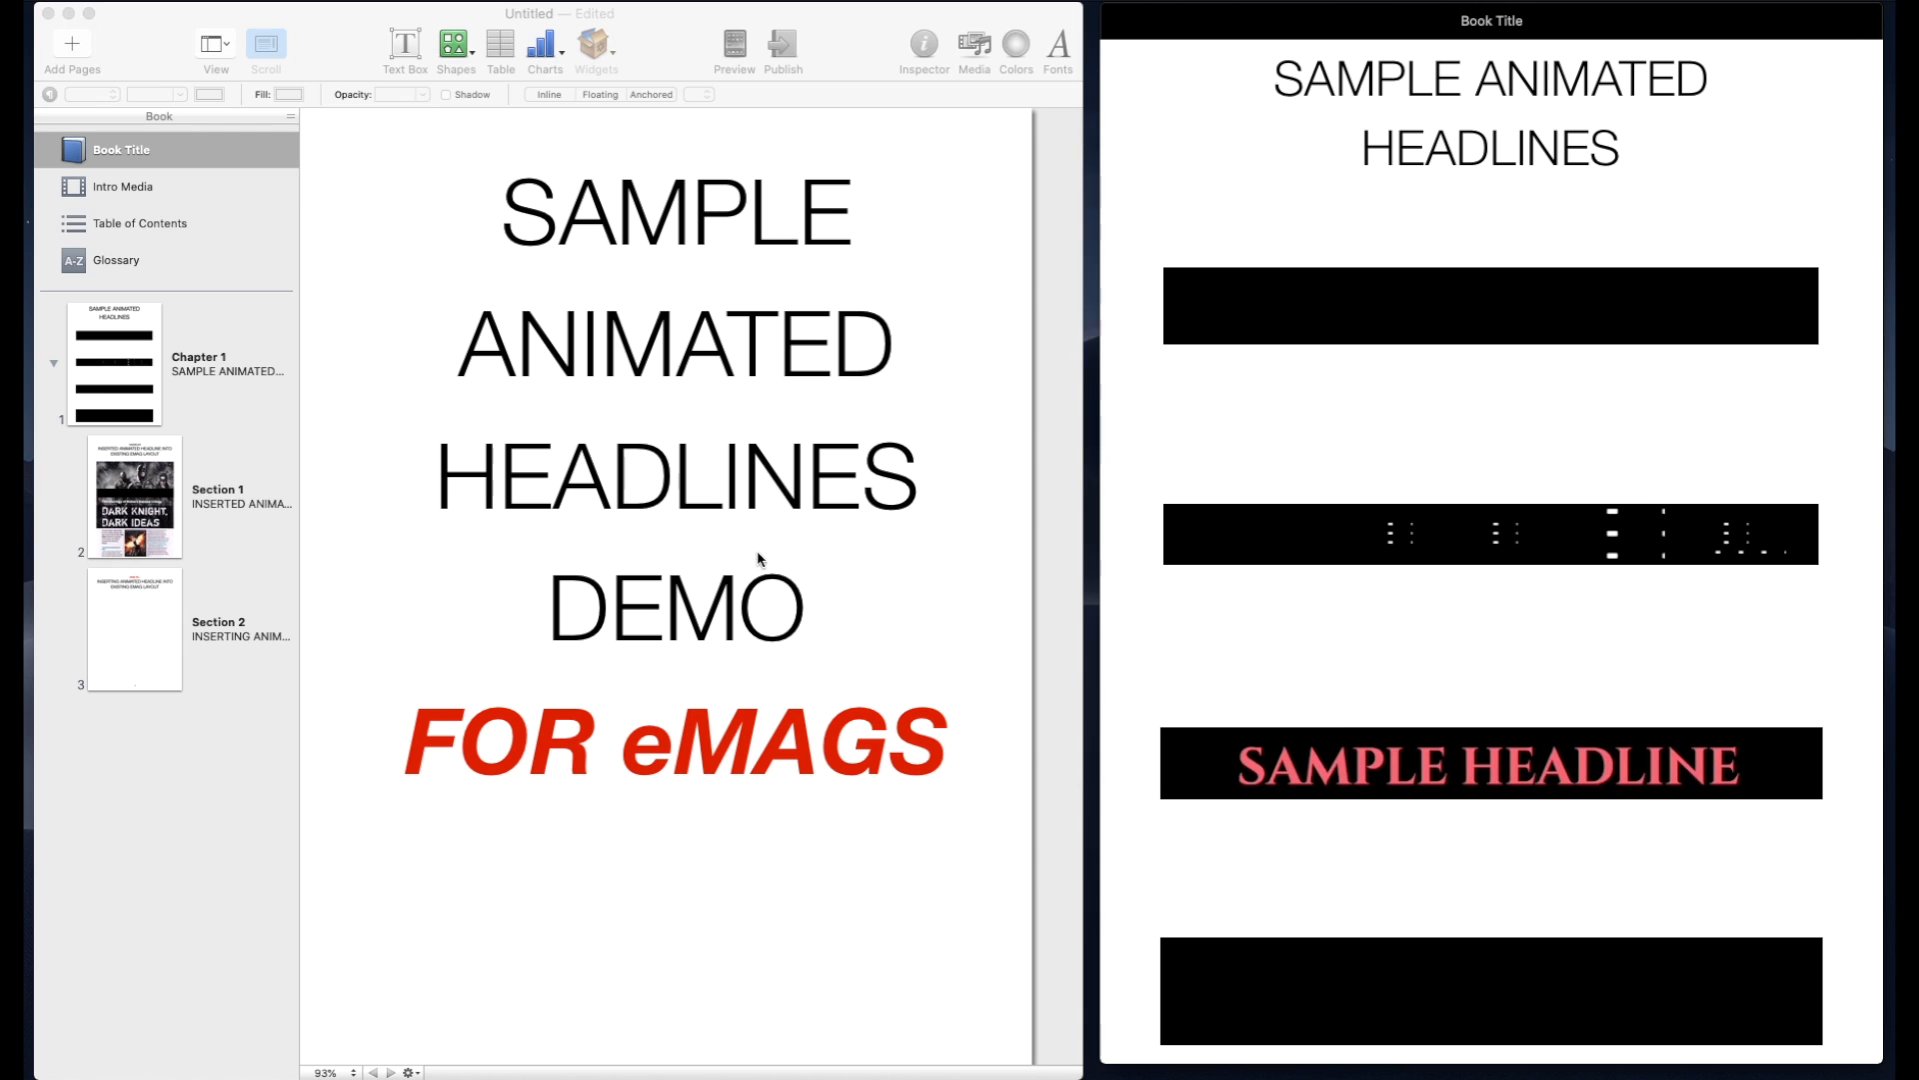
{"action": "mouse_move", "coordinate": [157, 195]}
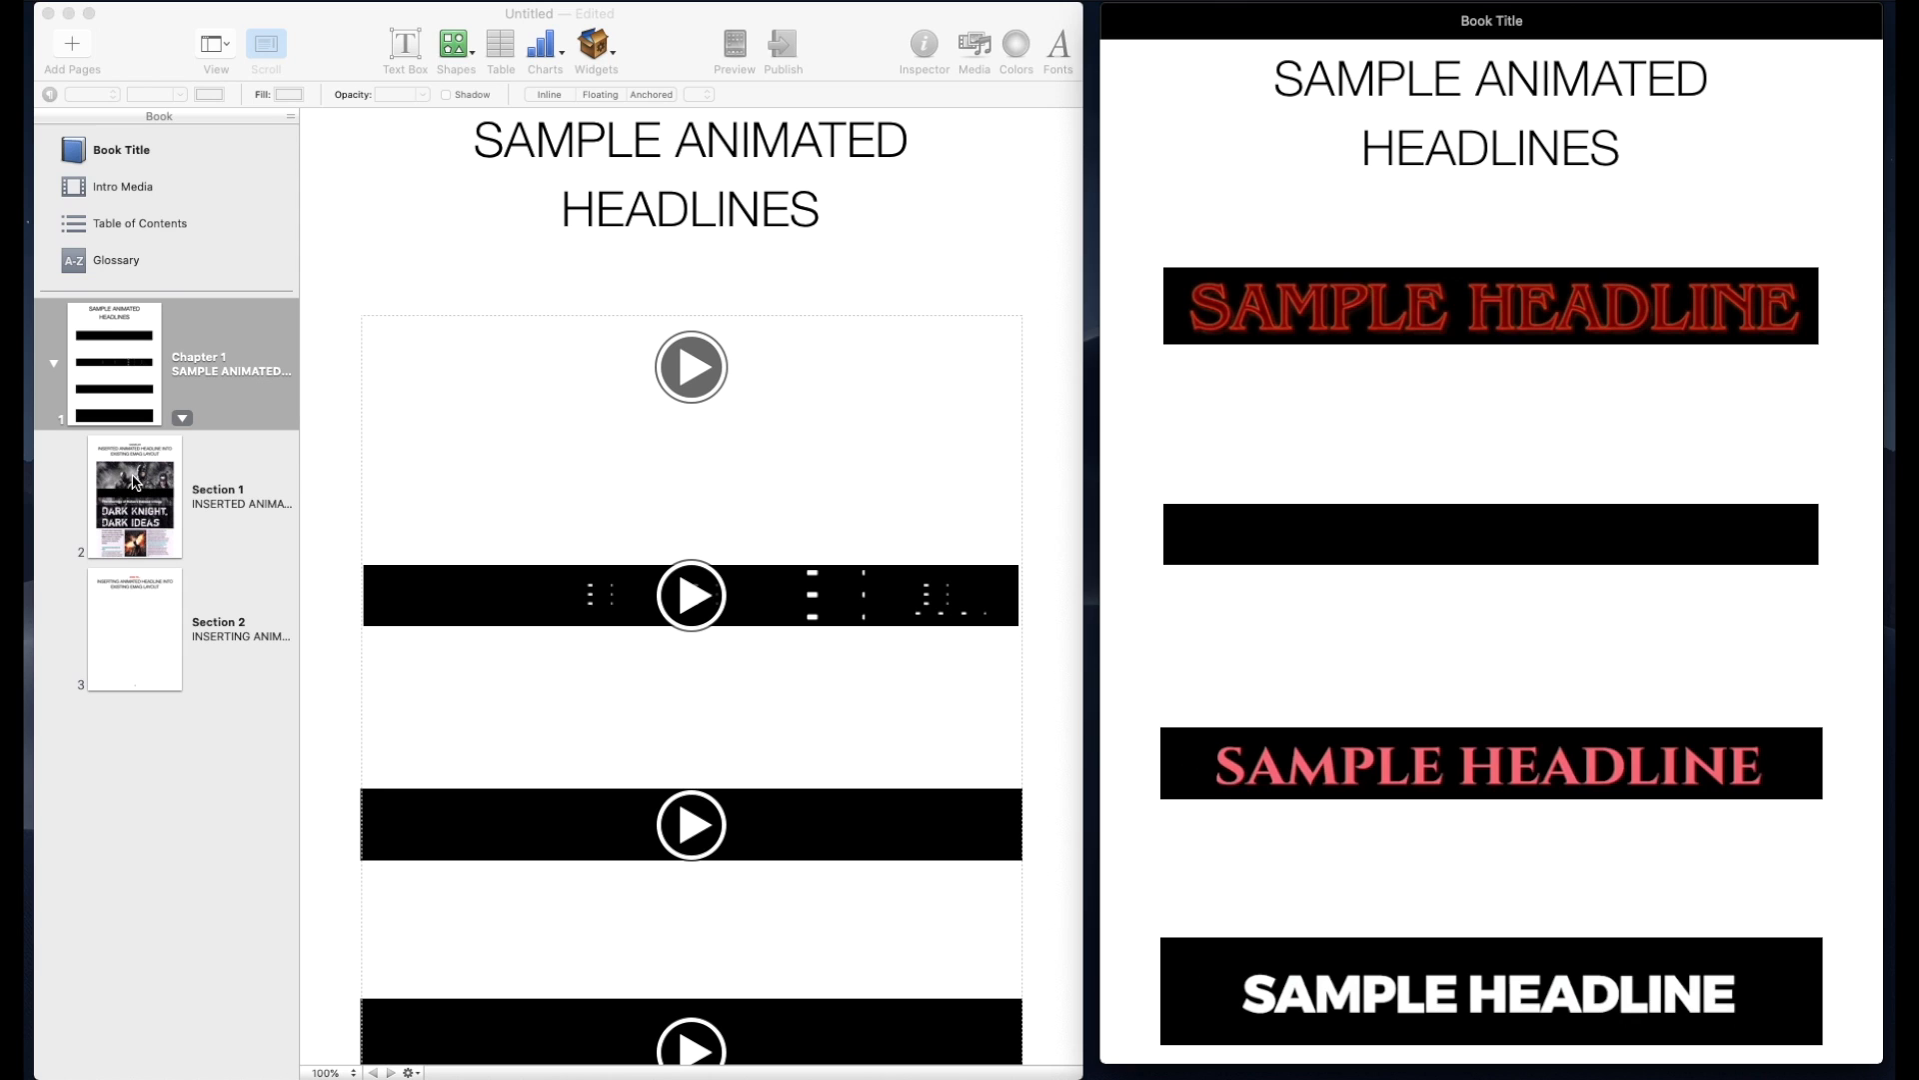
Preview the Section 1 exemplar page on the iPad, then switch to Section 2
{"action": "left_click", "coordinate": [135, 500]}
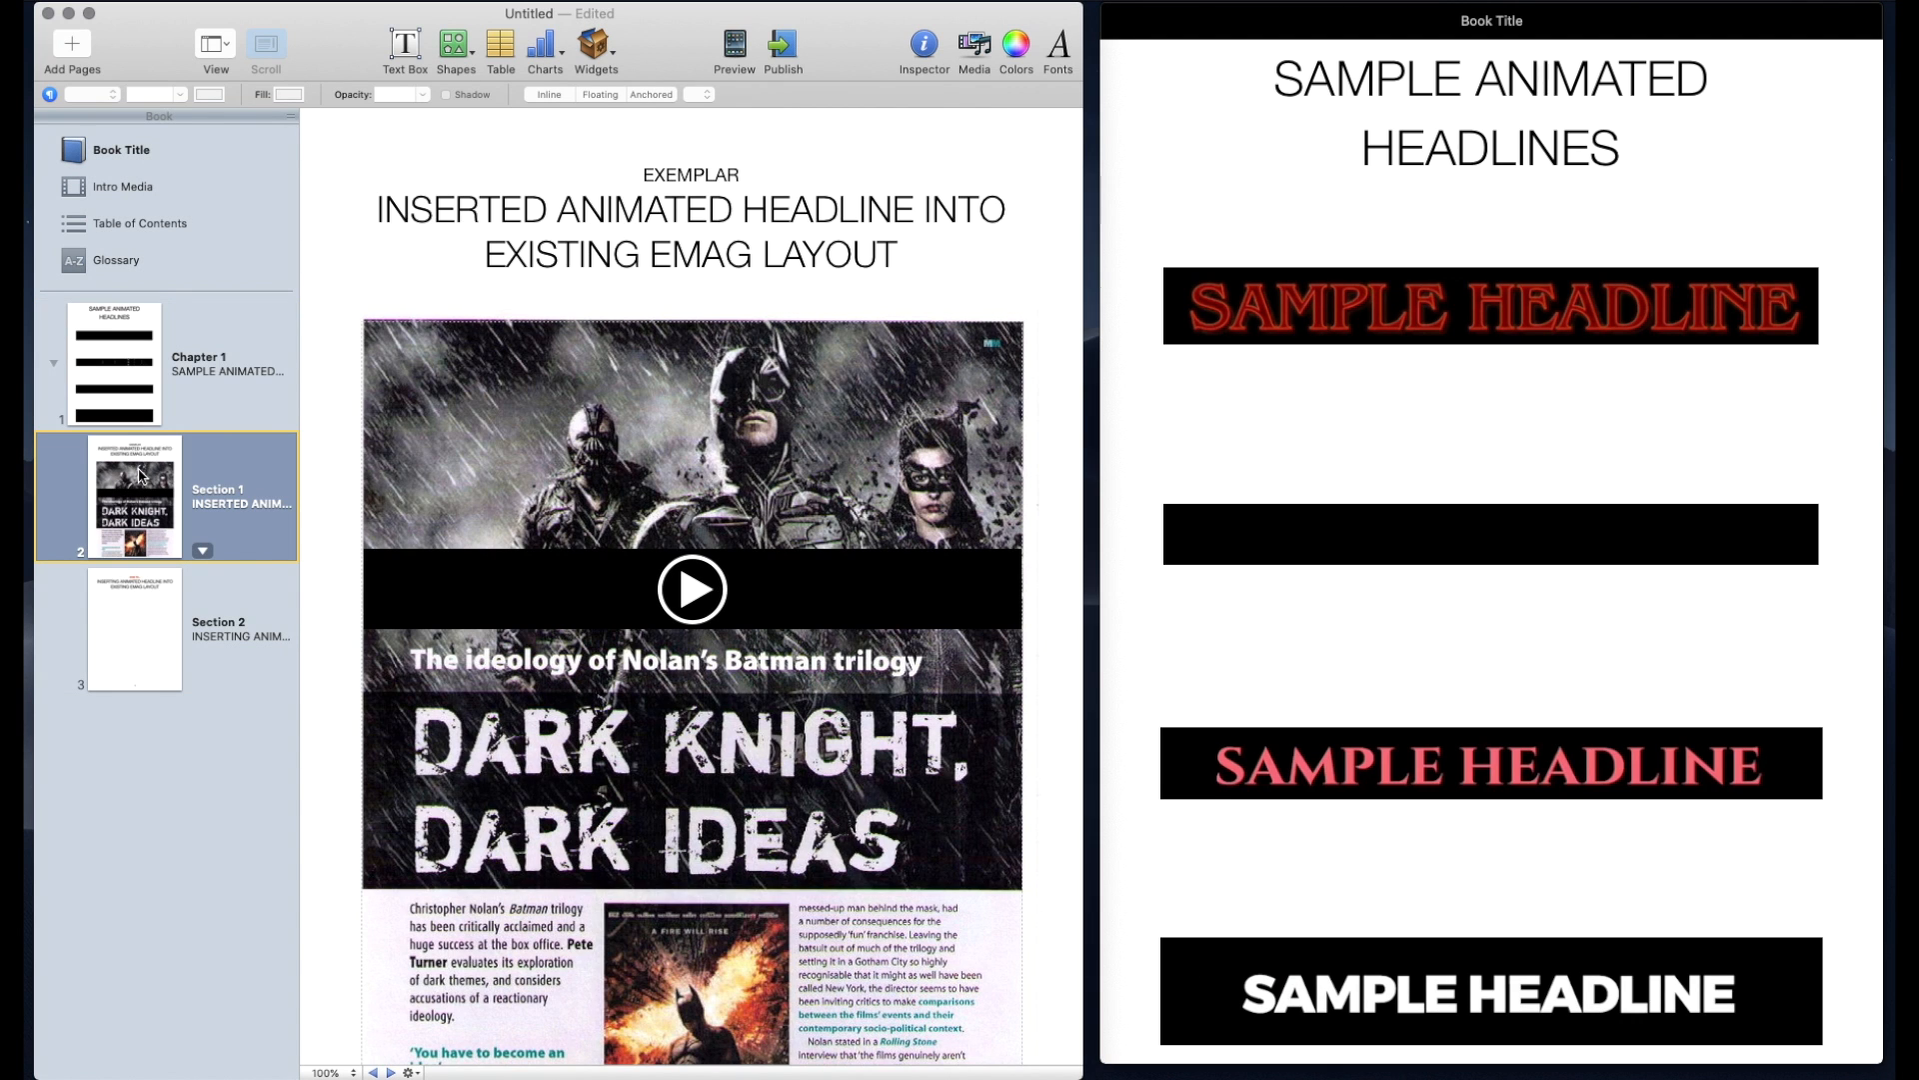
{"action": "left_click", "coordinate": [692, 590]}
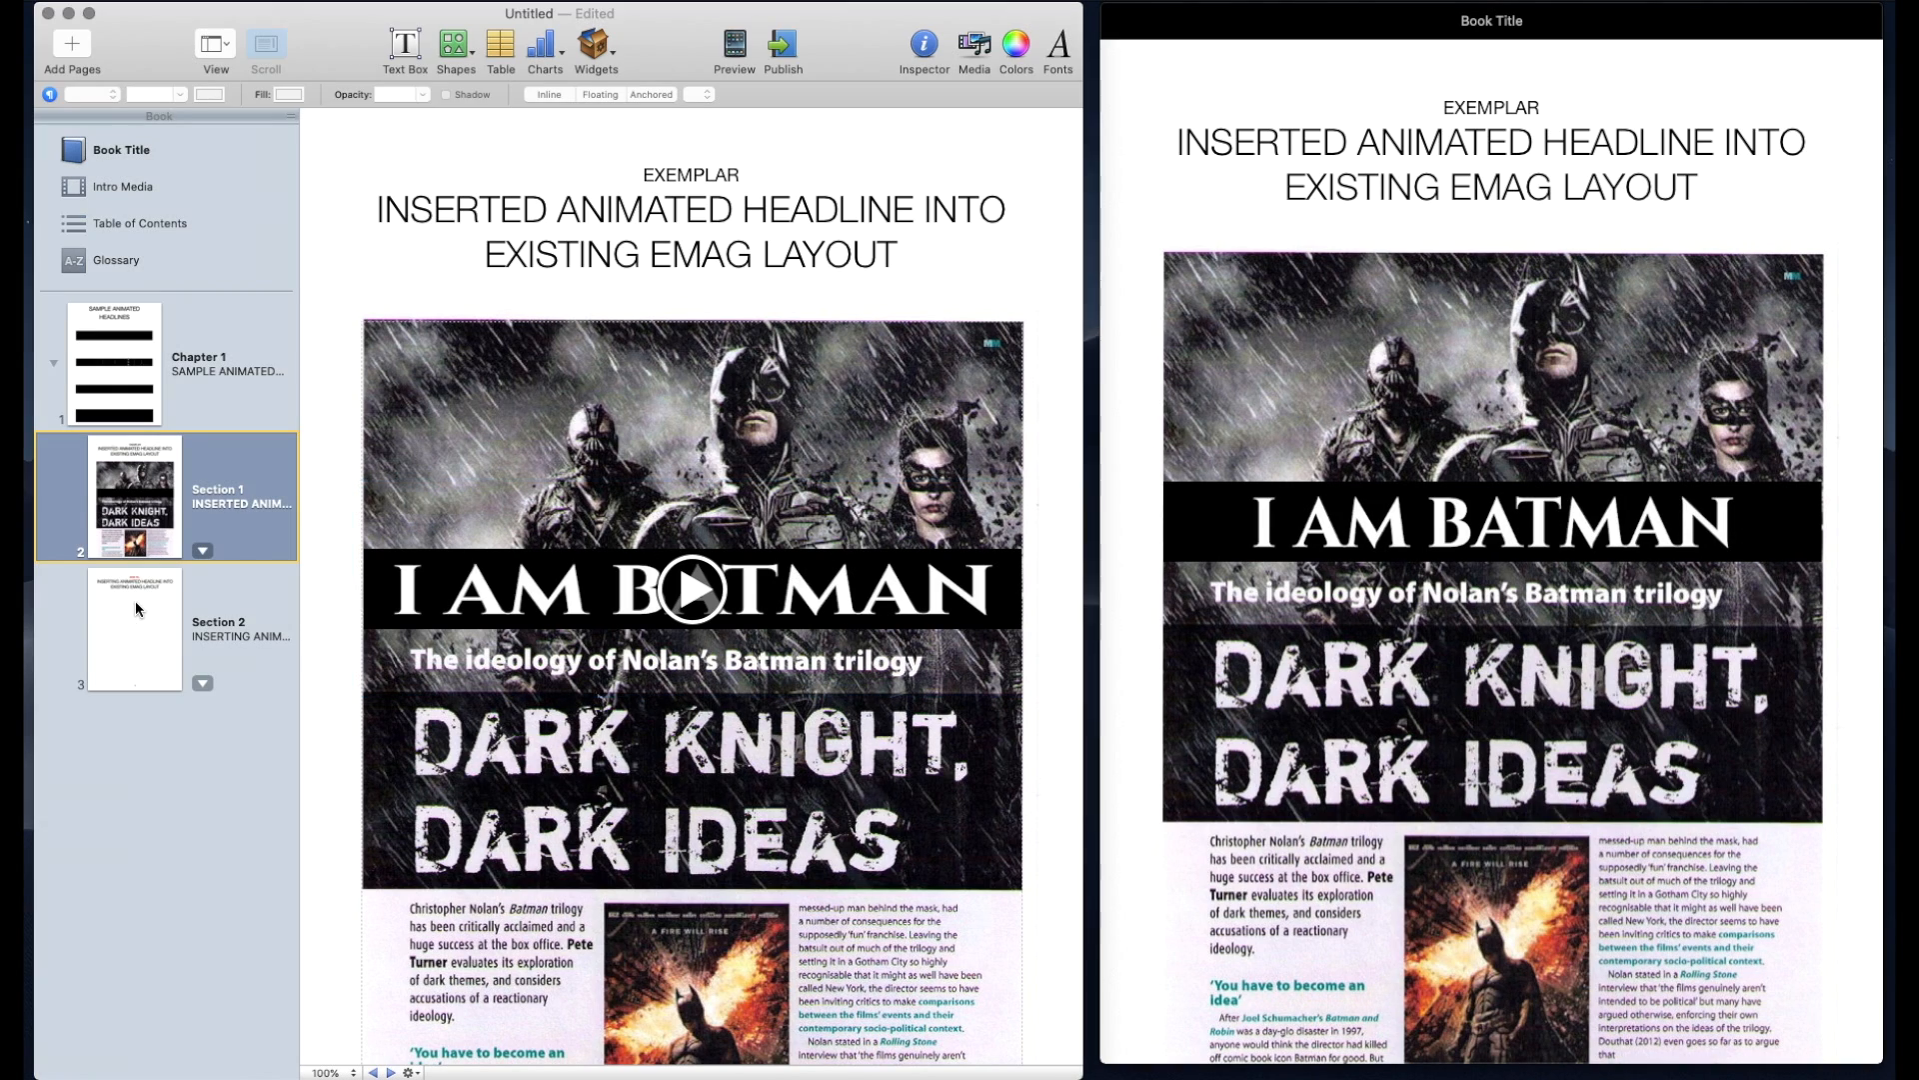
{"action": "left_click", "coordinate": [134, 639]}
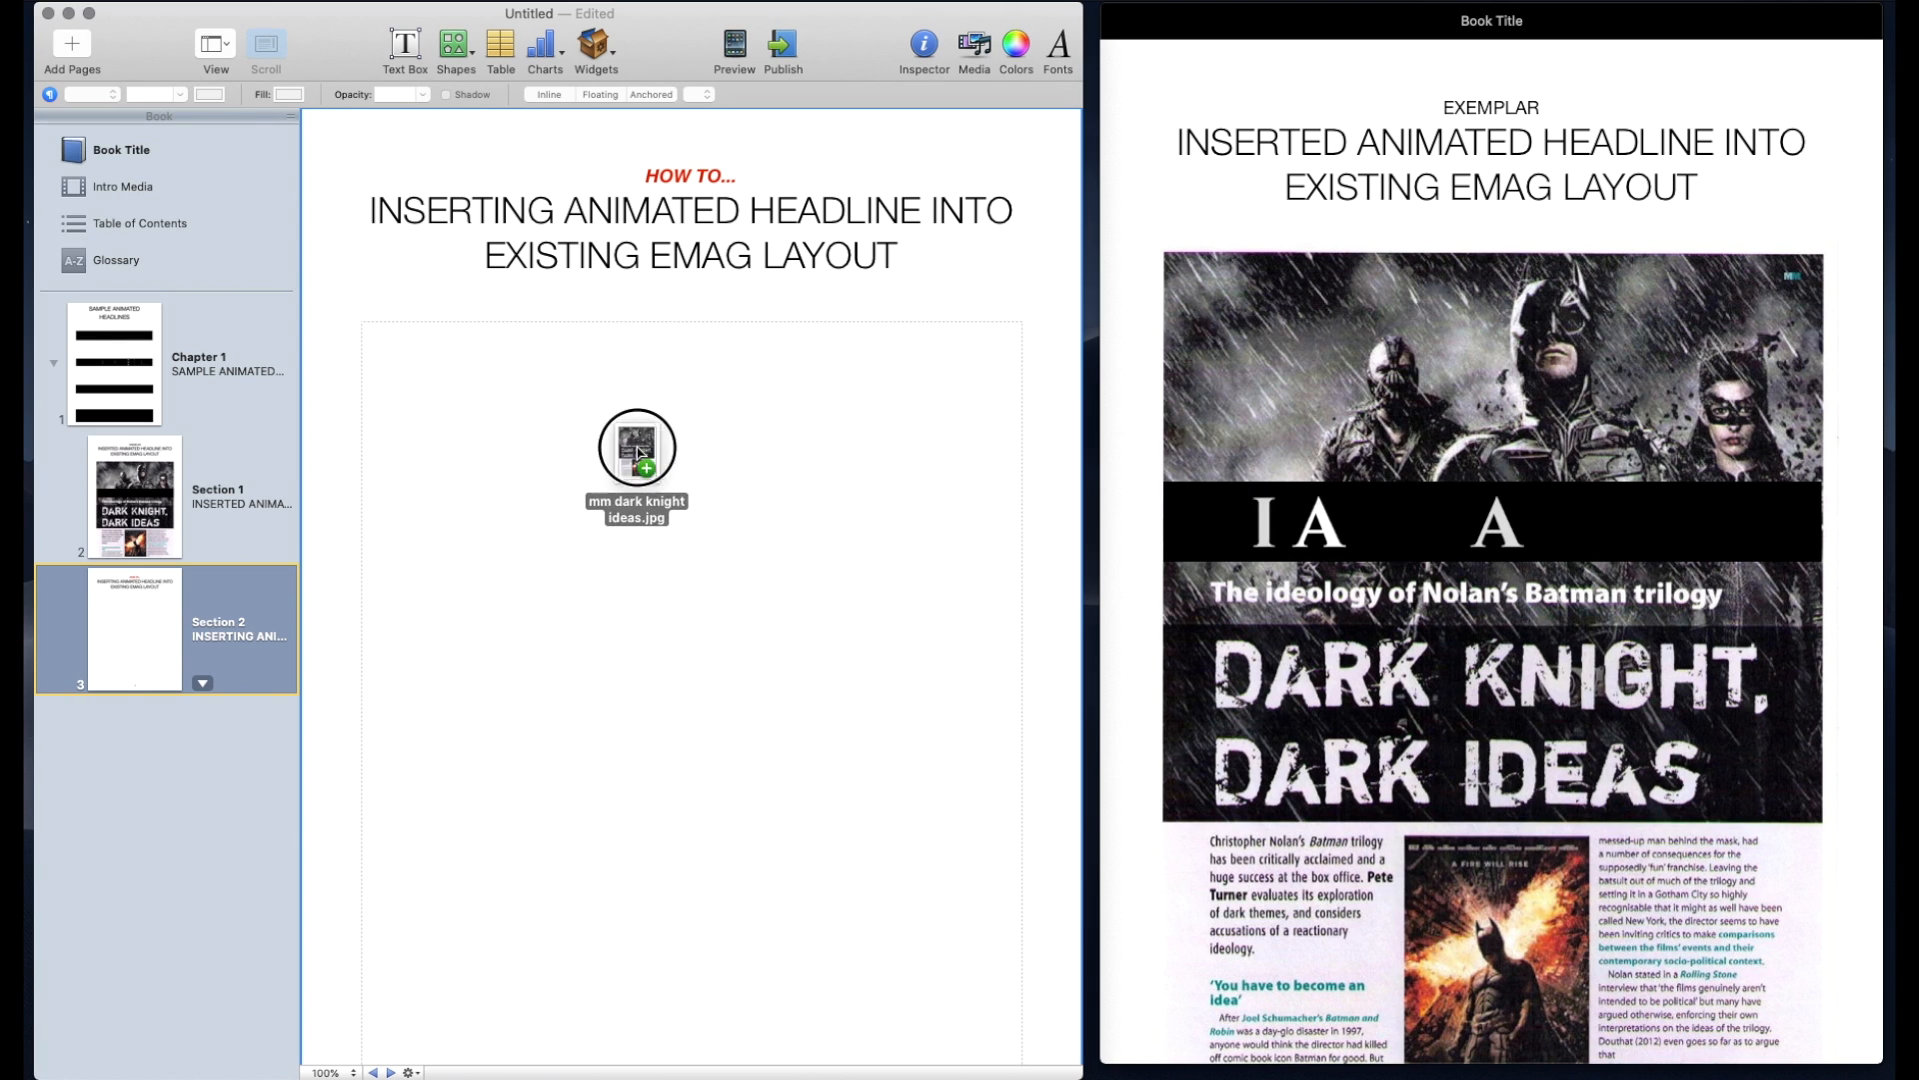
Drag the Dark Knight magazine spread image onto the Section 2 page
{"action": "left_click_drag", "start_coordinate": [636, 453], "coordinate": [449, 269]}
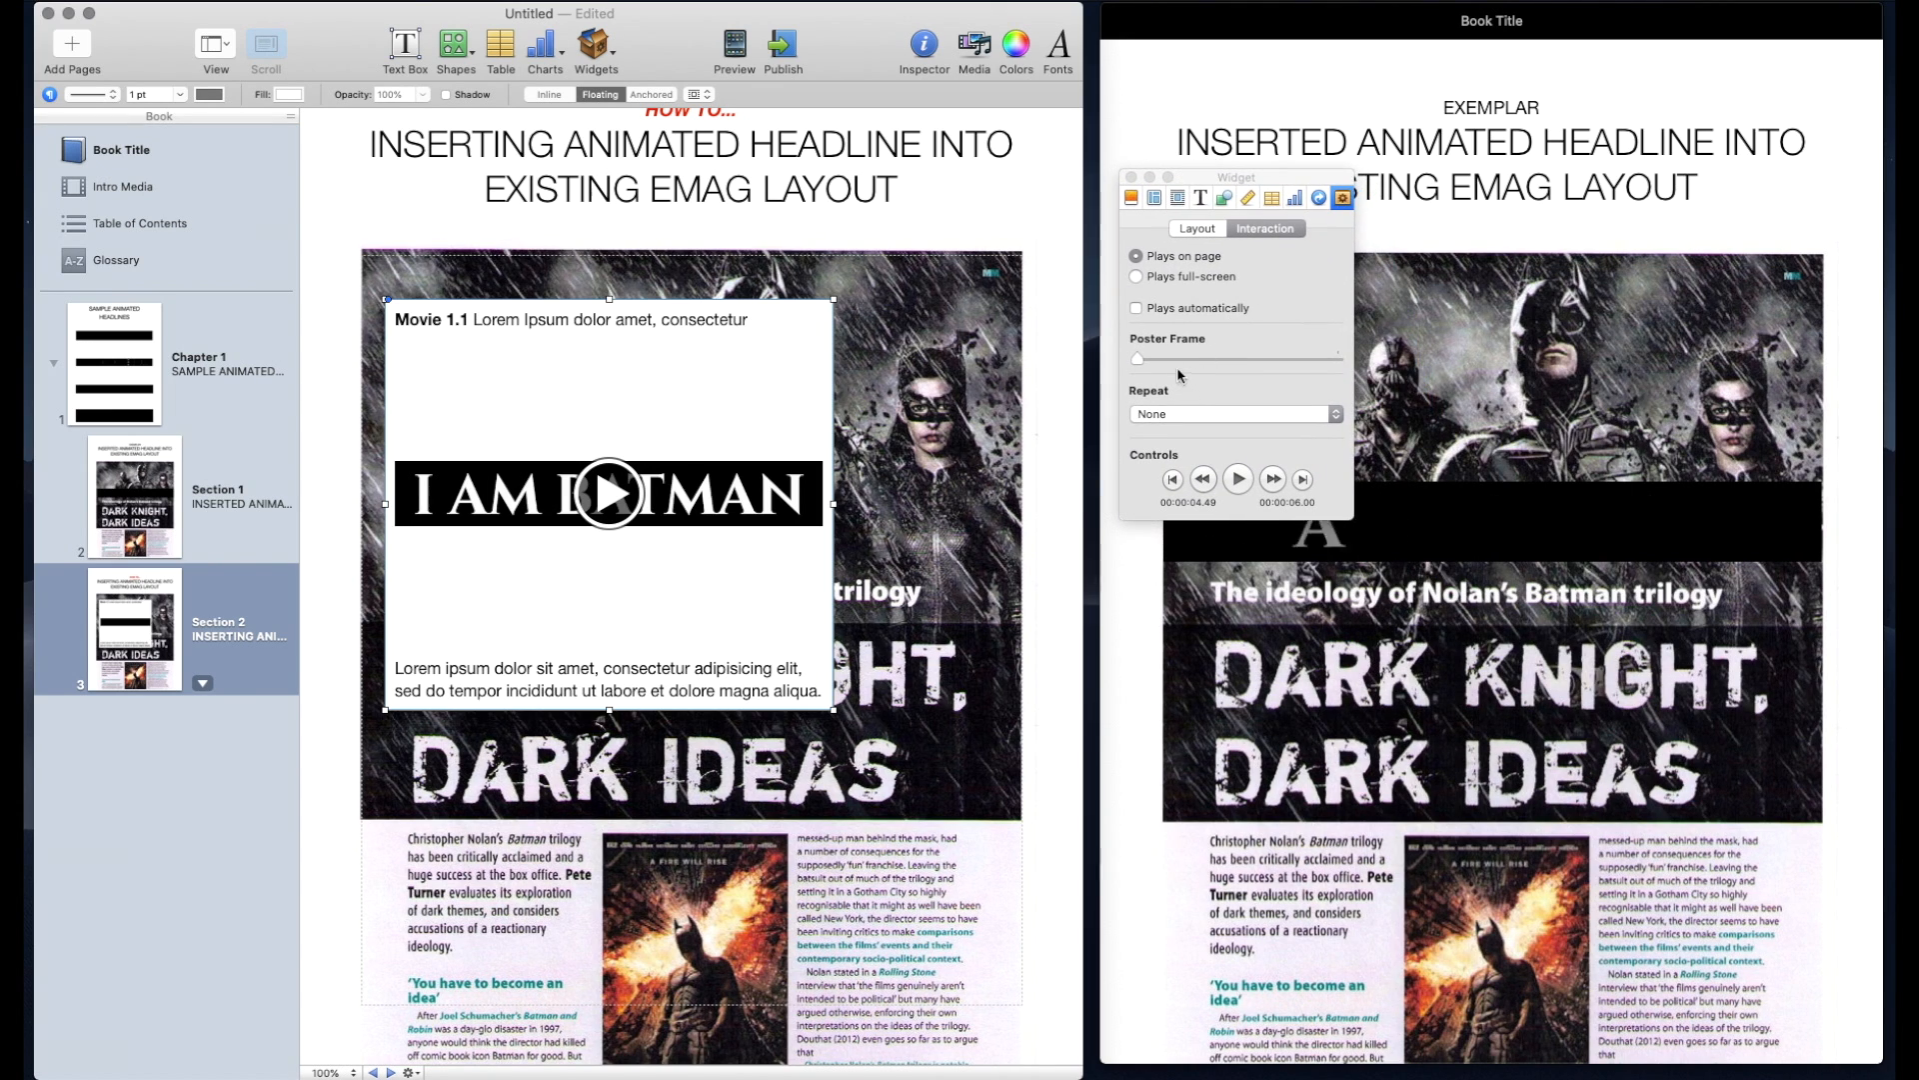
Set the I AM BATMAN movie to play automatically and loop, then show its layout settings
{"action": "left_click", "coordinate": [1135, 308]}
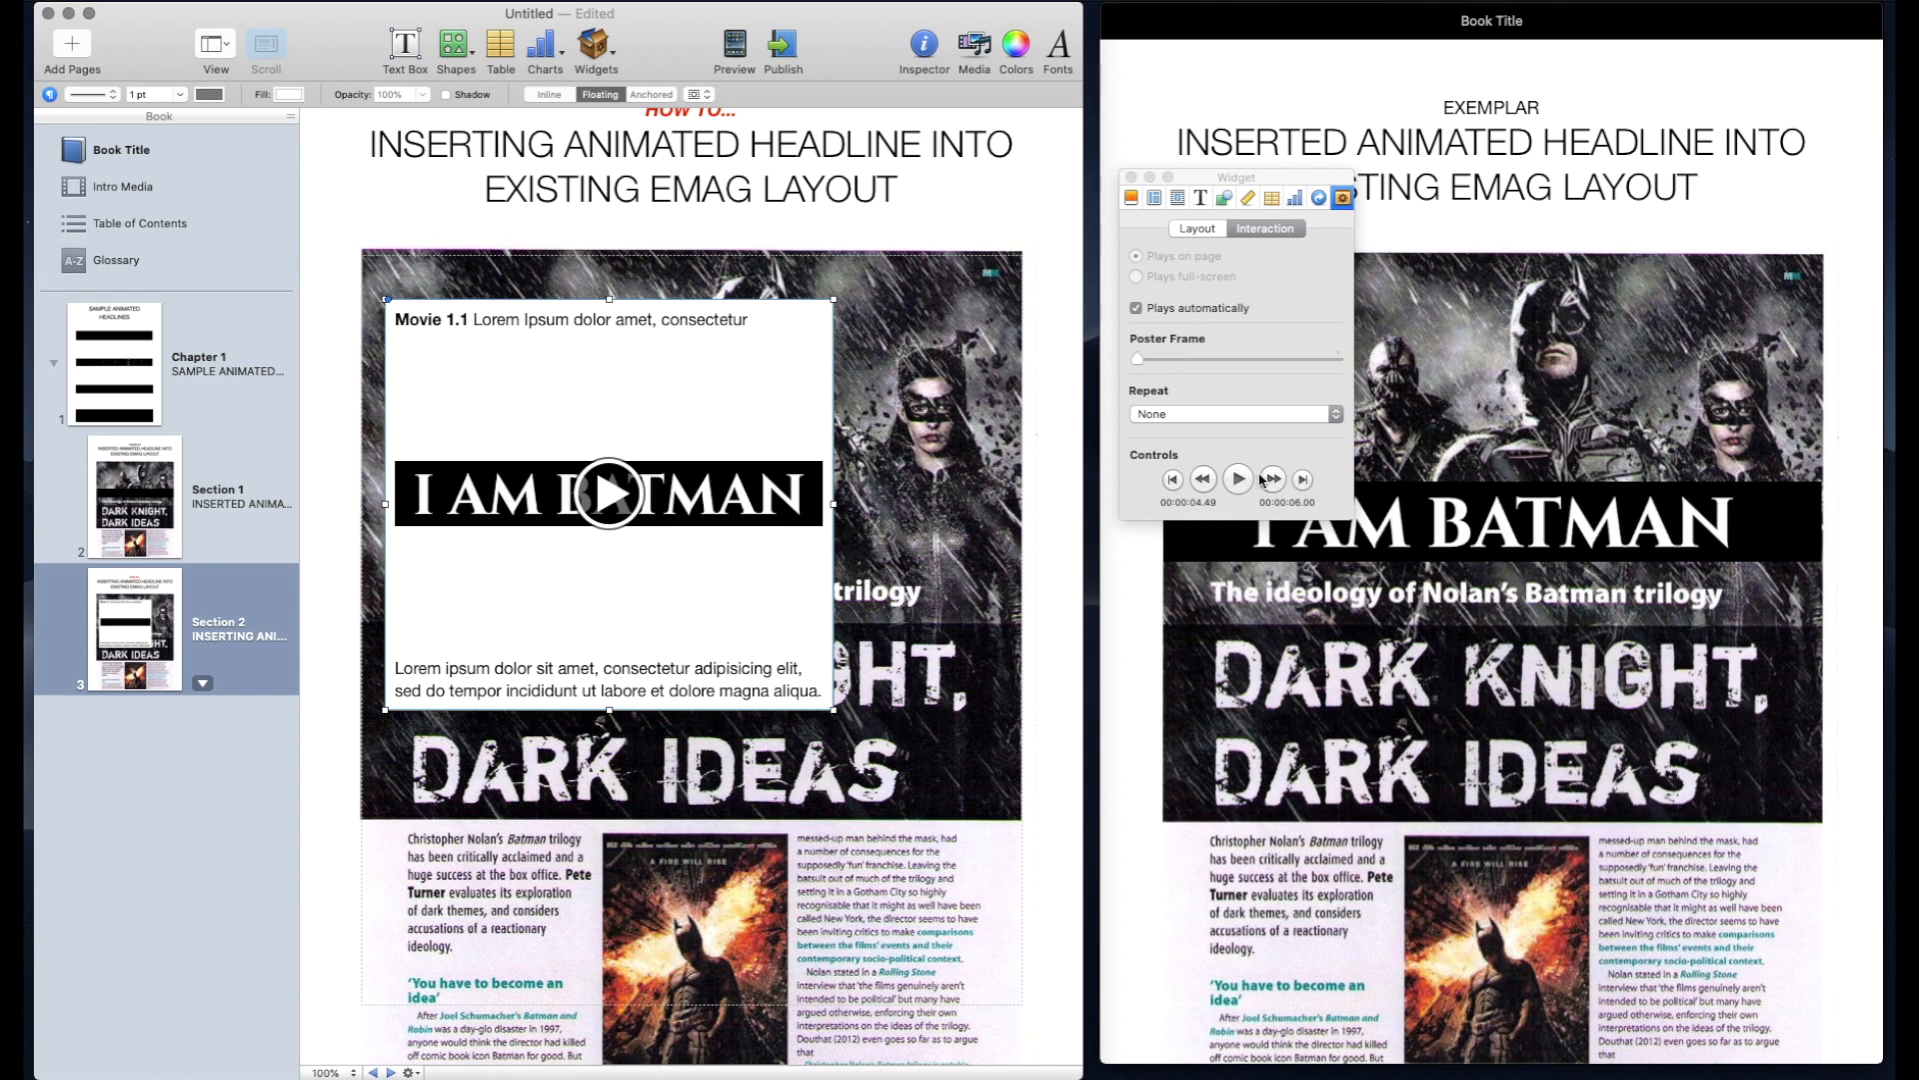
{"action": "left_click", "coordinate": [1235, 413]}
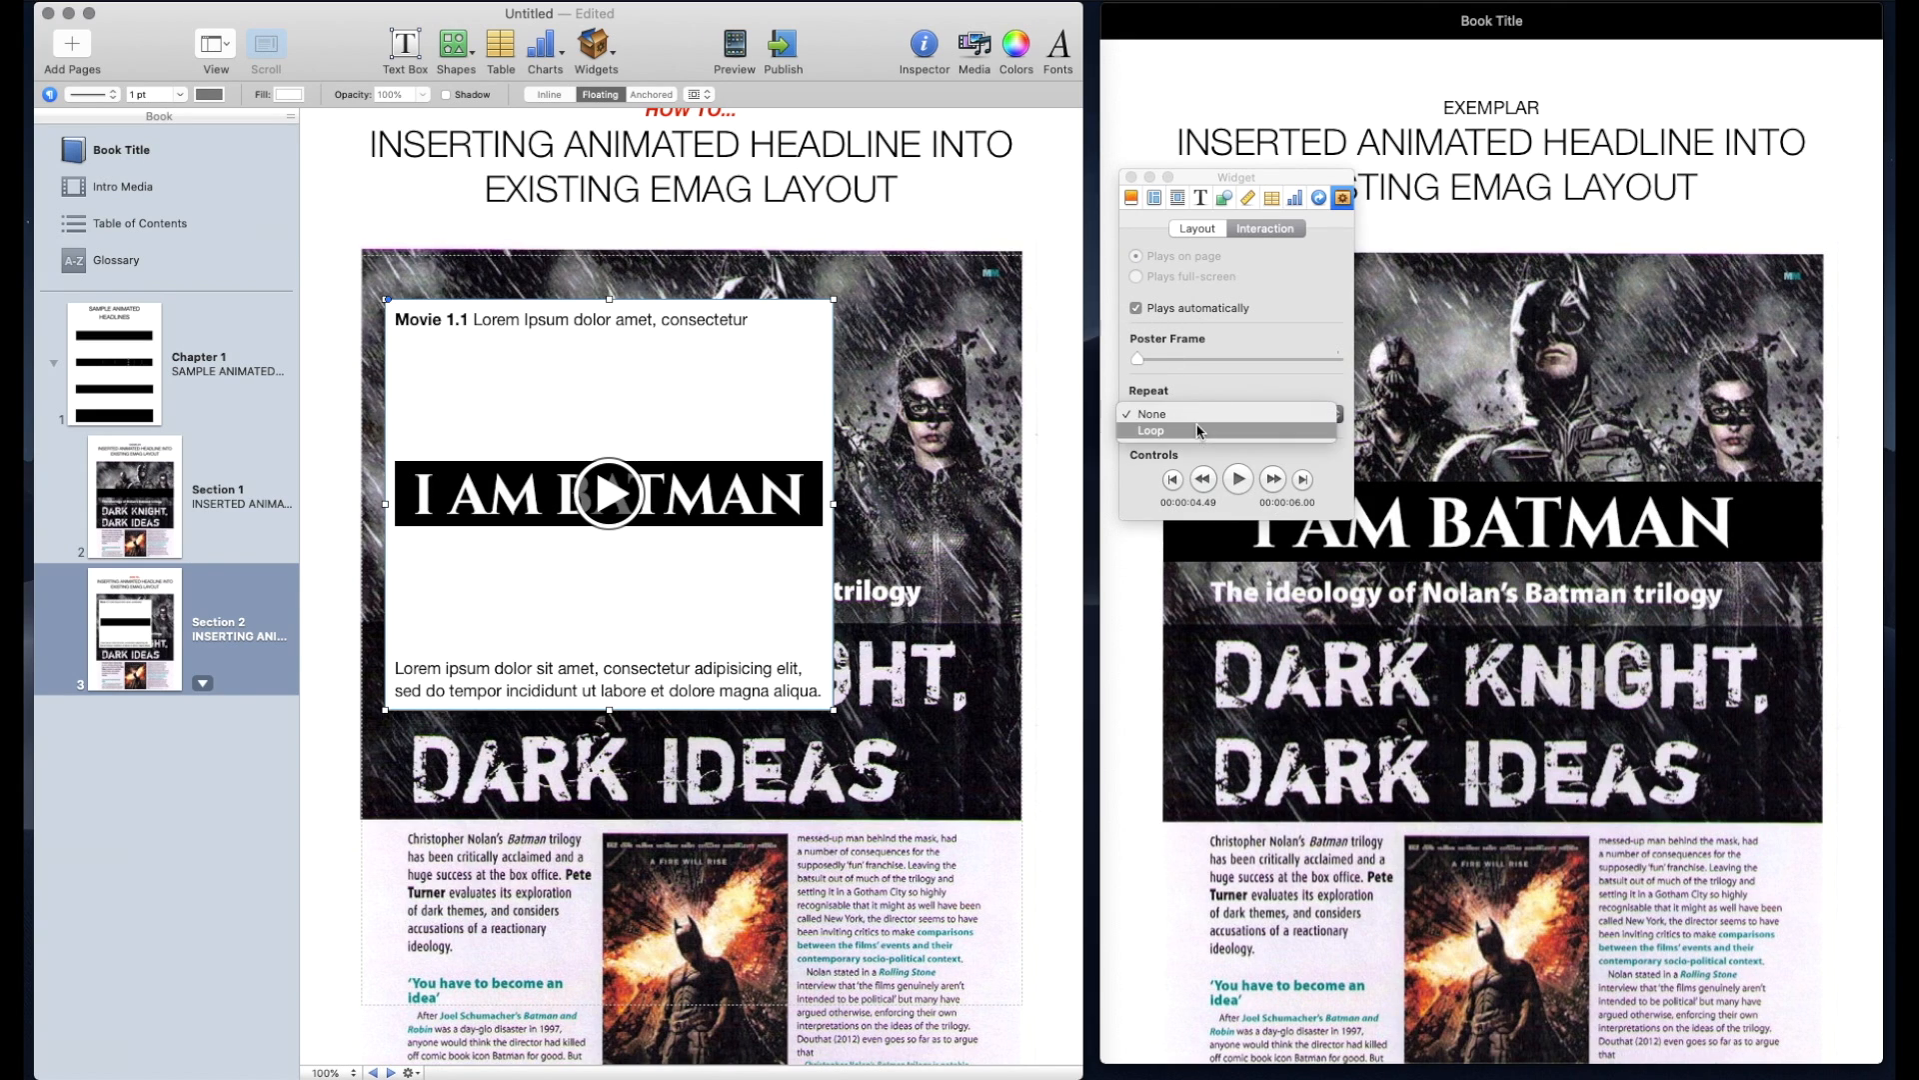
{"action": "left_click", "coordinate": [1150, 430]}
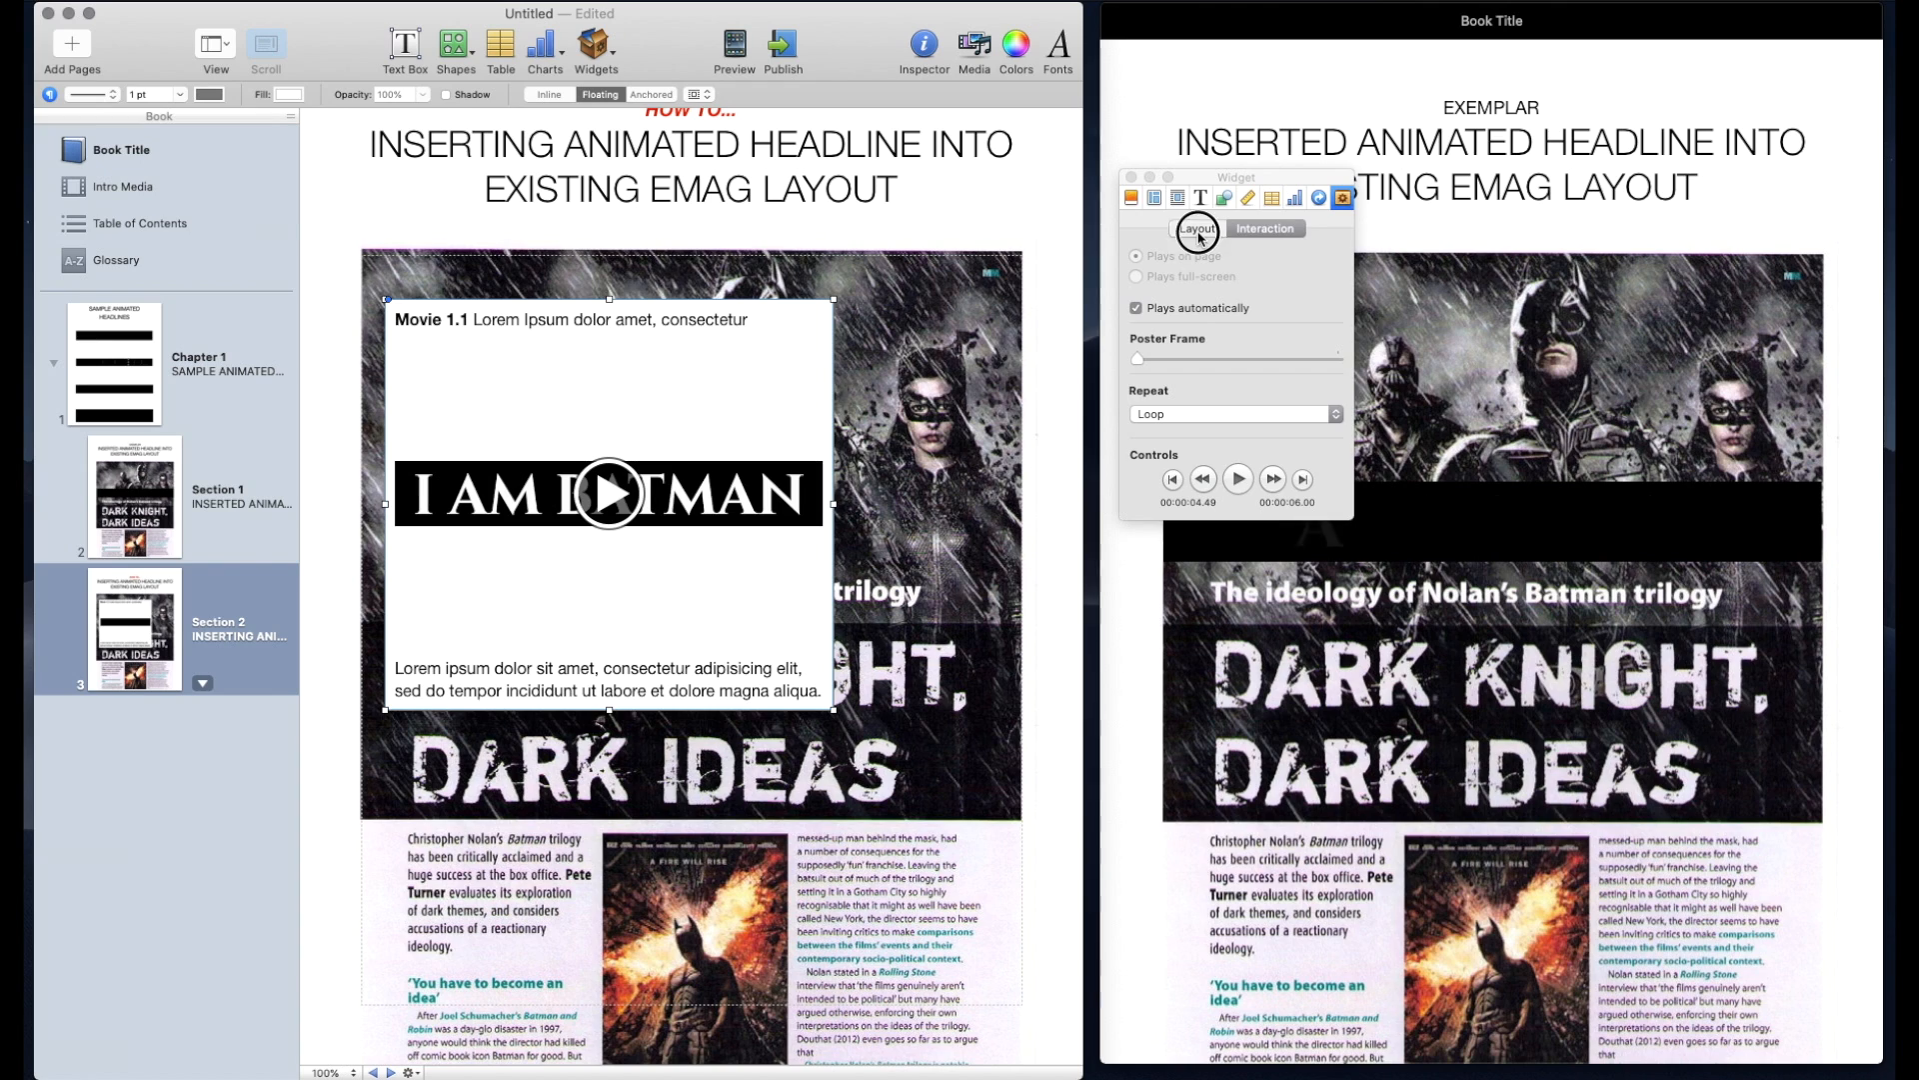
{"action": "left_click", "coordinate": [1195, 228]}
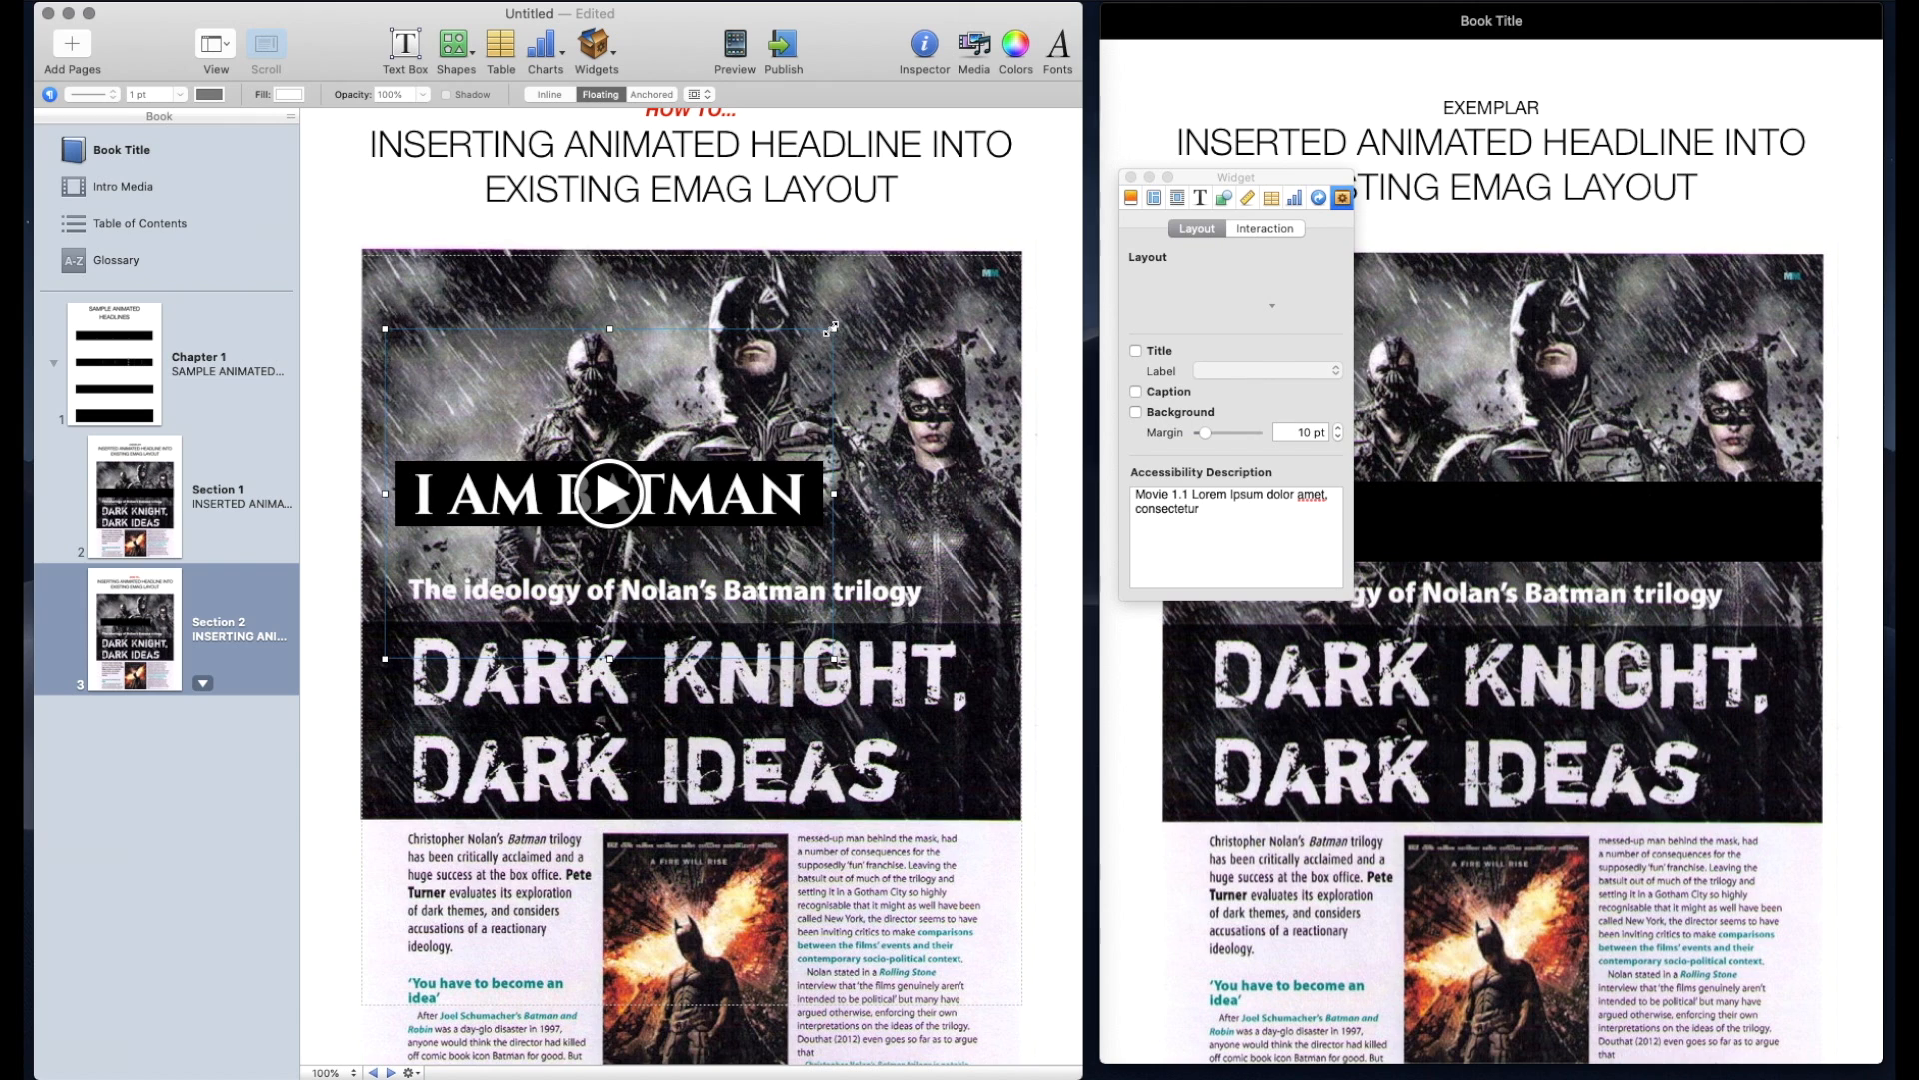
Widen the I AM BATMAN movie across the spread and align it over the black headline band
{"action": "left_click_drag", "start_coordinate": [833, 328], "coordinate": [1004, 269]}
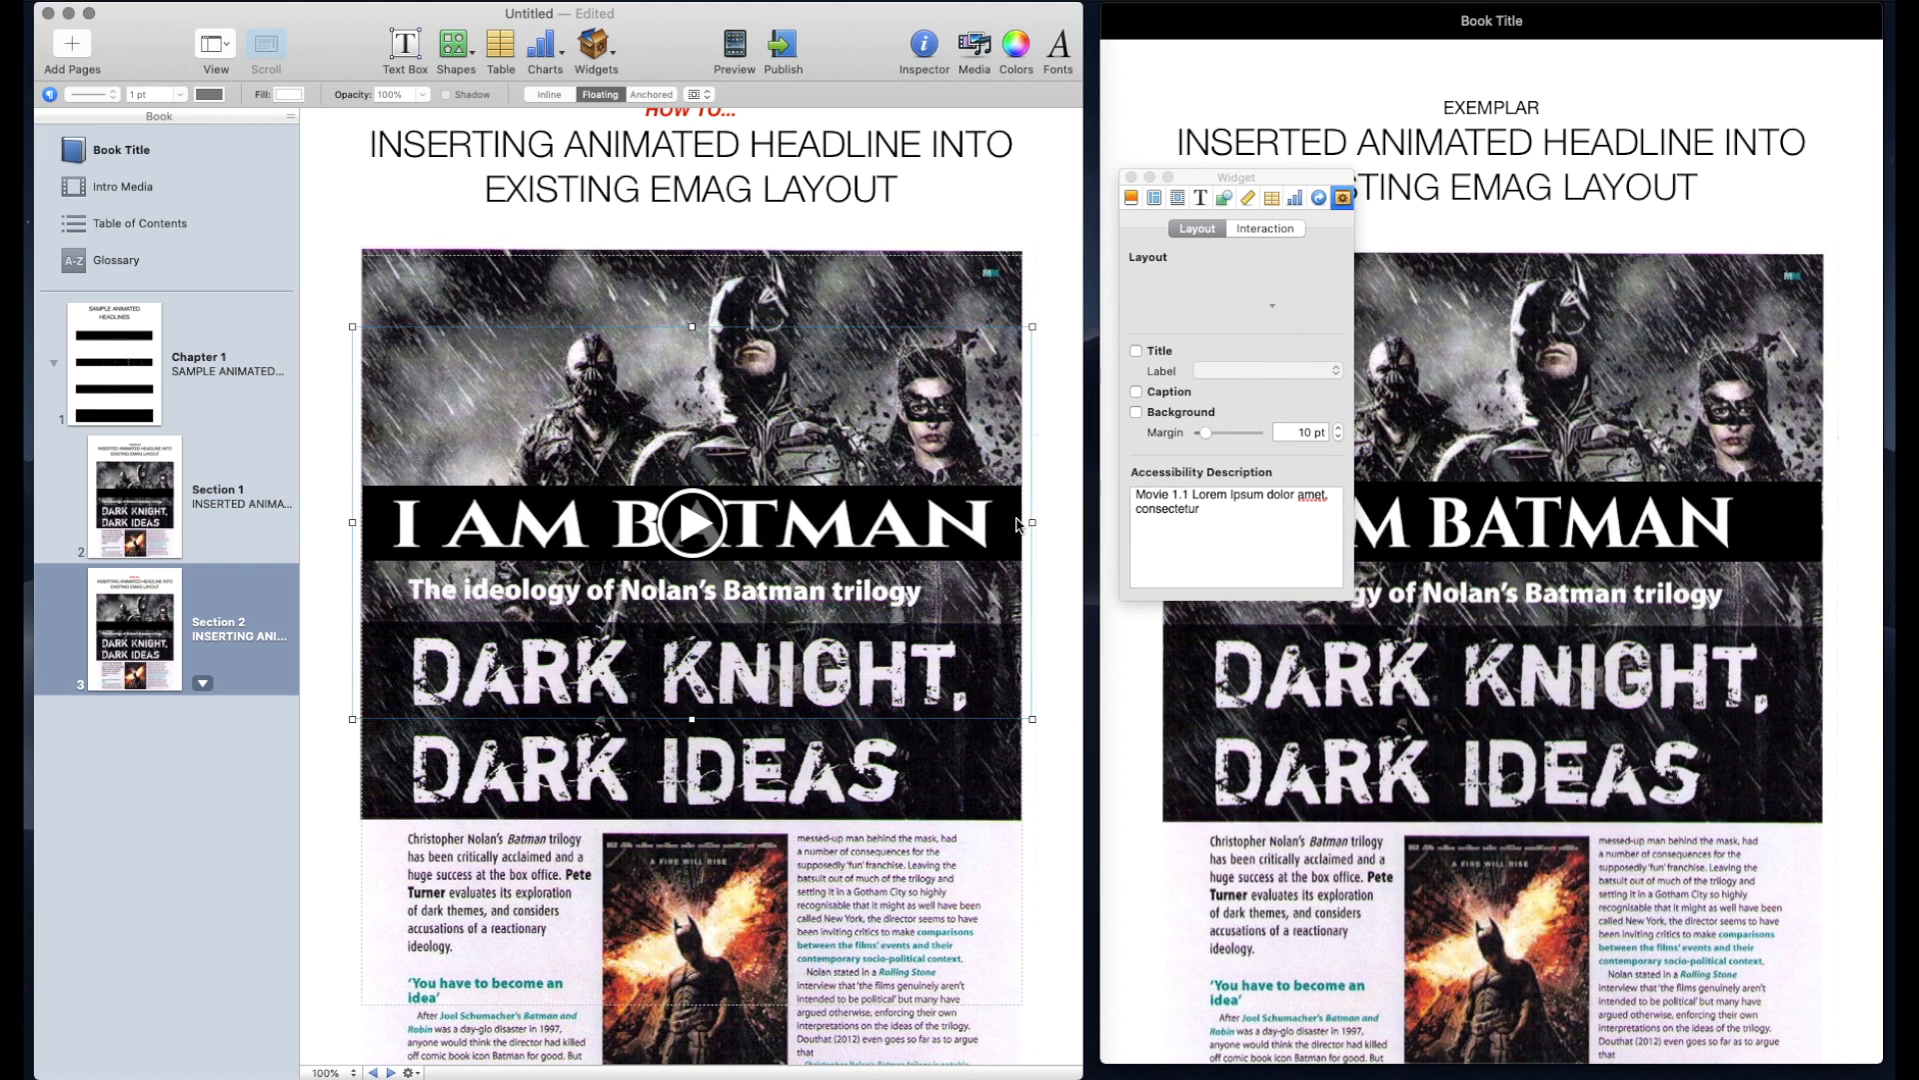
{"action": "left_click_drag", "start_coordinate": [691, 719], "coordinate": [691, 649]}
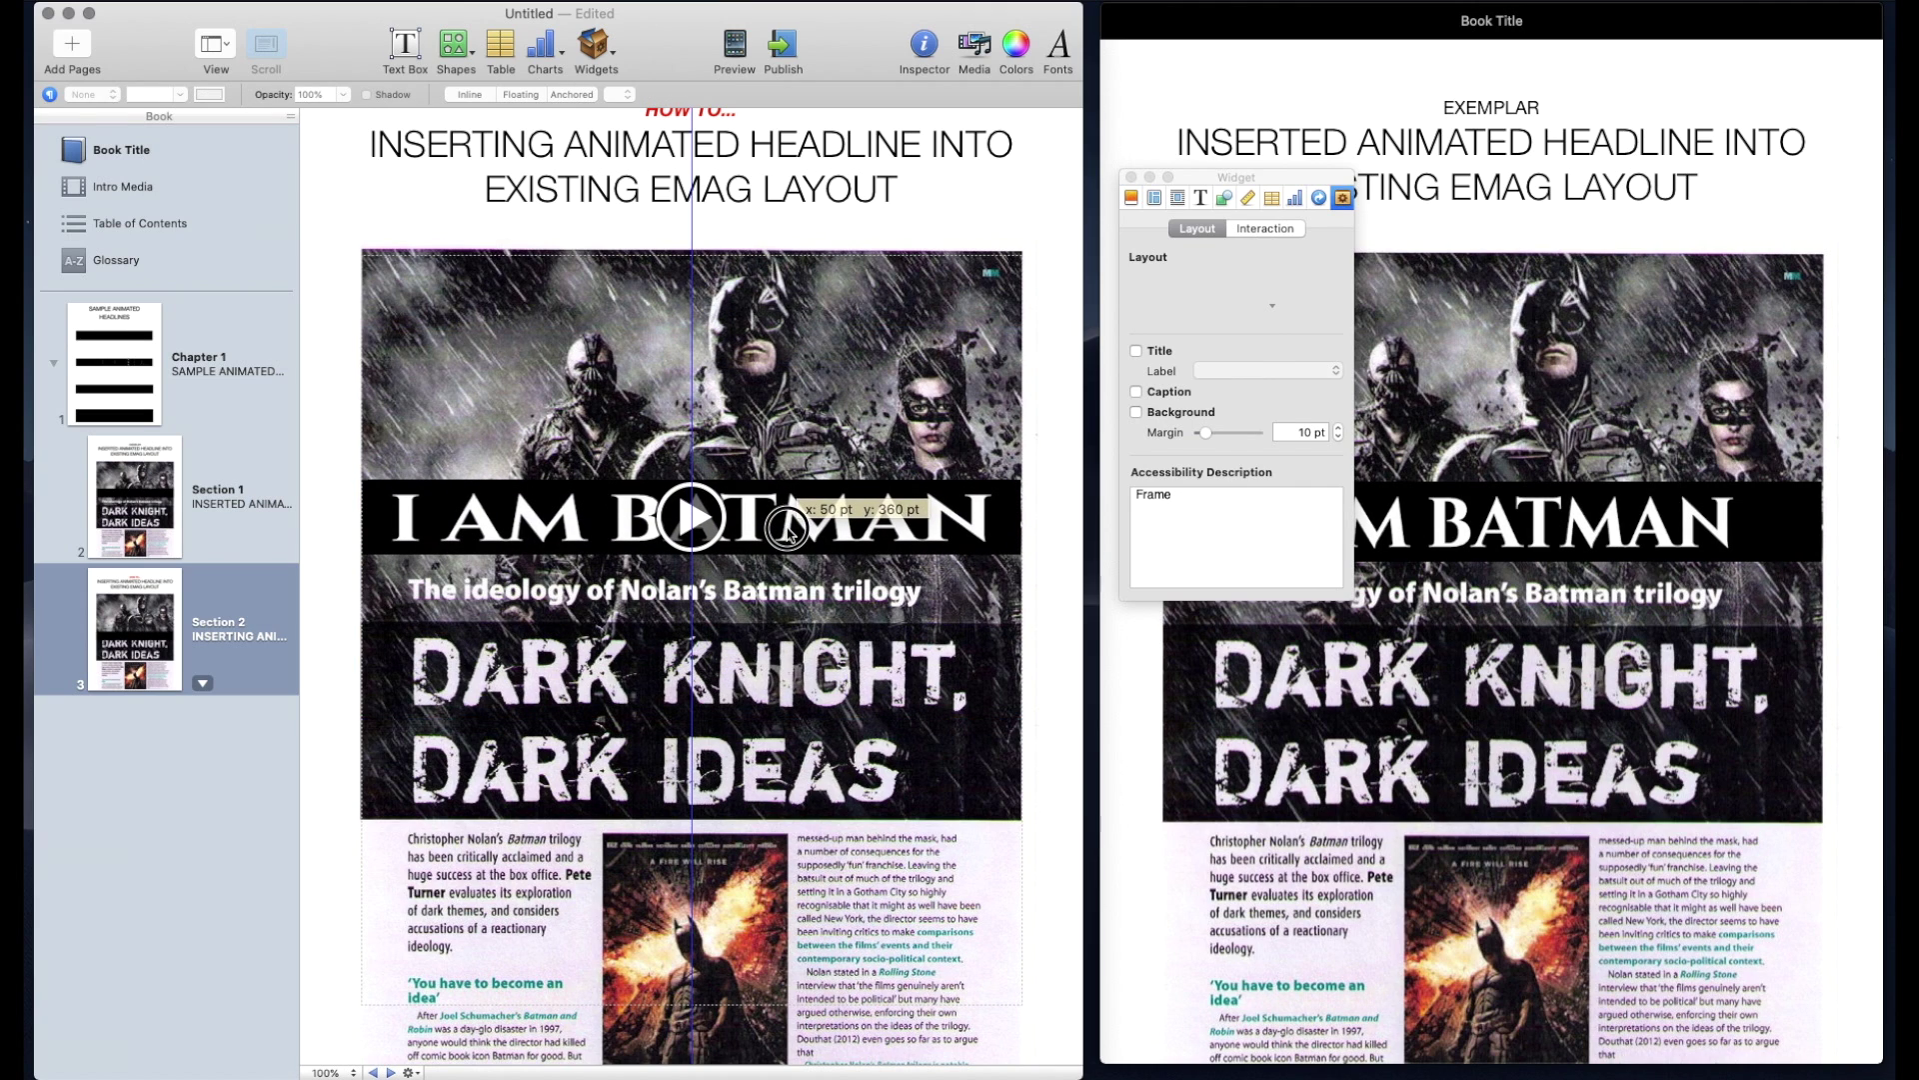
{"action": "left_click_drag", "start_coordinate": [783, 528], "coordinate": [784, 527]}
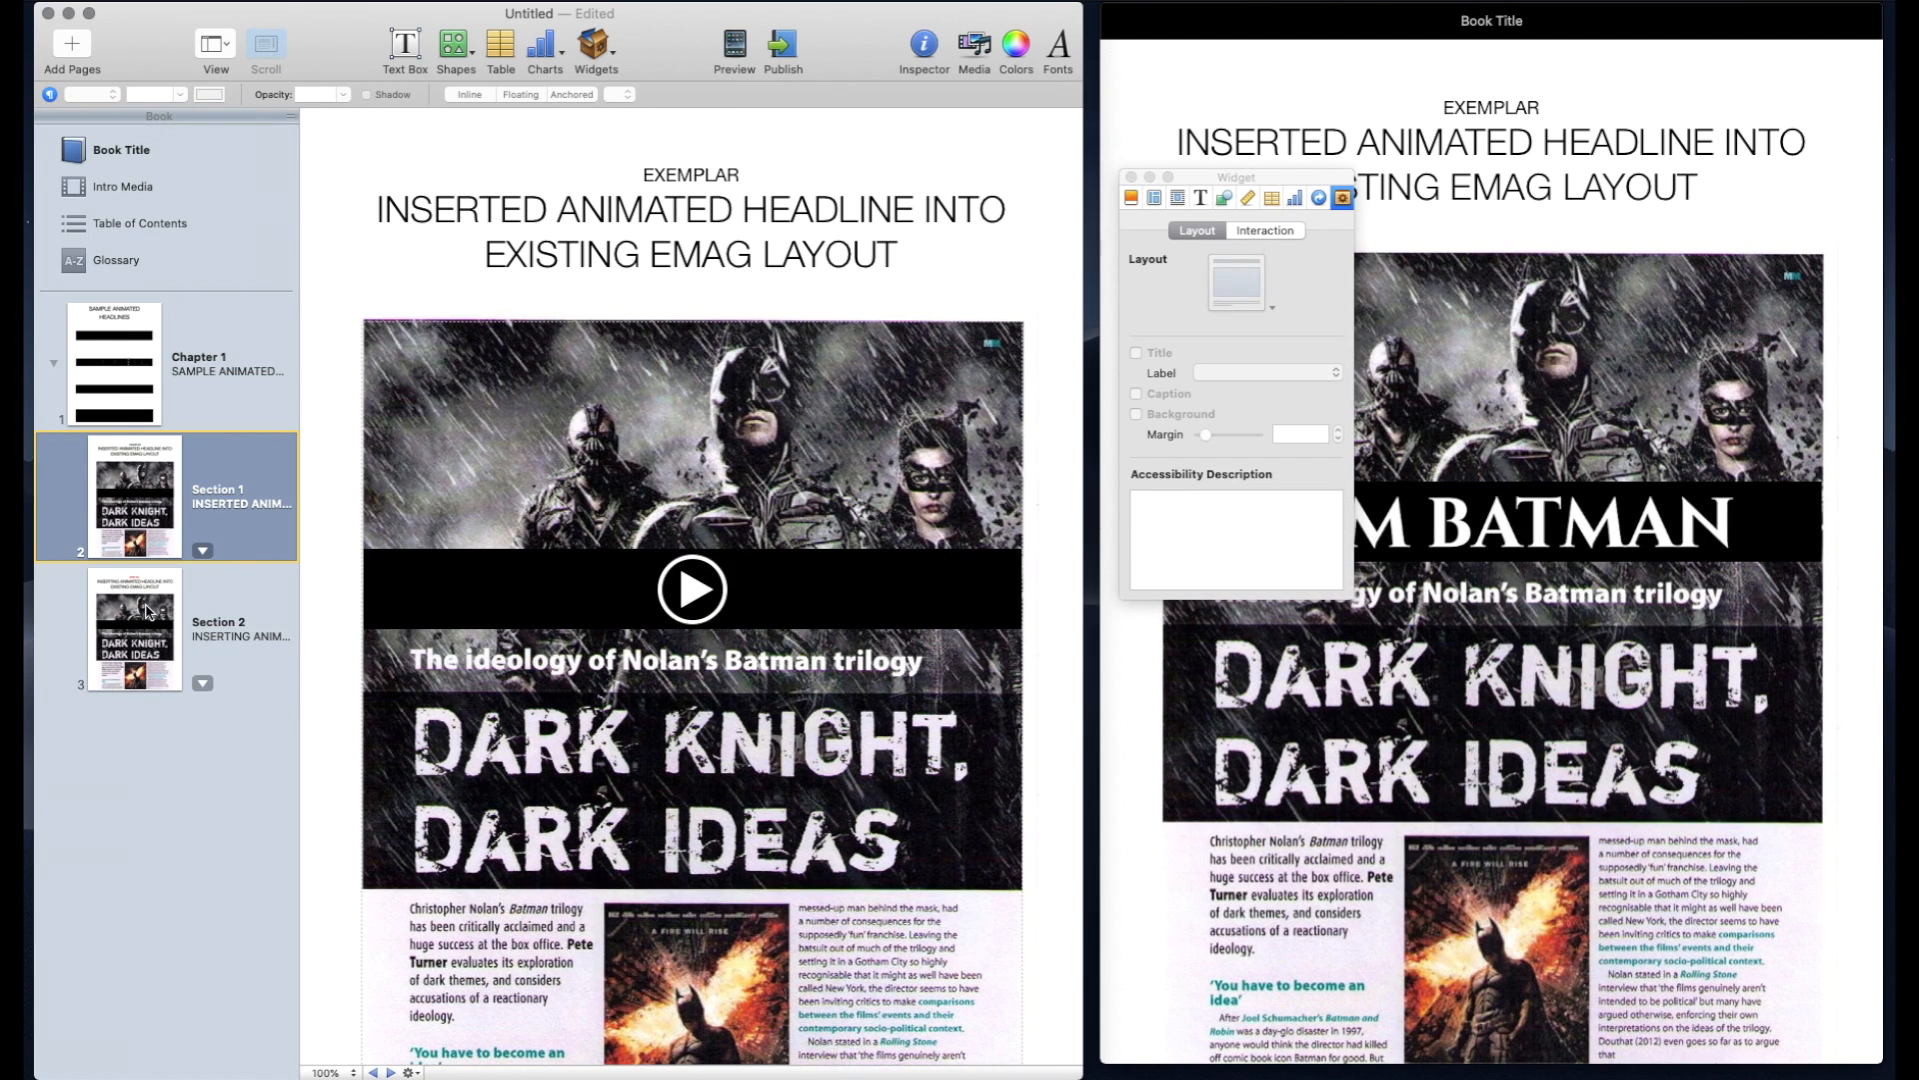
Go back to the Section 2 how-to page in the Book sidebar
{"action": "left_click", "coordinate": [134, 634]}
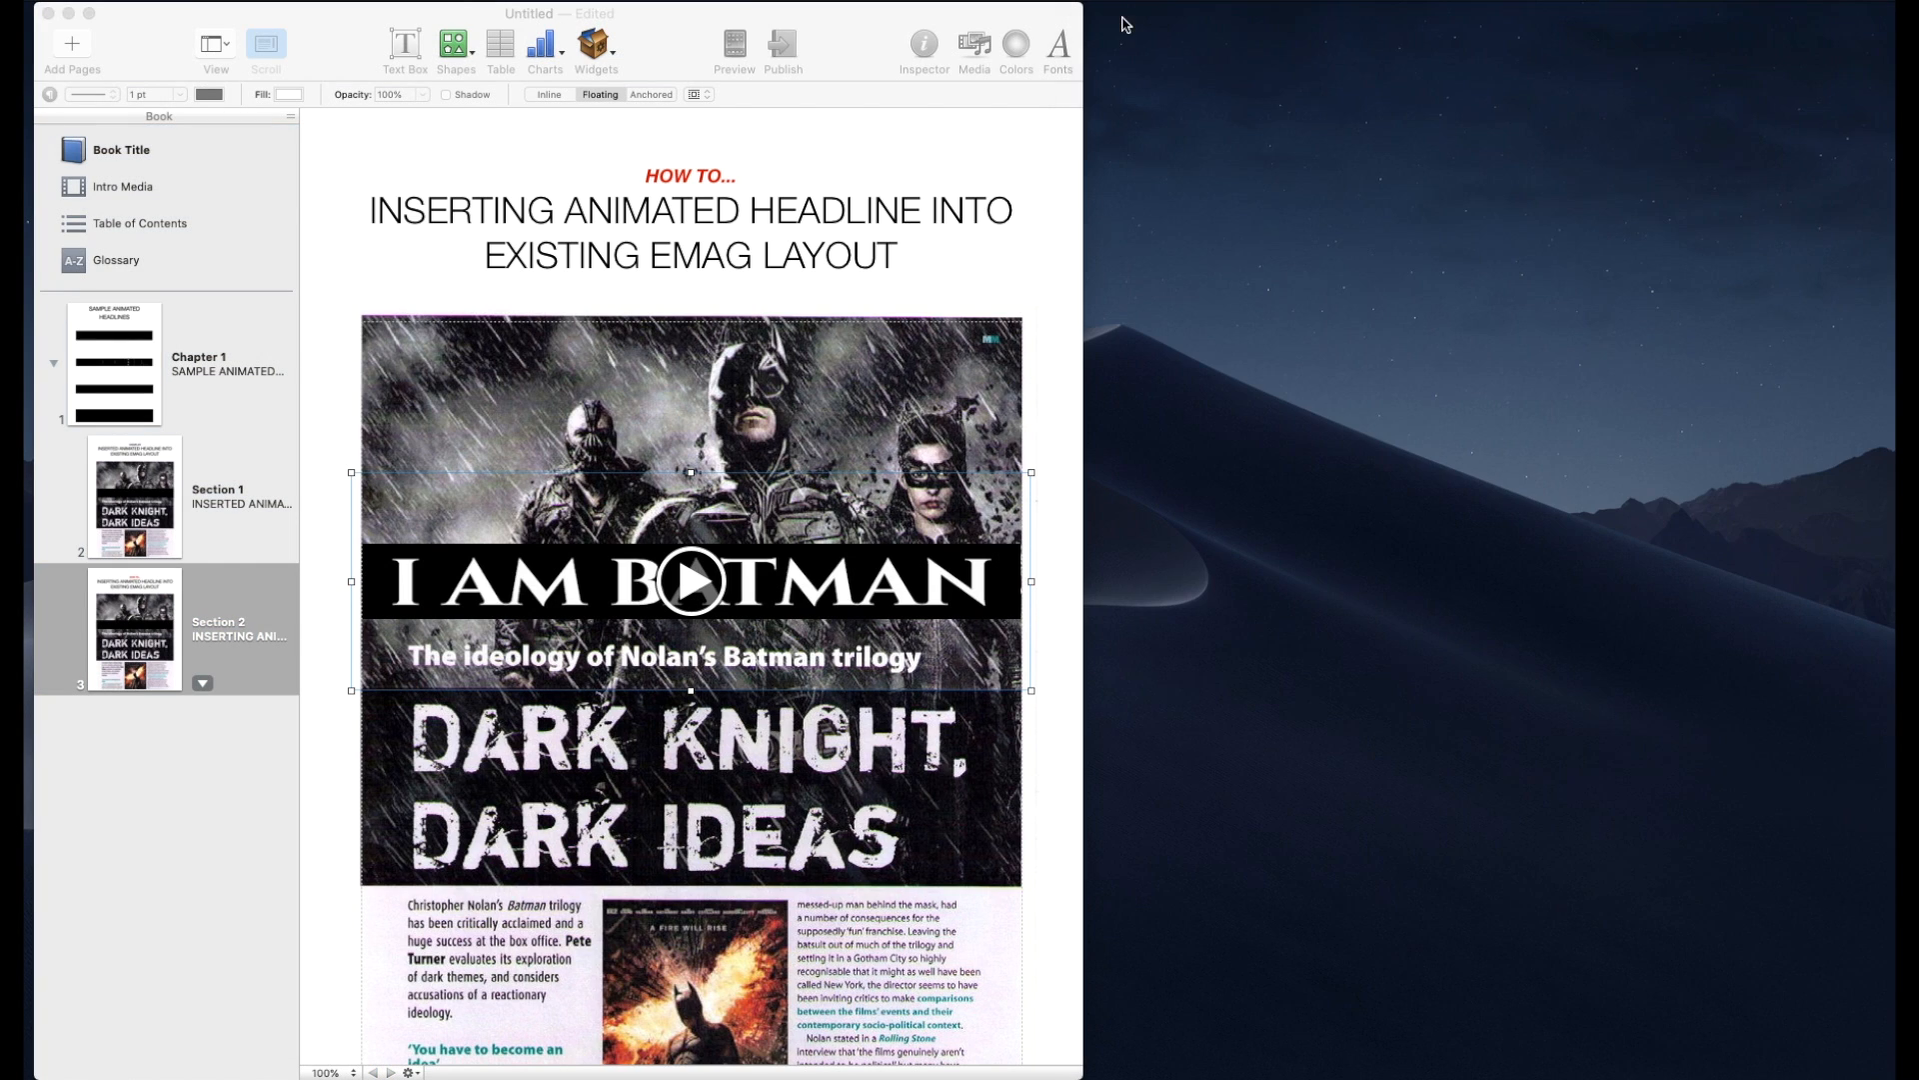
Preview the Section 2 spread with the looping headline on the connected iPad
{"action": "left_click", "coordinate": [730, 45]}
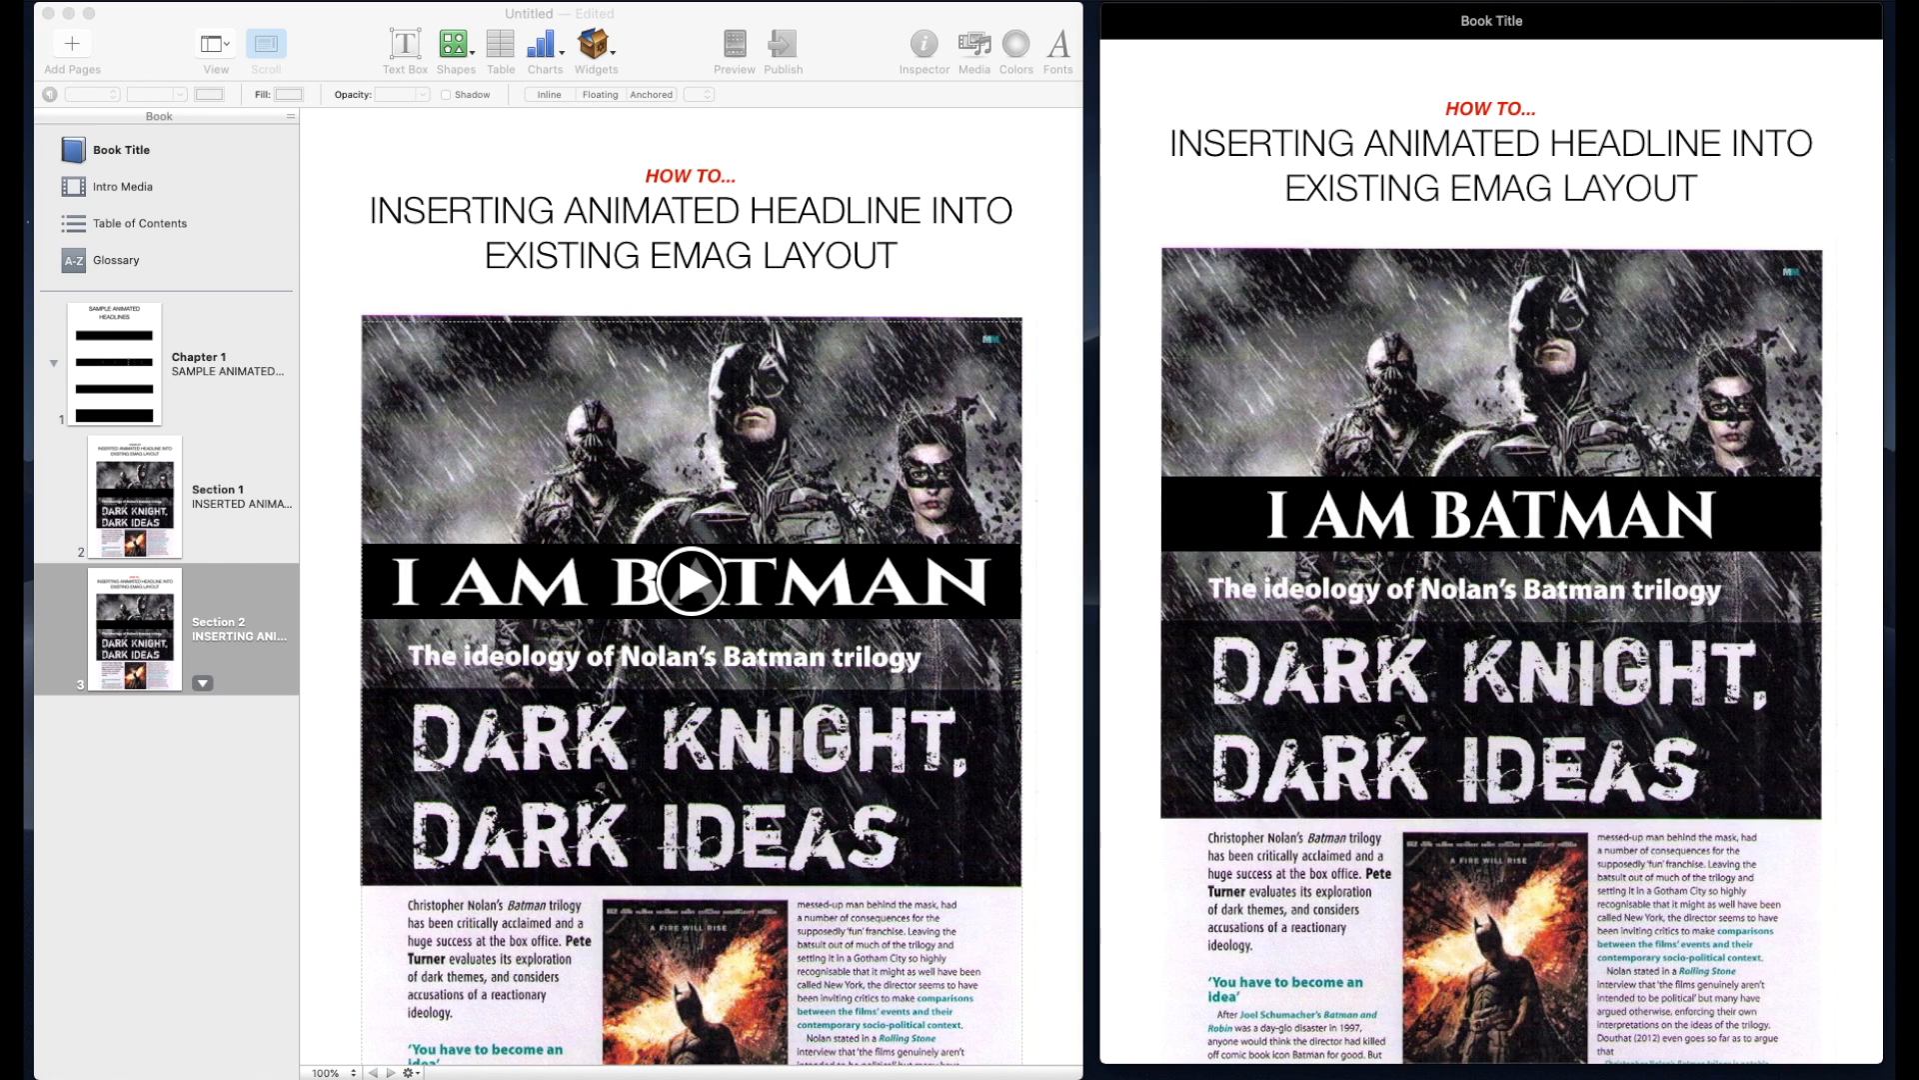
{"action": "mouse_move", "coordinate": [1402, 362]}
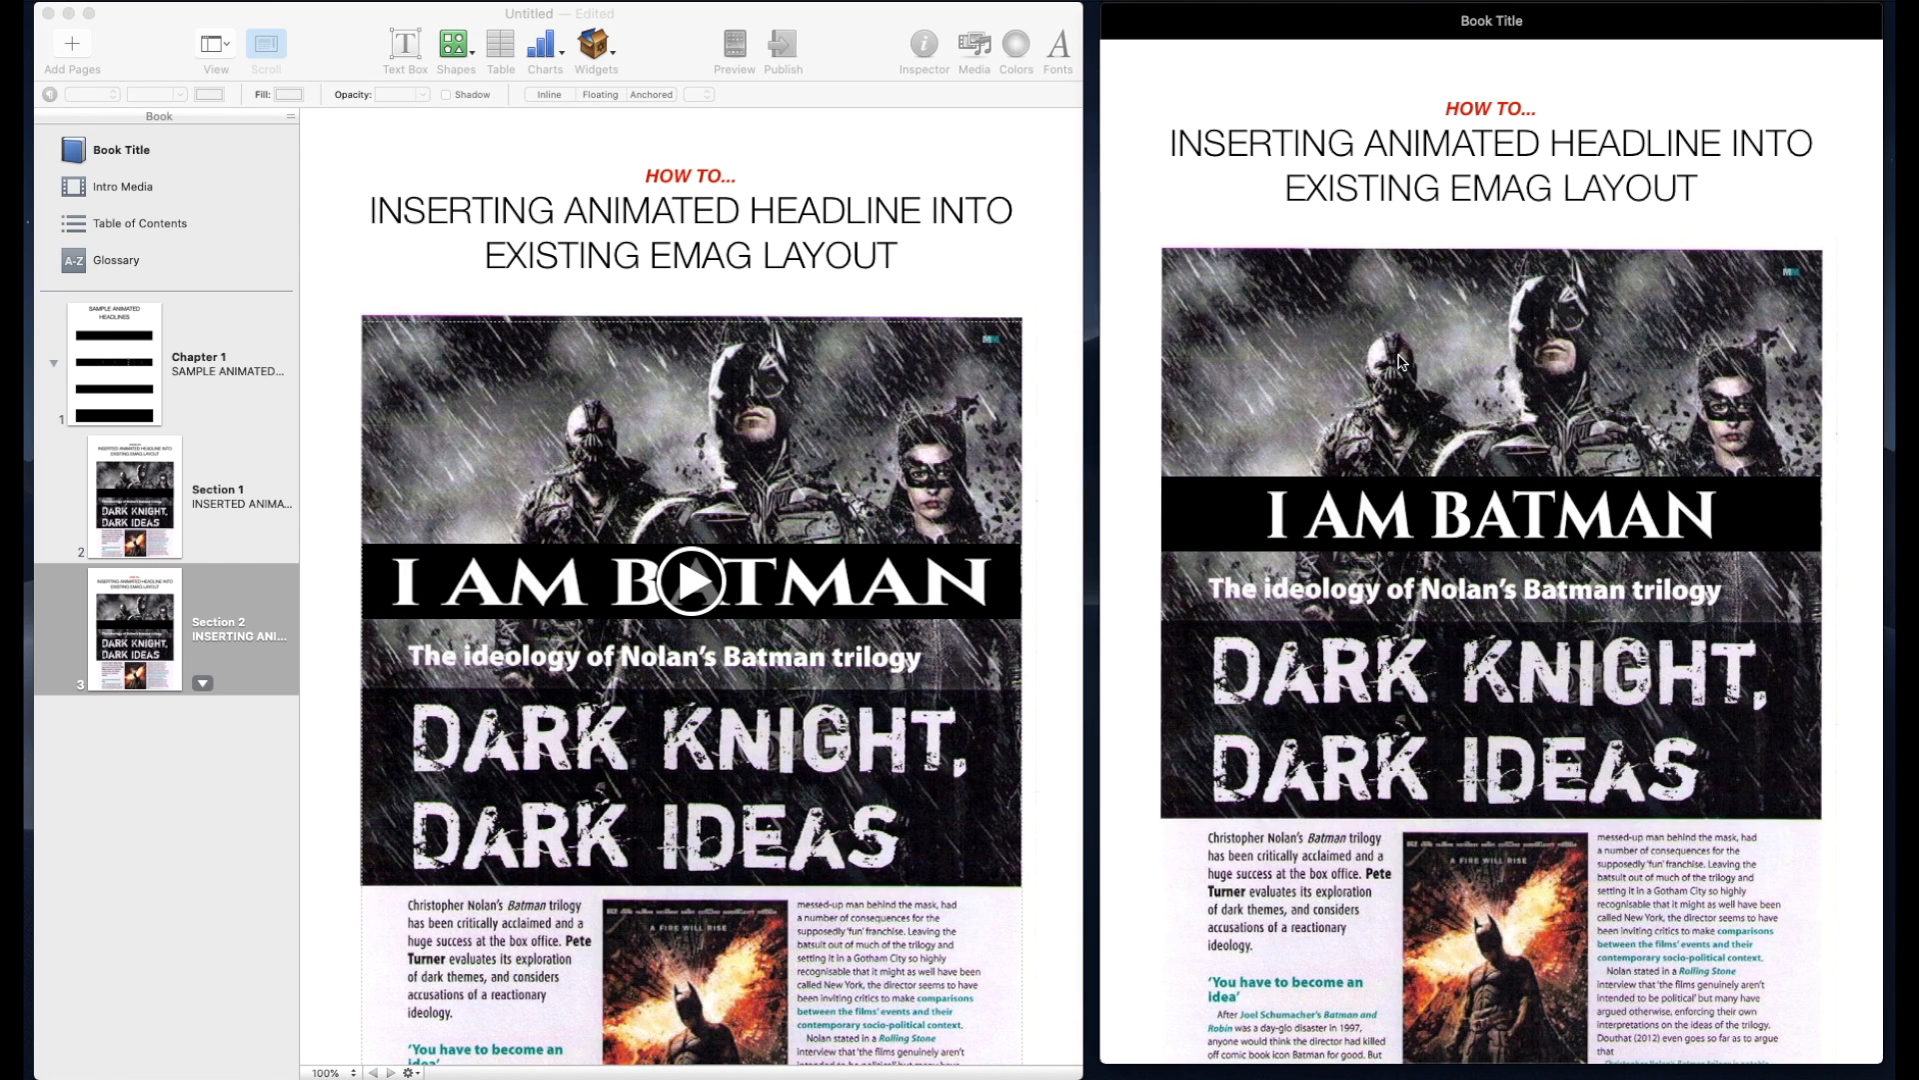